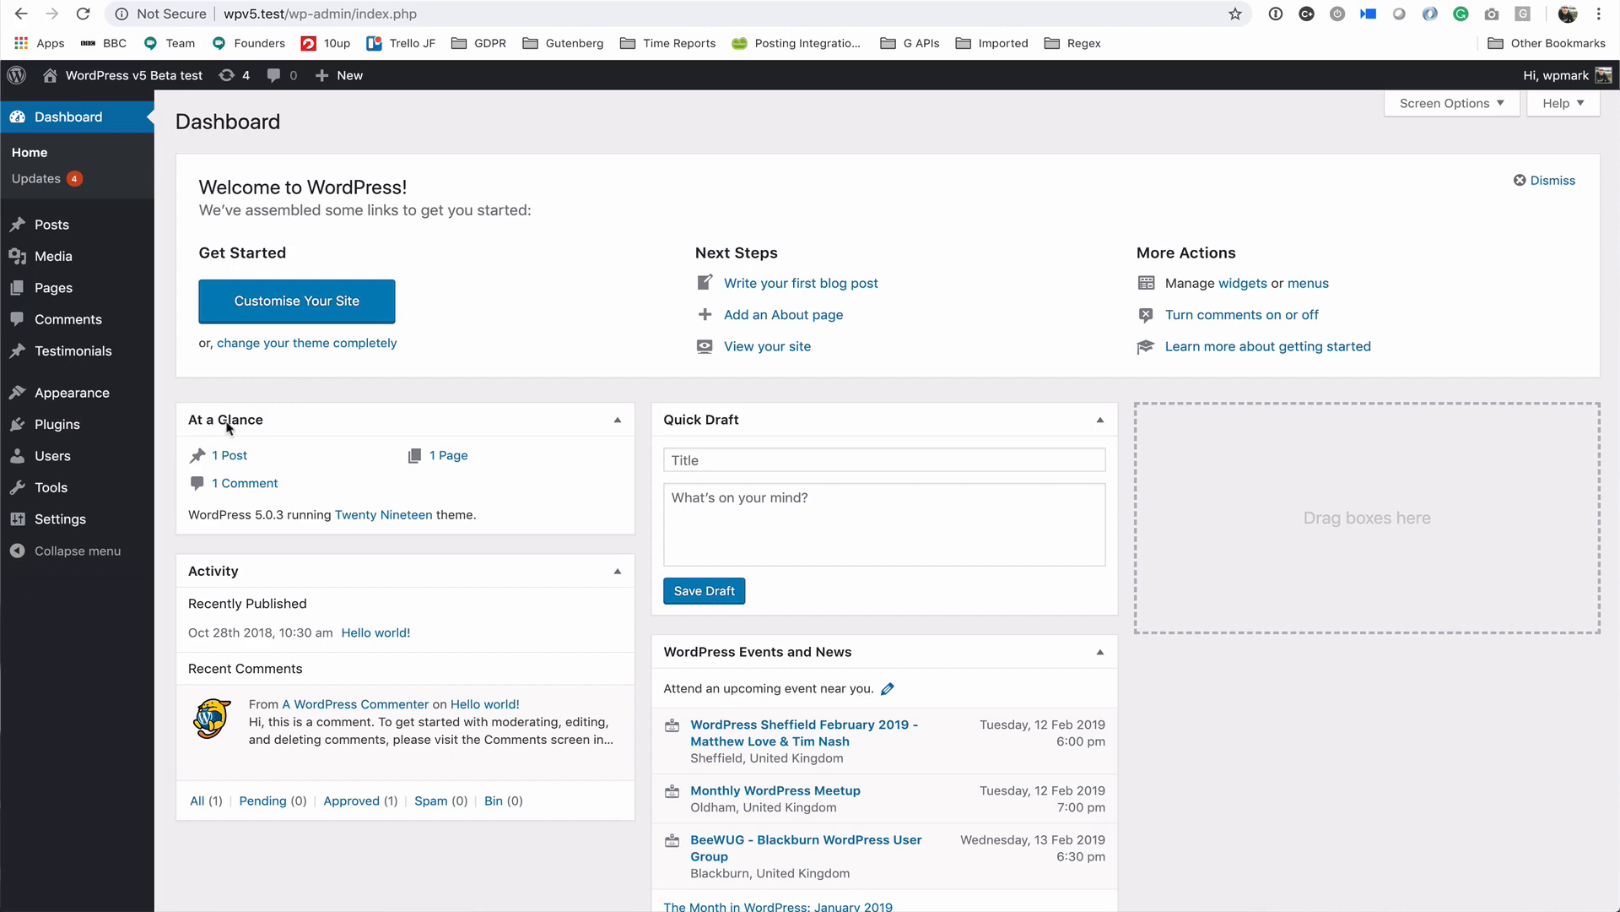
{"action": "mouse_move", "coordinate": [71, 352]}
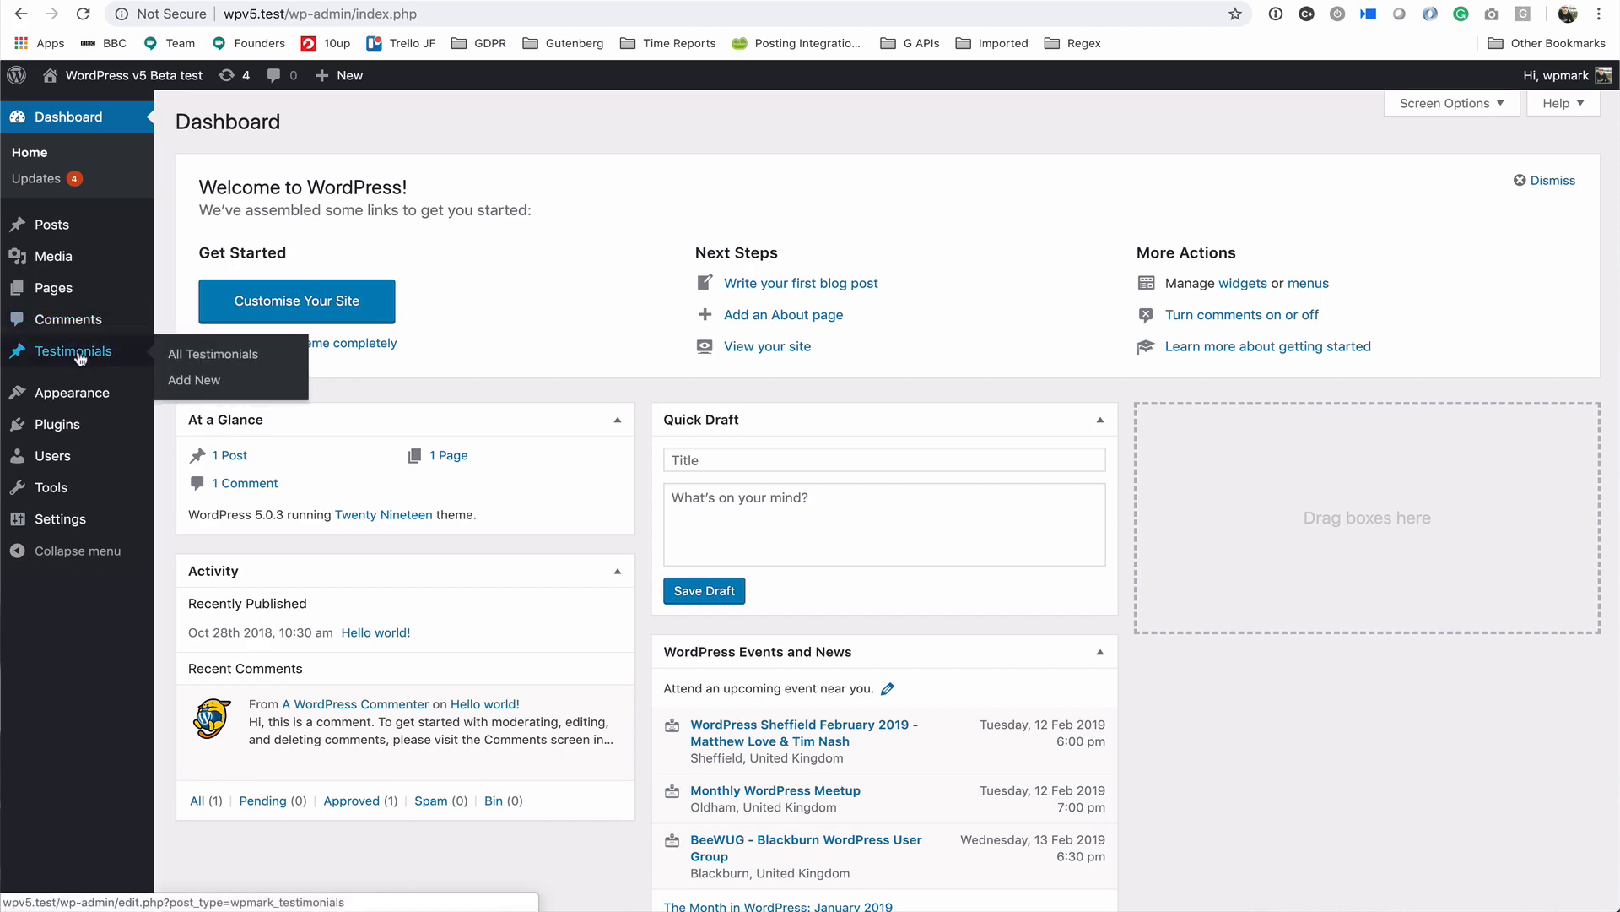
- View the Testimonials list, the Plugins page and the front-end /testimonials/ archive with its default heading
{"action": "left_click", "coordinate": [213, 352]}
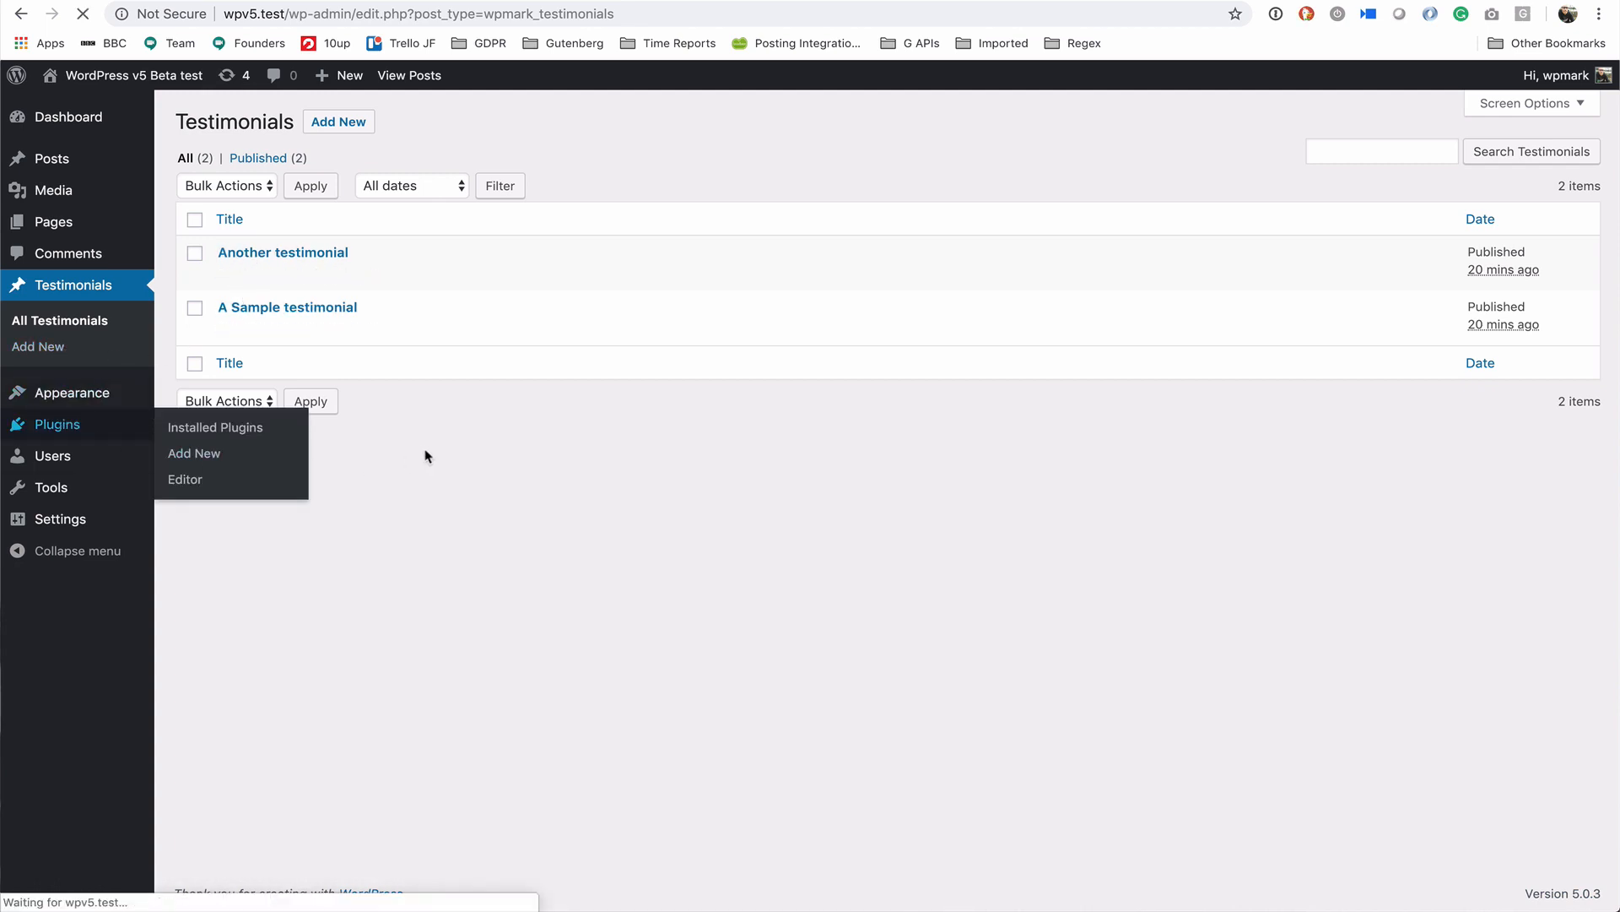
{"action": "left_click", "coordinate": [215, 427]}
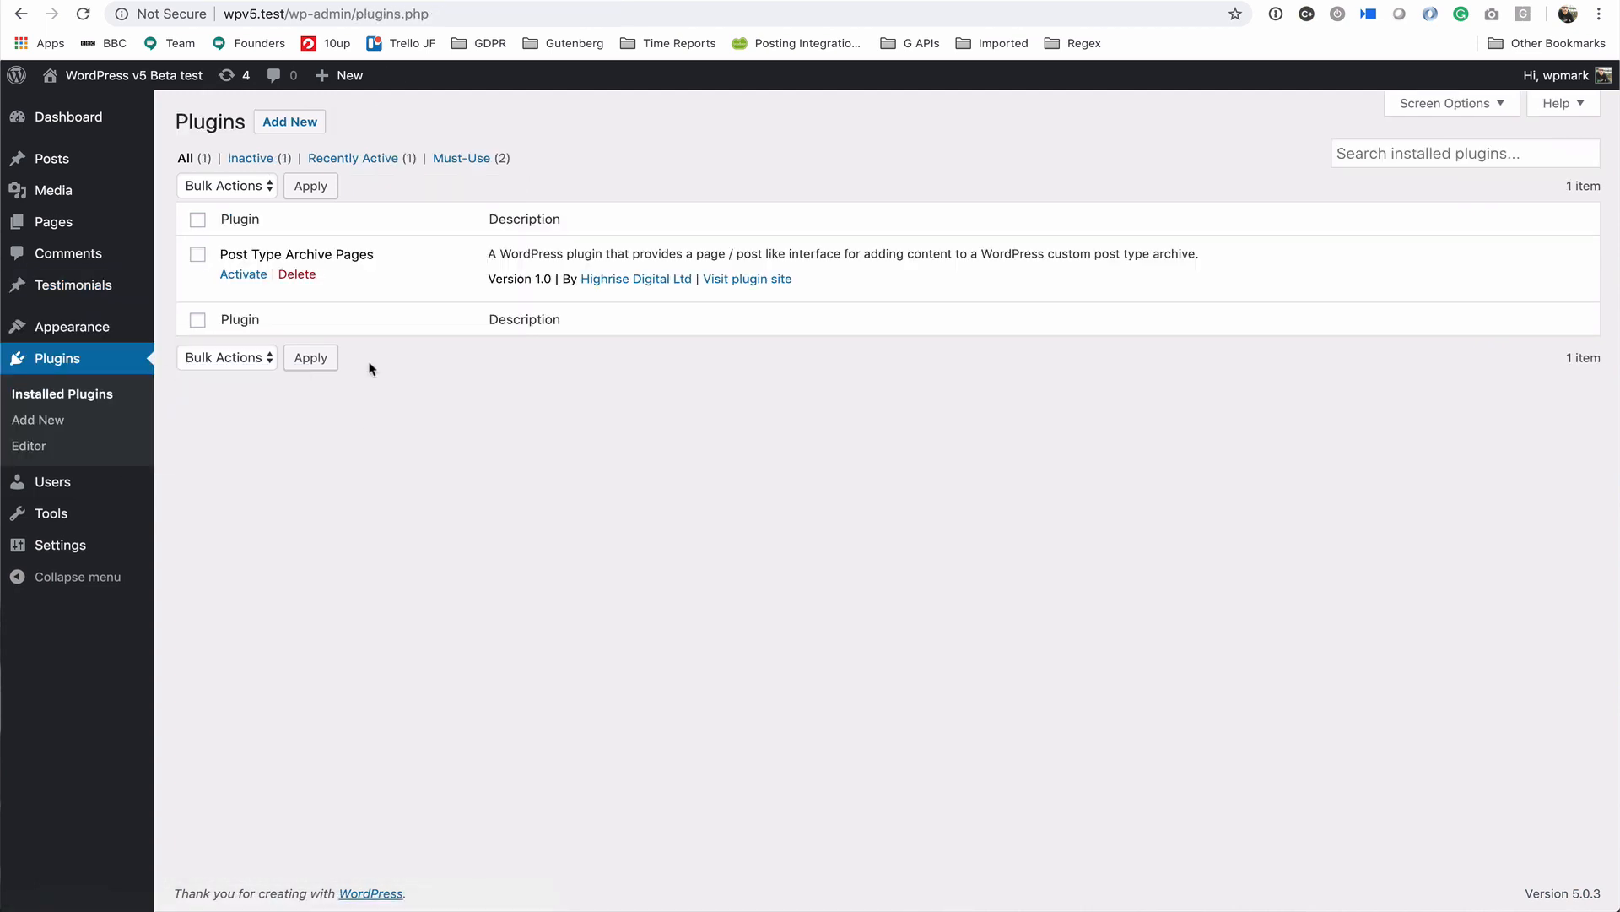
{"action": "mouse_move", "coordinate": [382, 259]}
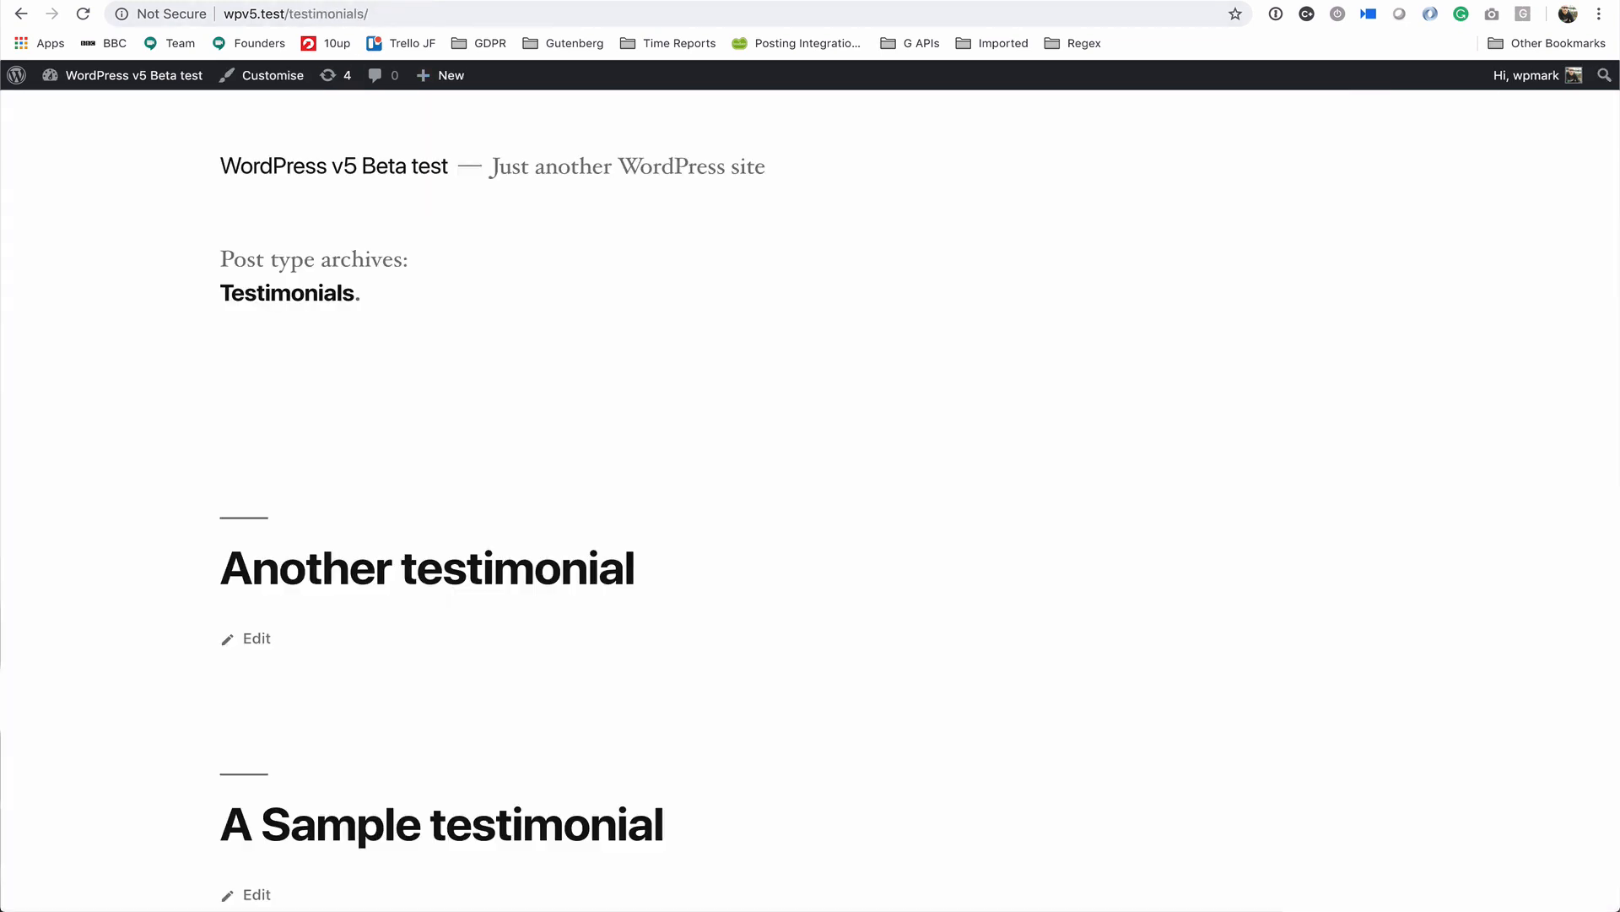
{"action": "mouse_move", "coordinate": [397, 329]}
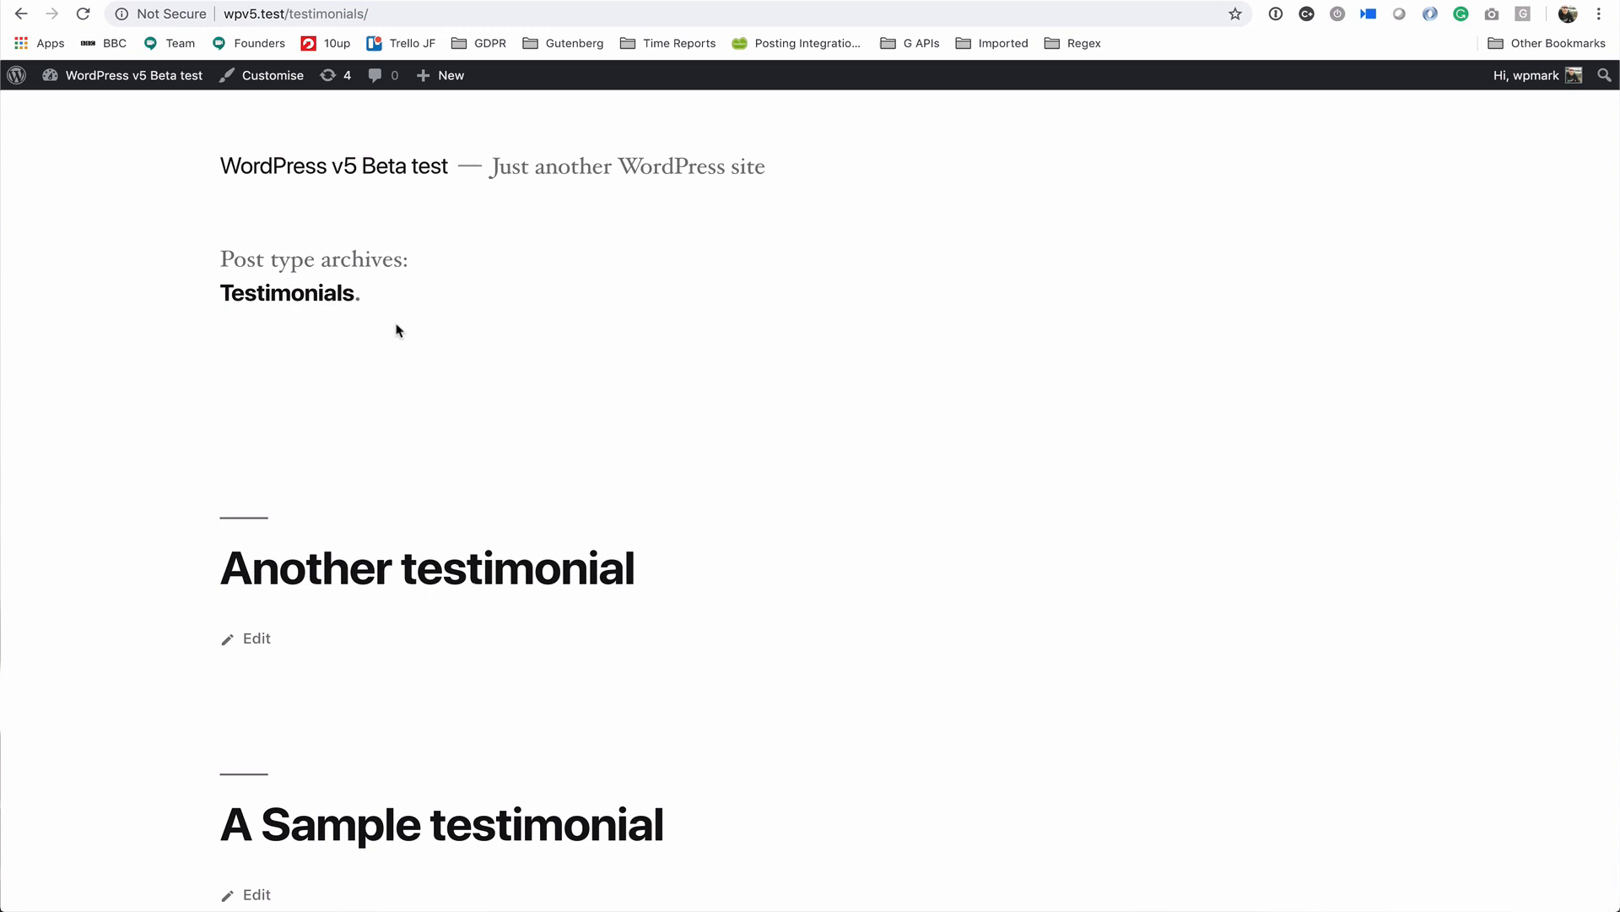
{"action": "scroll", "scroll_direction": "down", "scroll_amount": 3}
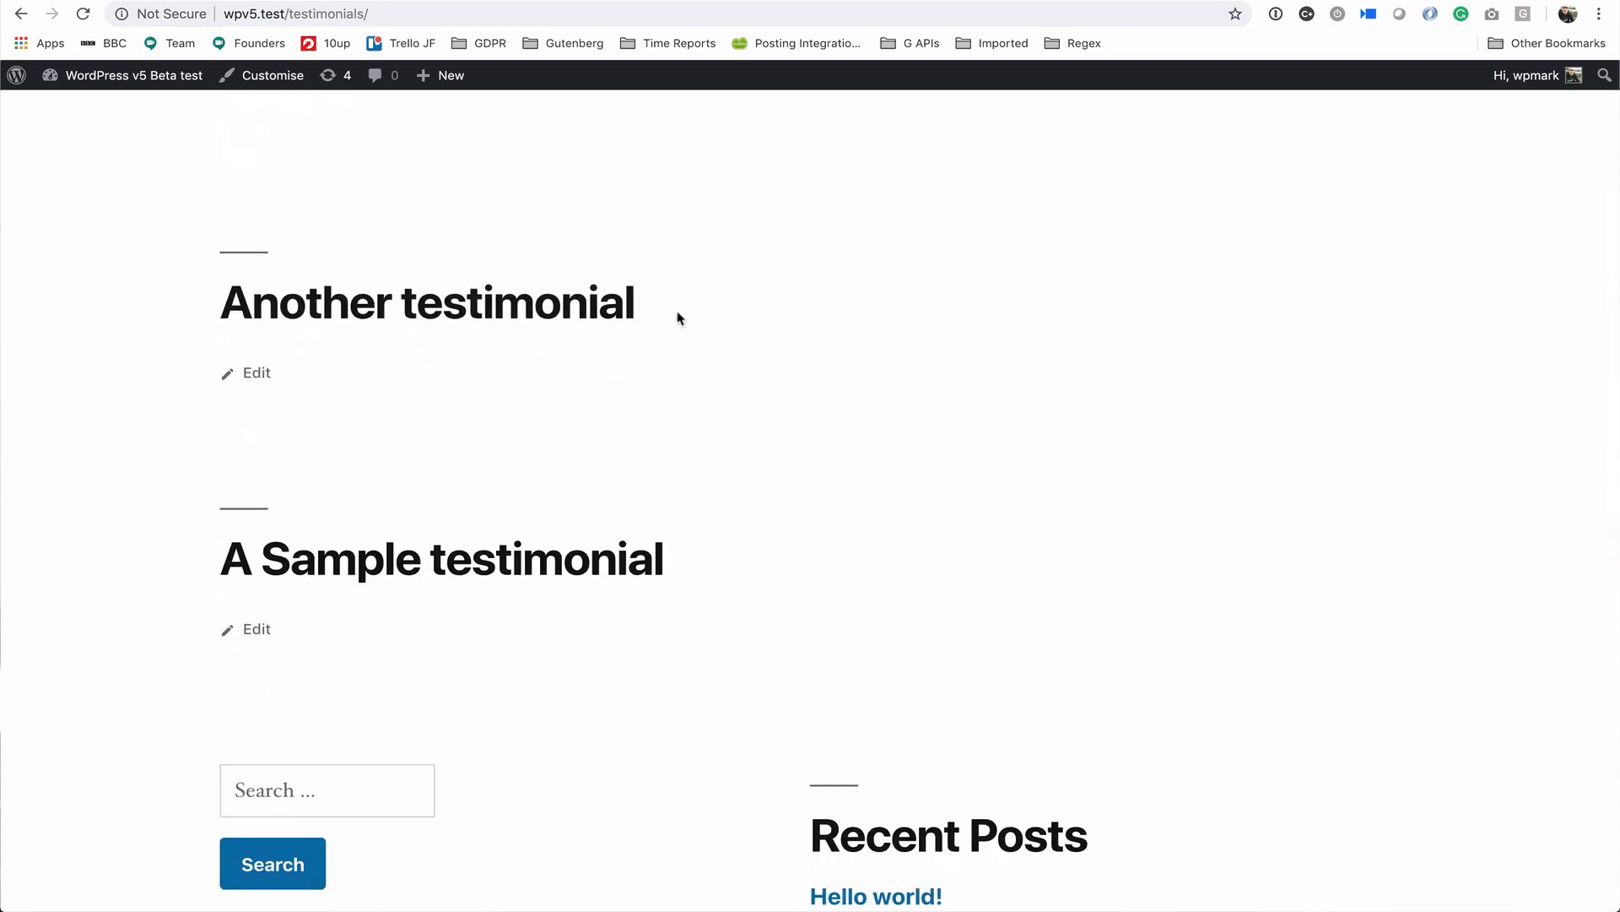
{"action": "mouse_move", "coordinate": [352, 558]}
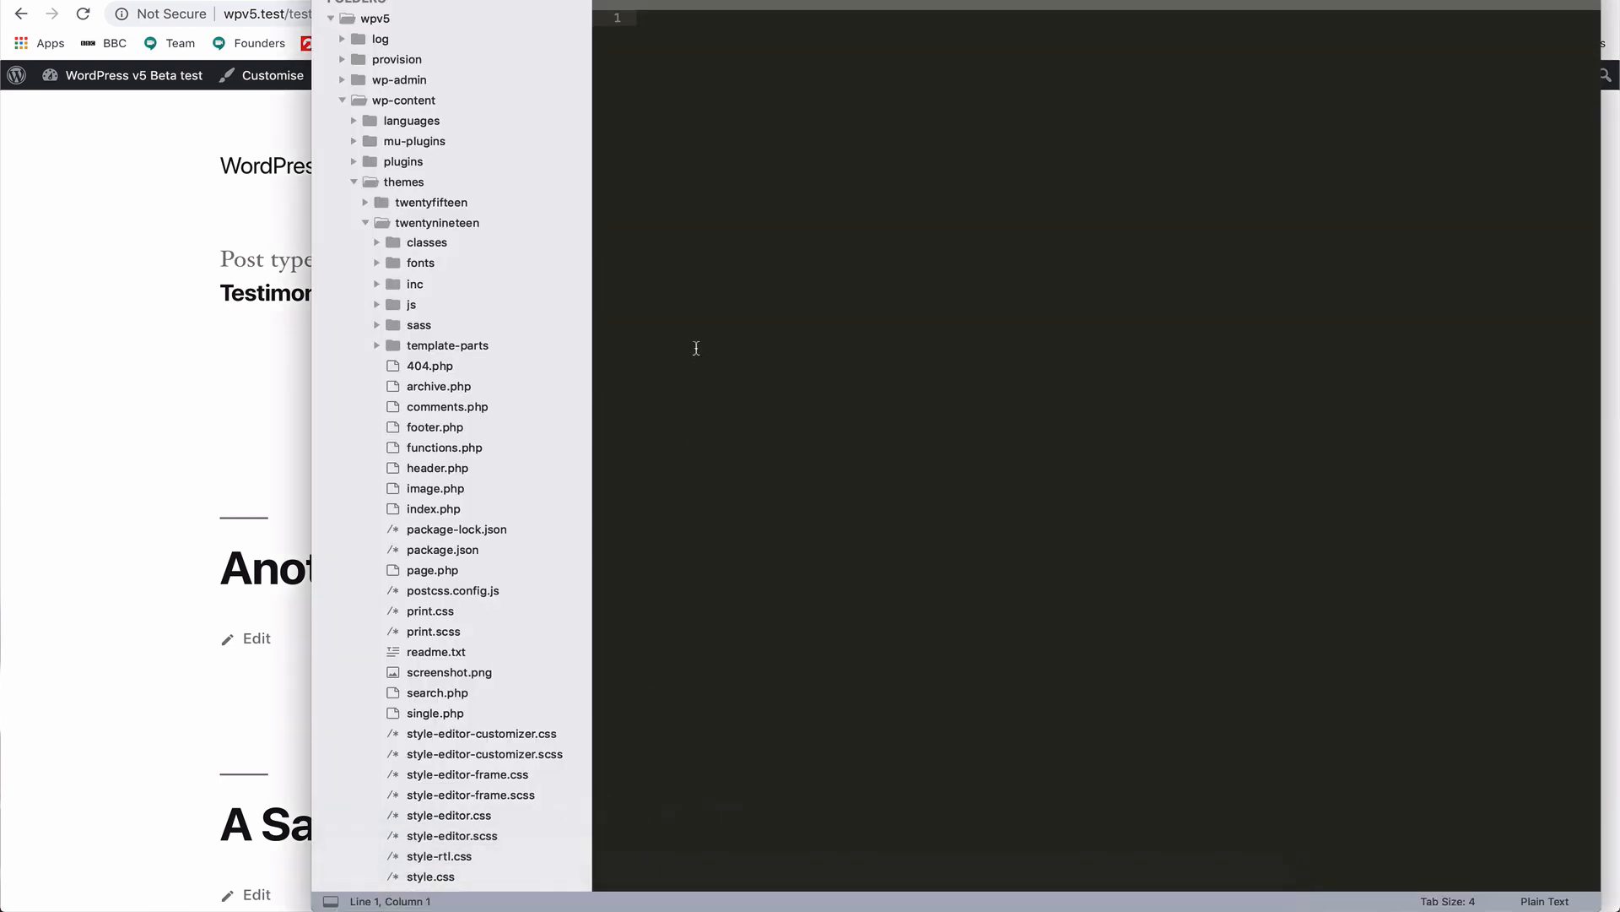
{"action": "mouse_move", "coordinate": [439, 385]}
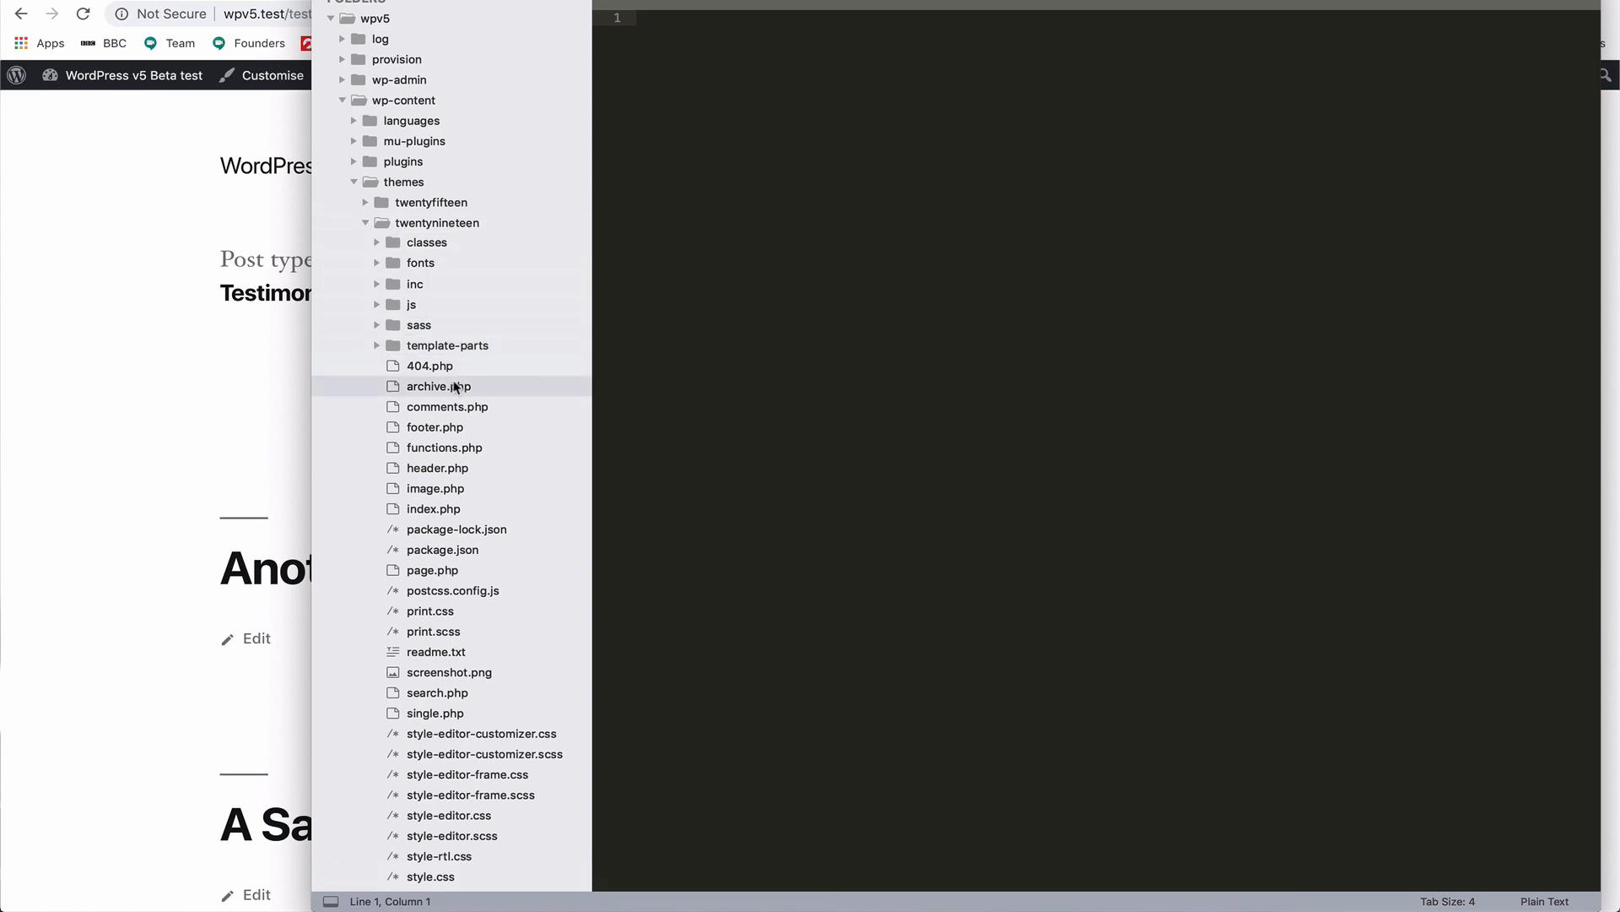
- Save Twenty Nineteen's archive.php as archive-wpmark_testimonials.php
{"action": "left_click", "coordinate": [439, 385]}
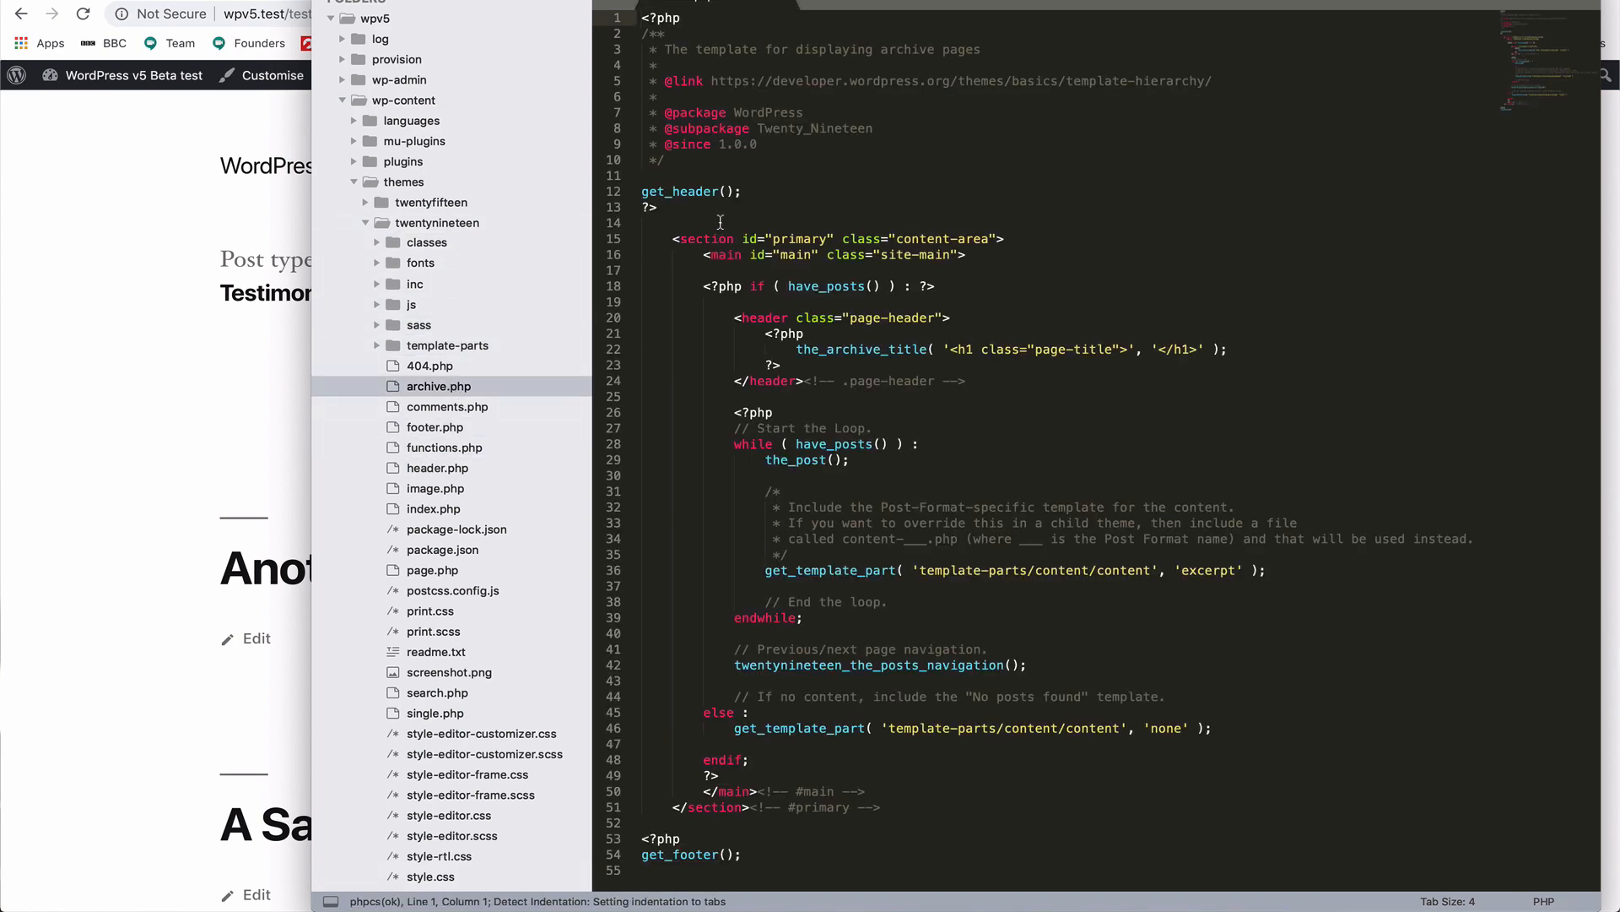
{"action": "key", "text": "cmd+s"}
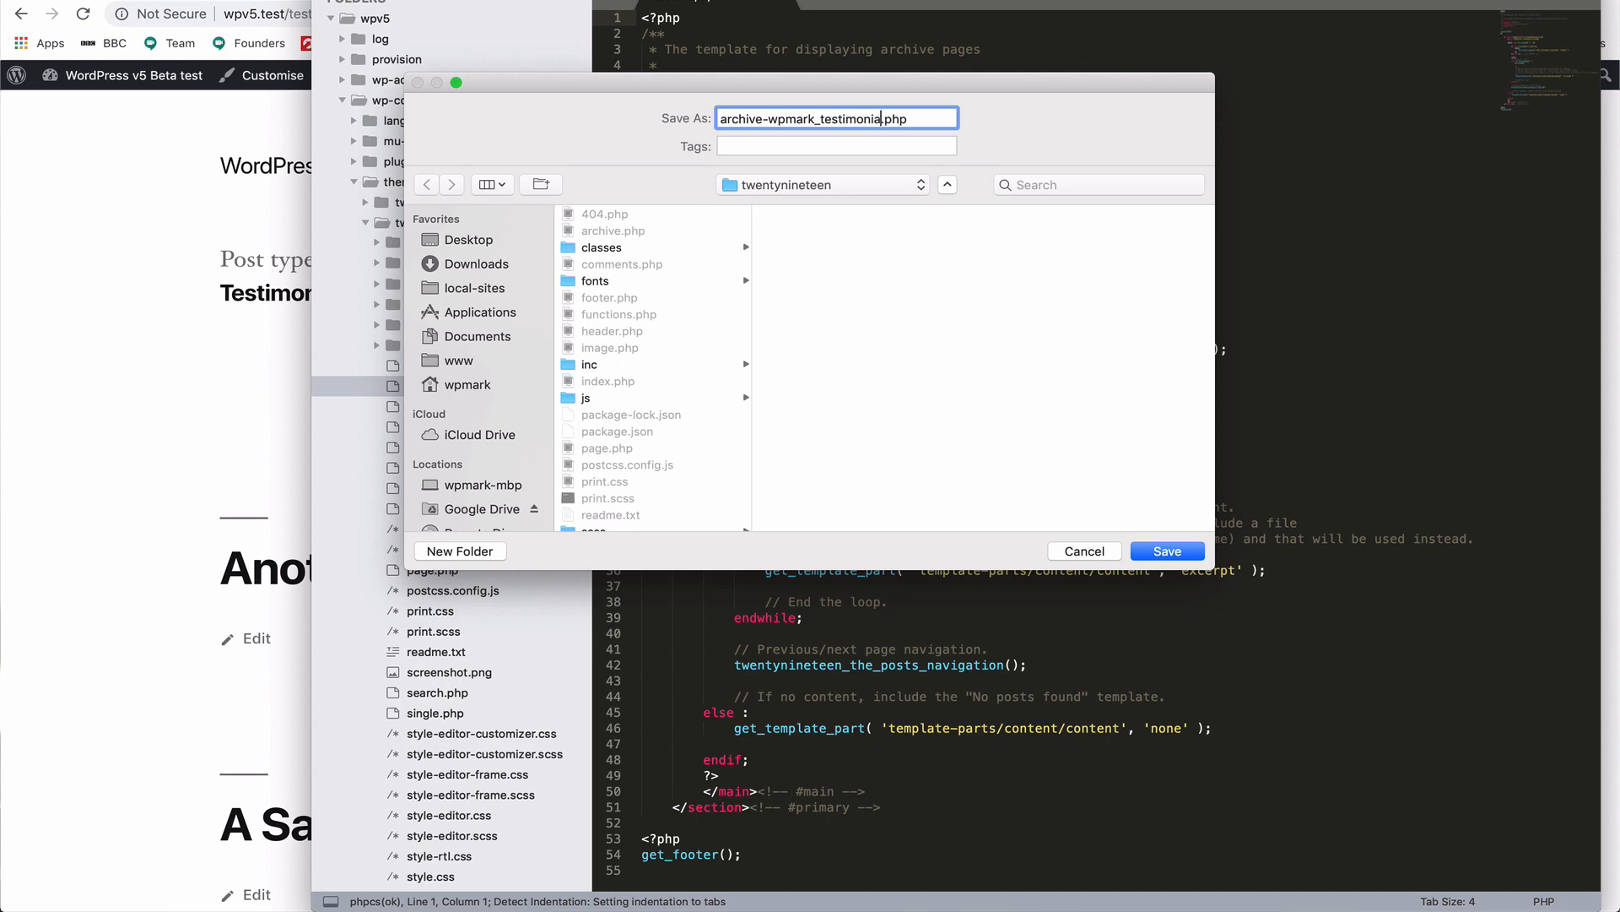
{"action": "type", "text": "ls"}
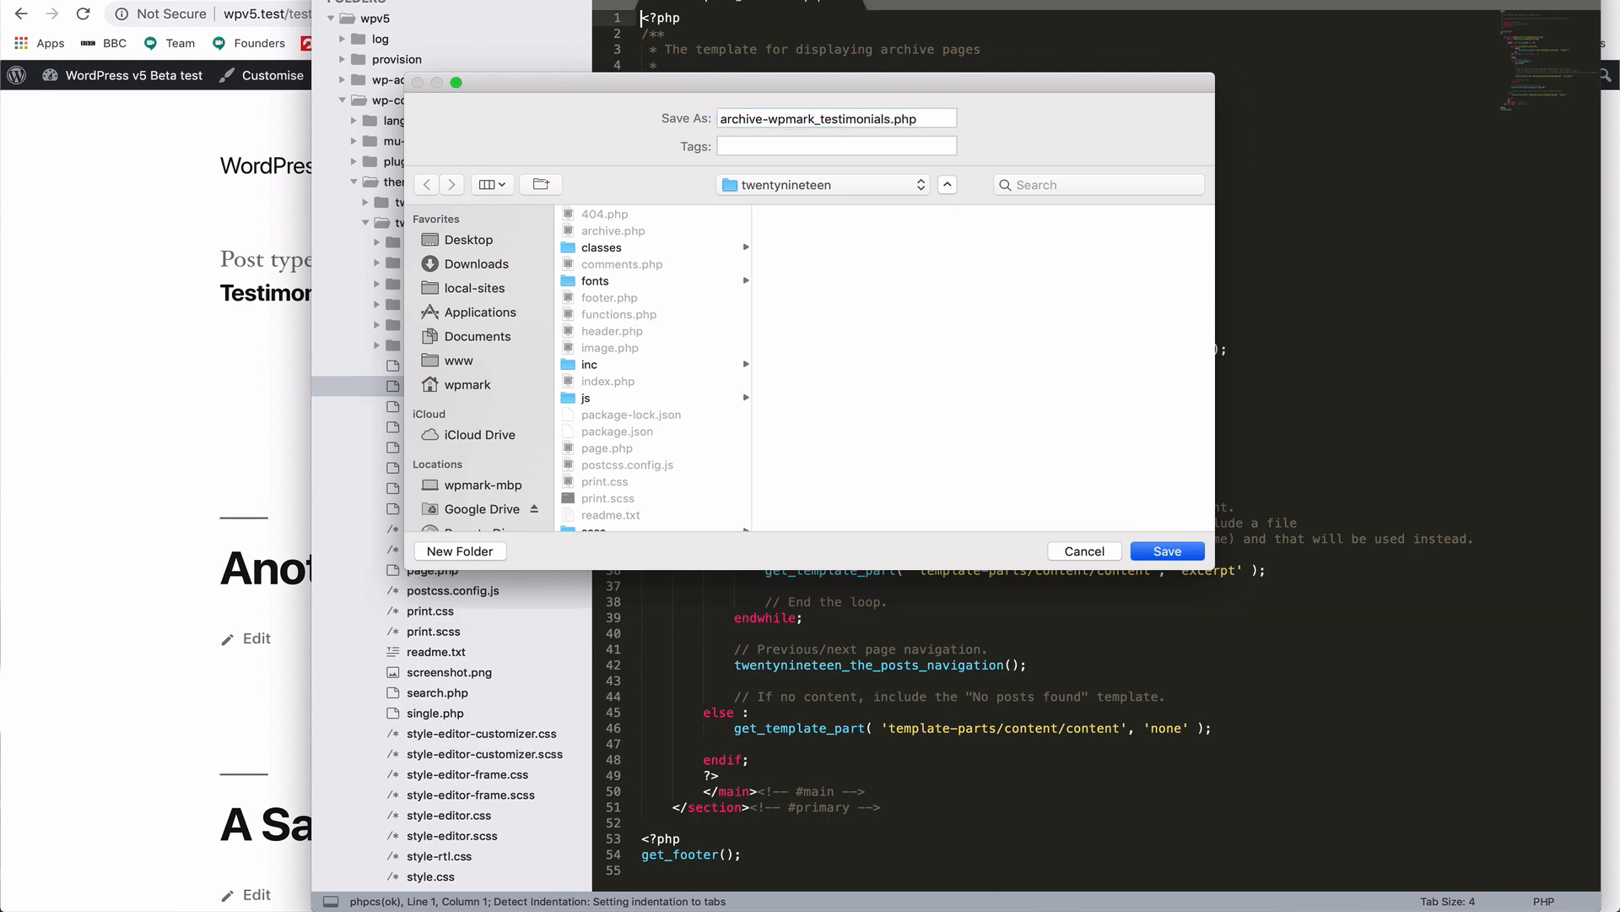
{"action": "left_click", "coordinate": [1166, 550]}
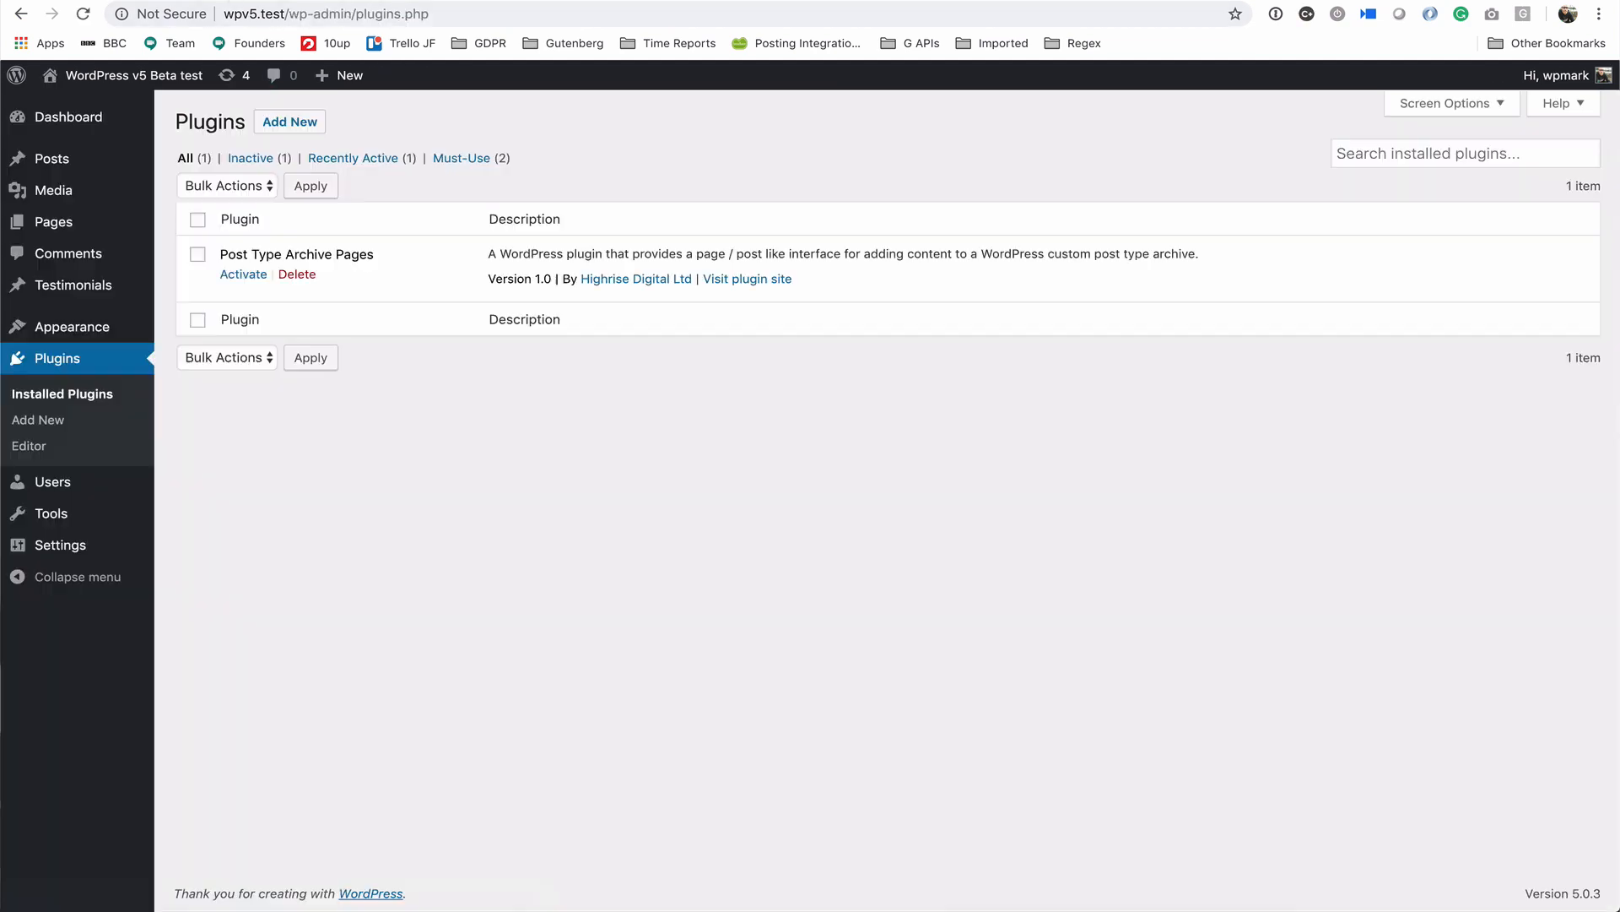
{"action": "mouse_move", "coordinate": [73, 284]}
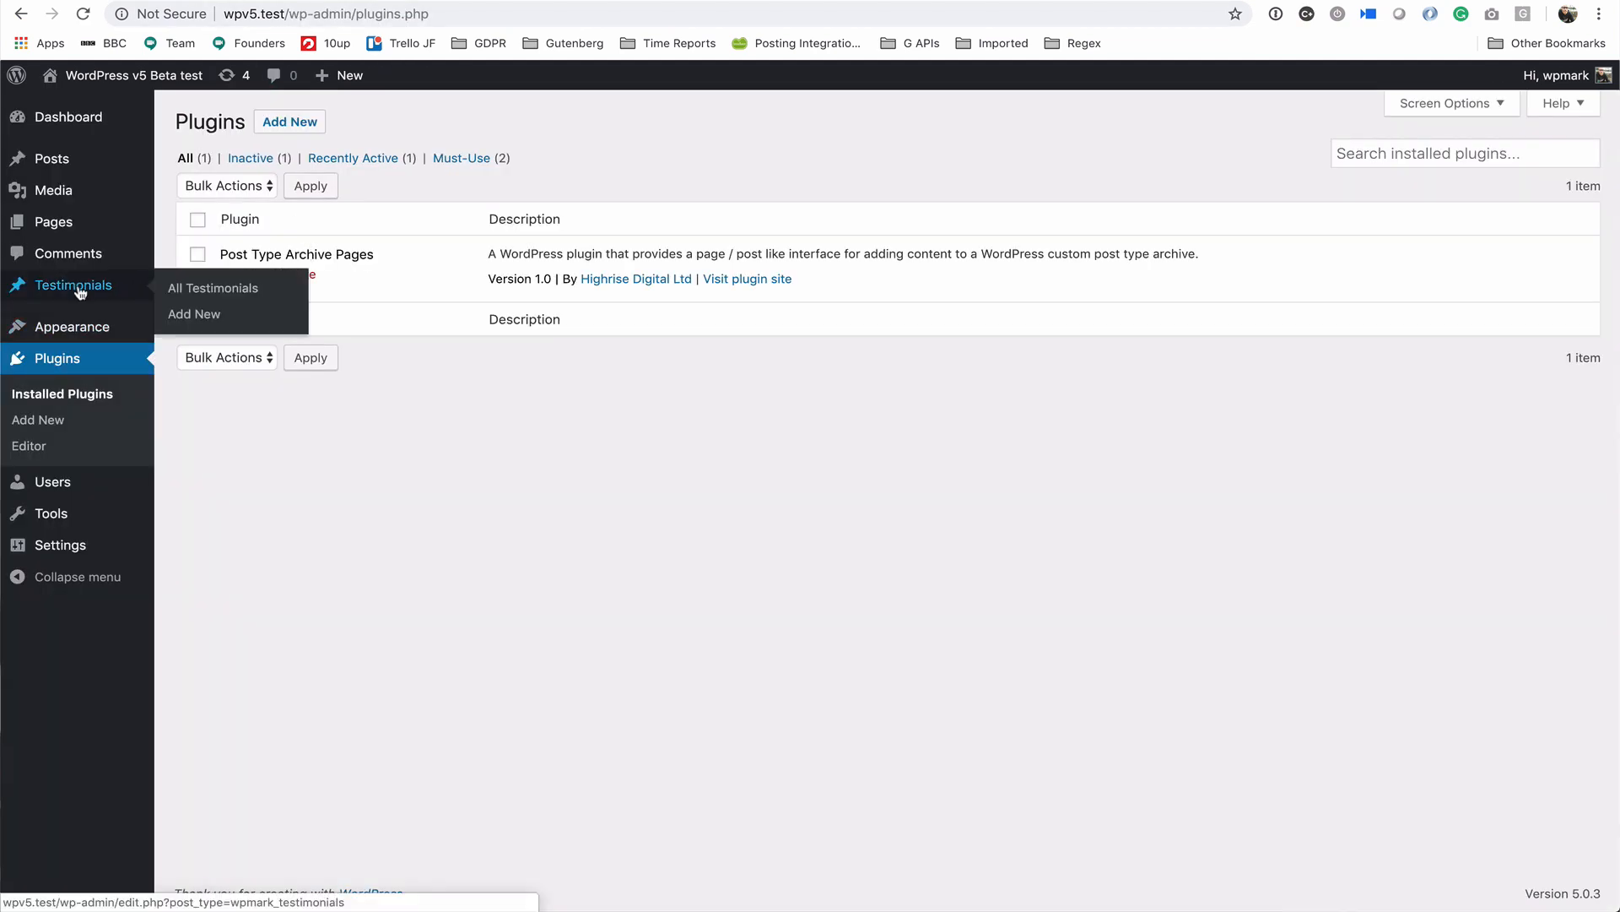
- Activate Post Type Archive Pages and go to the Testimonials Archive Page editor
{"action": "left_click", "coordinate": [241, 273]}
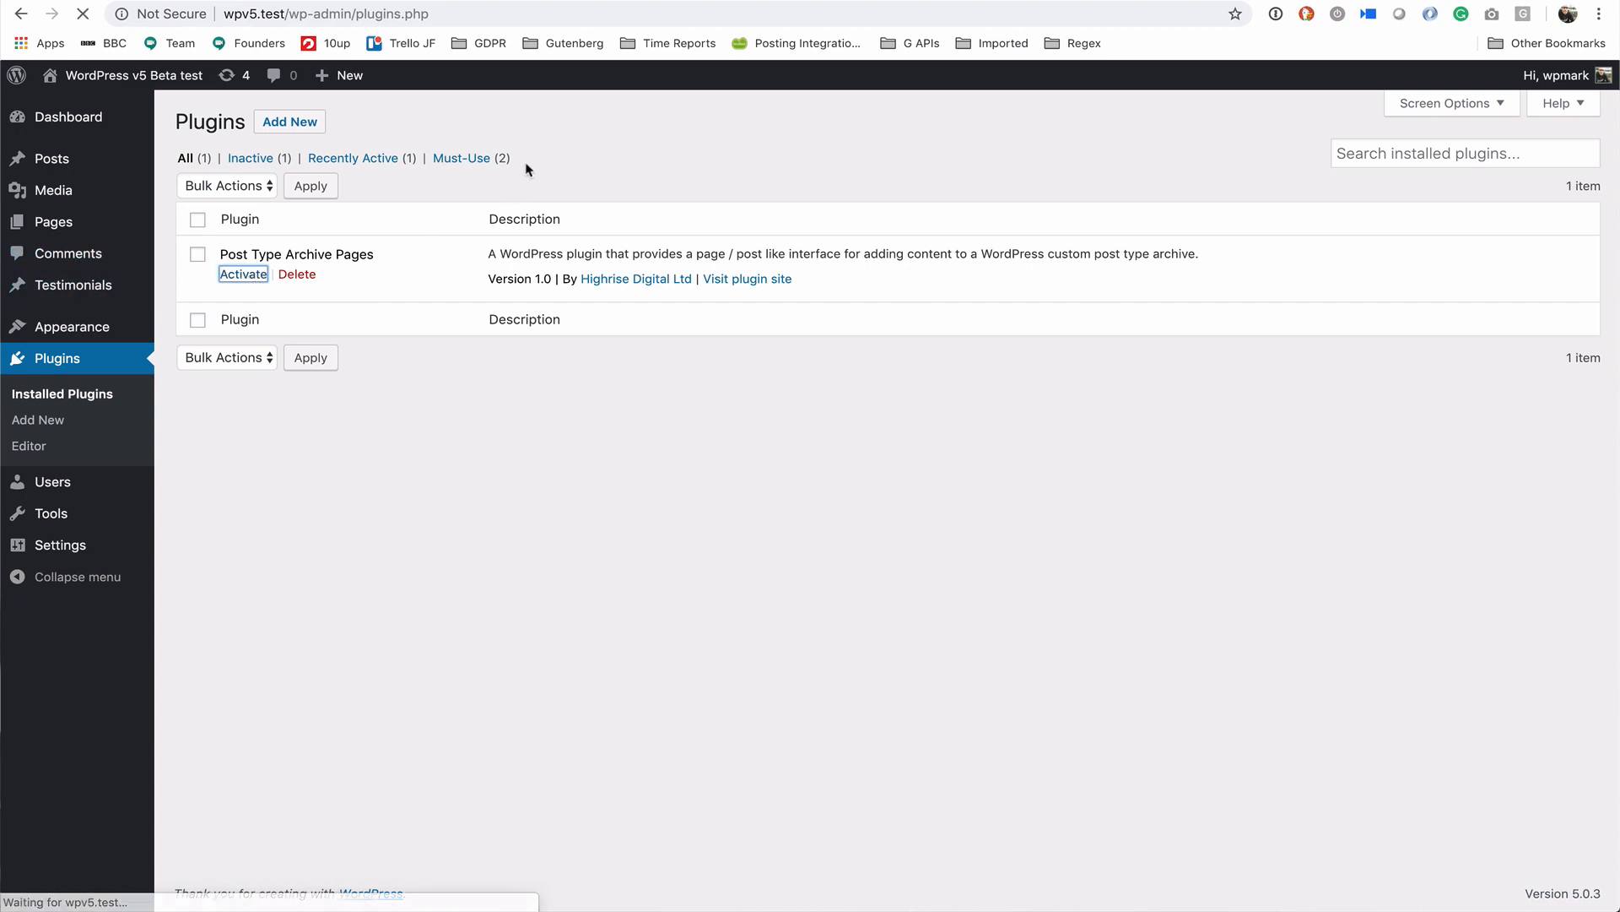
{"action": "left_click", "coordinate": [243, 273]}
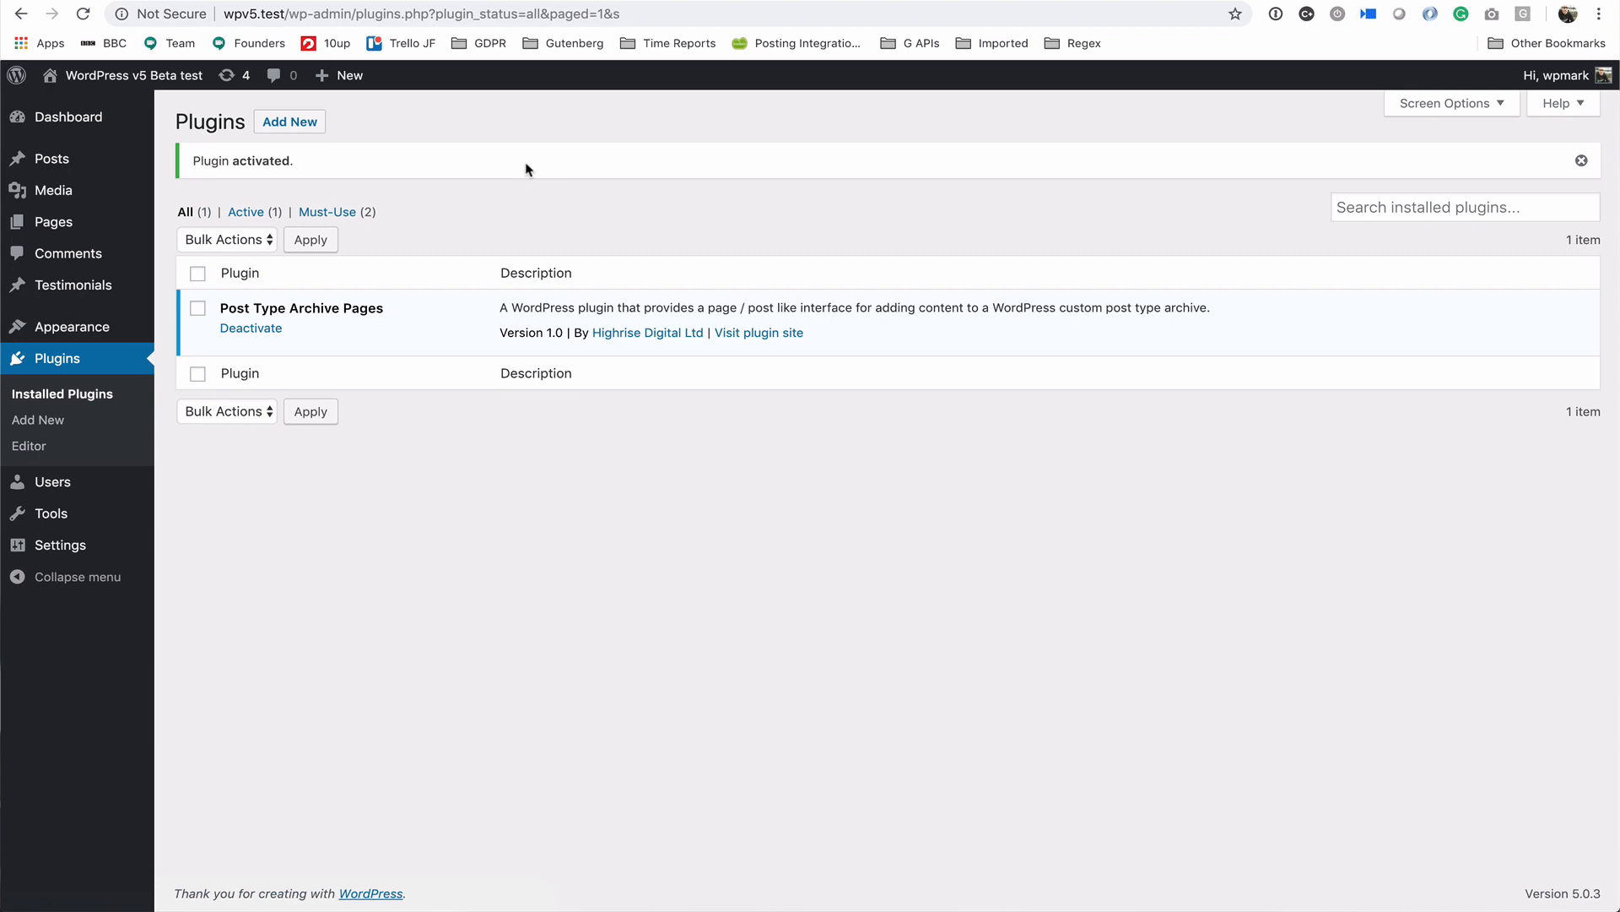
{"action": "mouse_move", "coordinate": [93, 300]}
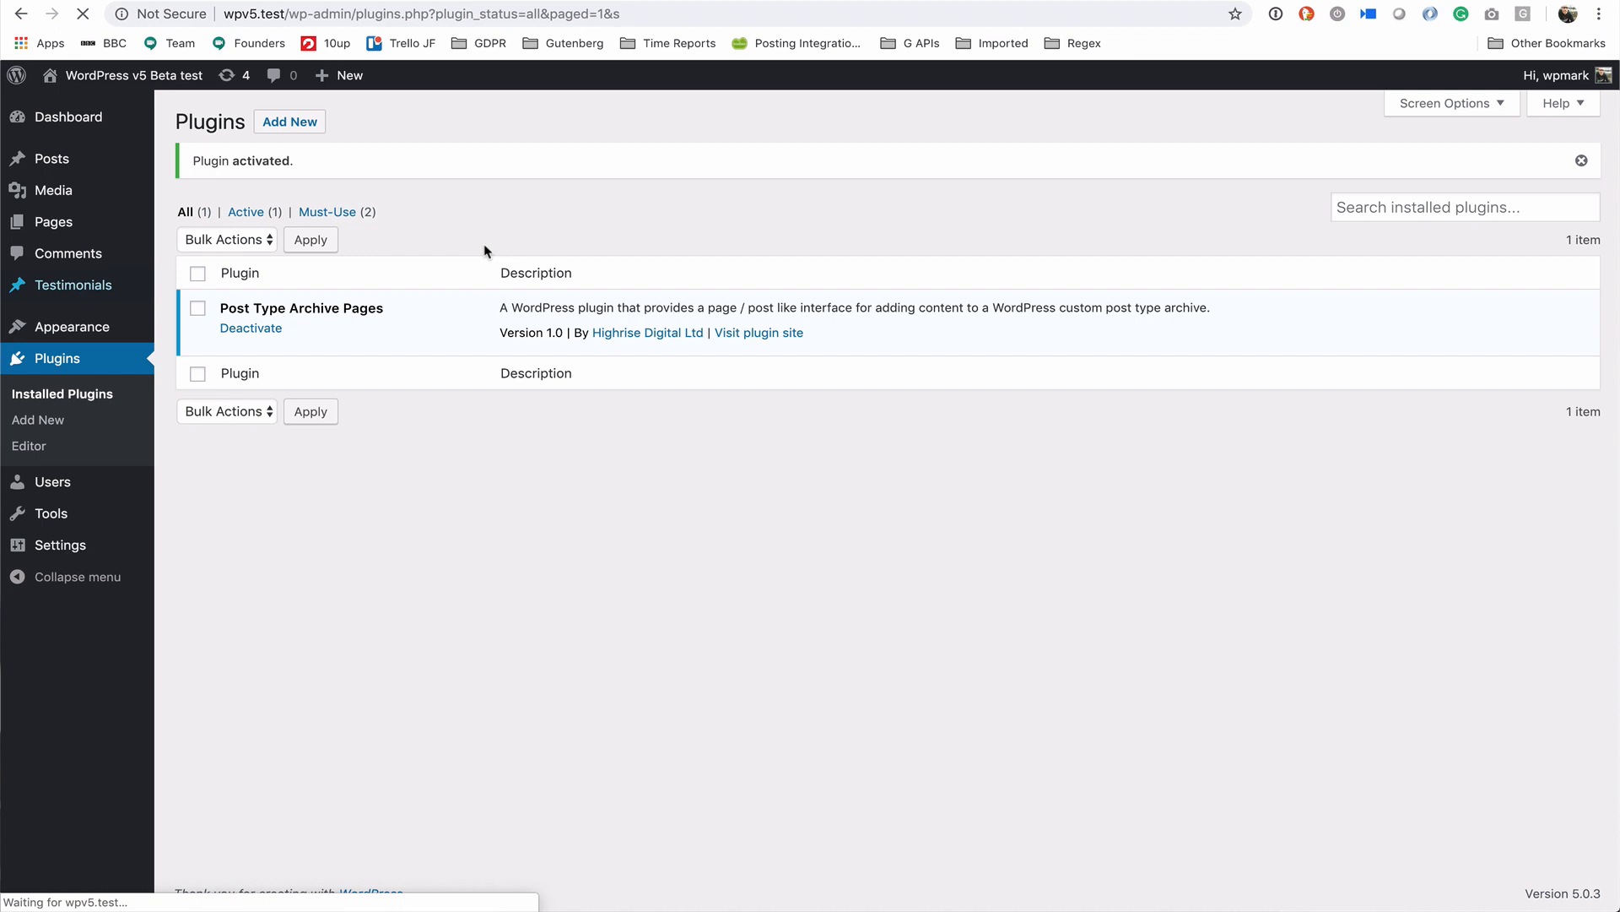
{"action": "left_click", "coordinate": [49, 372]}
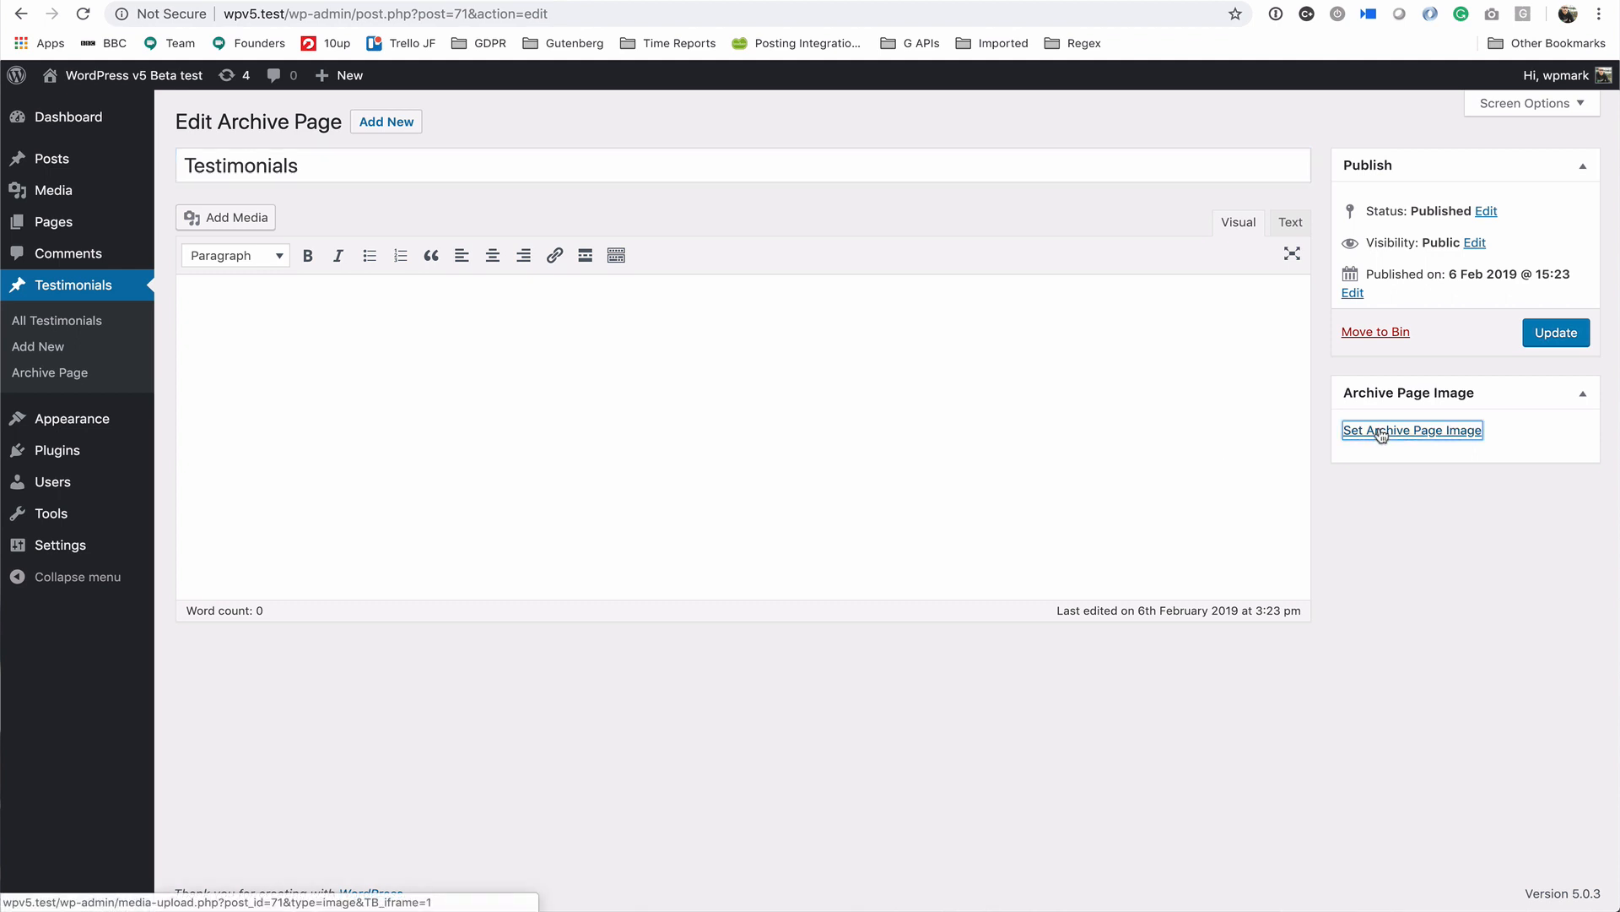
- Set the runners' shoes archive image, add the content 'Some text.' and update the page
{"action": "left_click", "coordinate": [1412, 431]}
{"action": "type", "text": "Some te"}
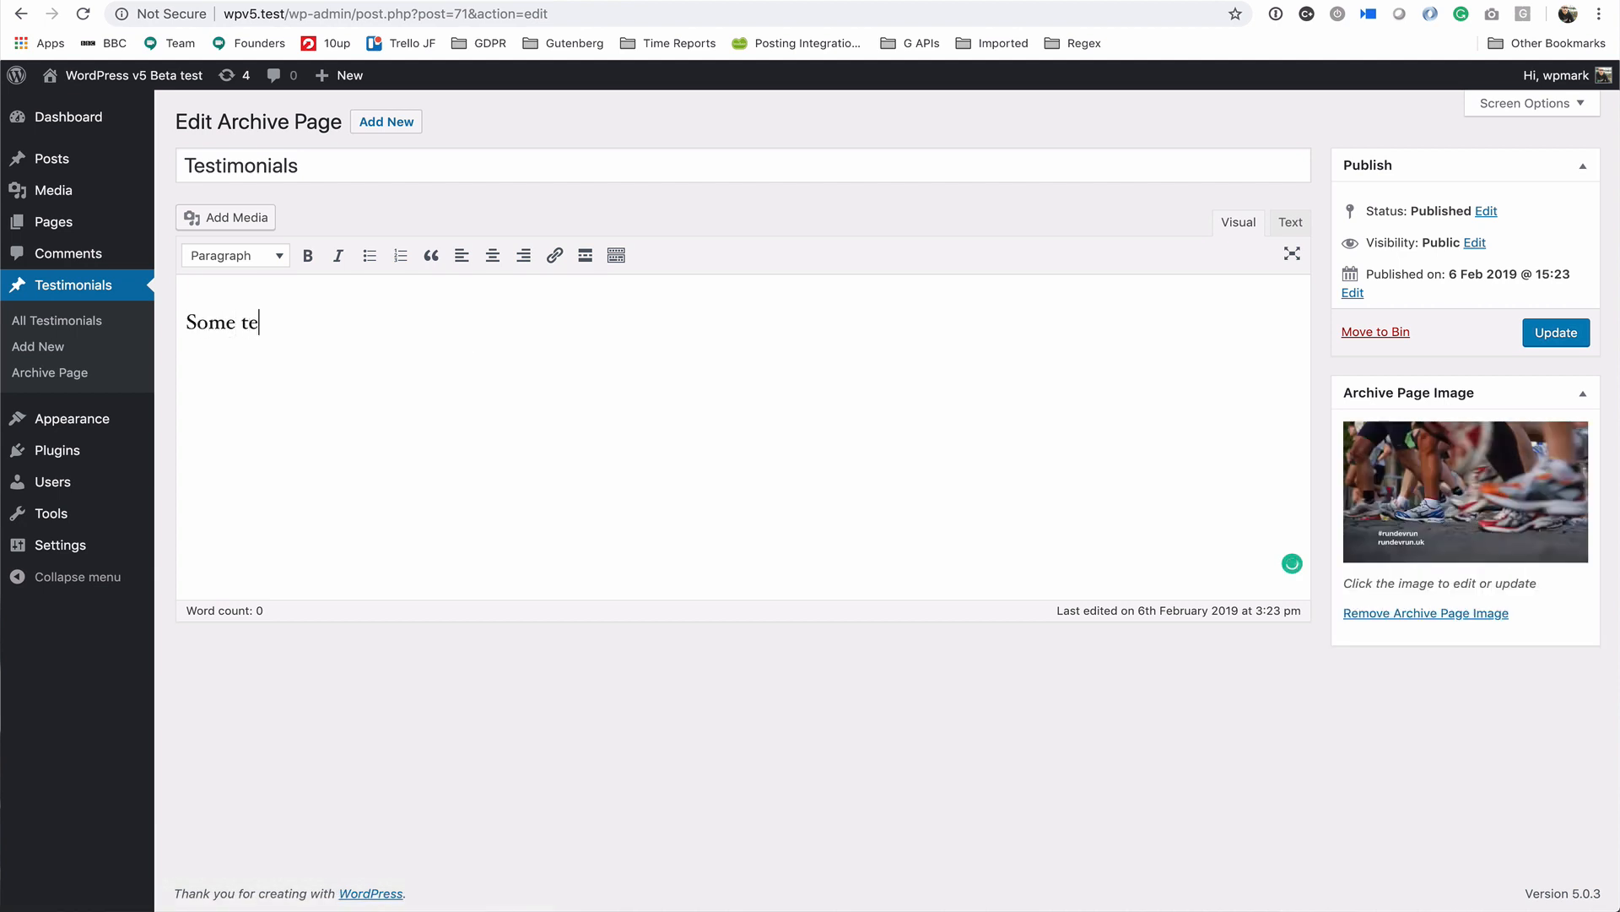
{"action": "type", "text": "xt."}
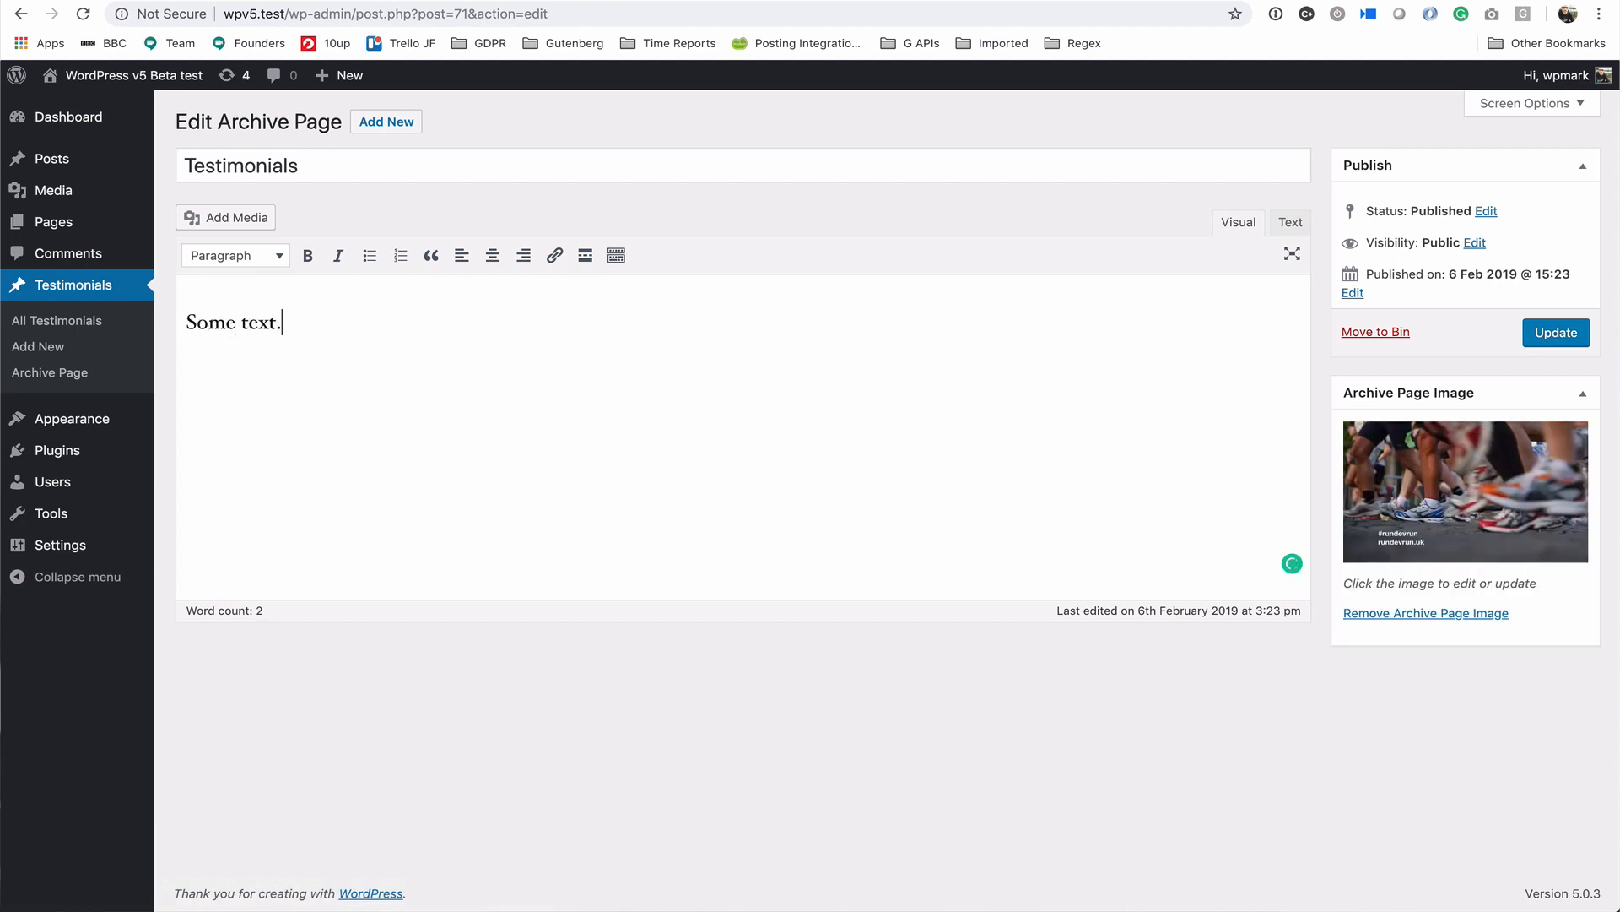
{"action": "mouse_move", "coordinate": [770, 731]}
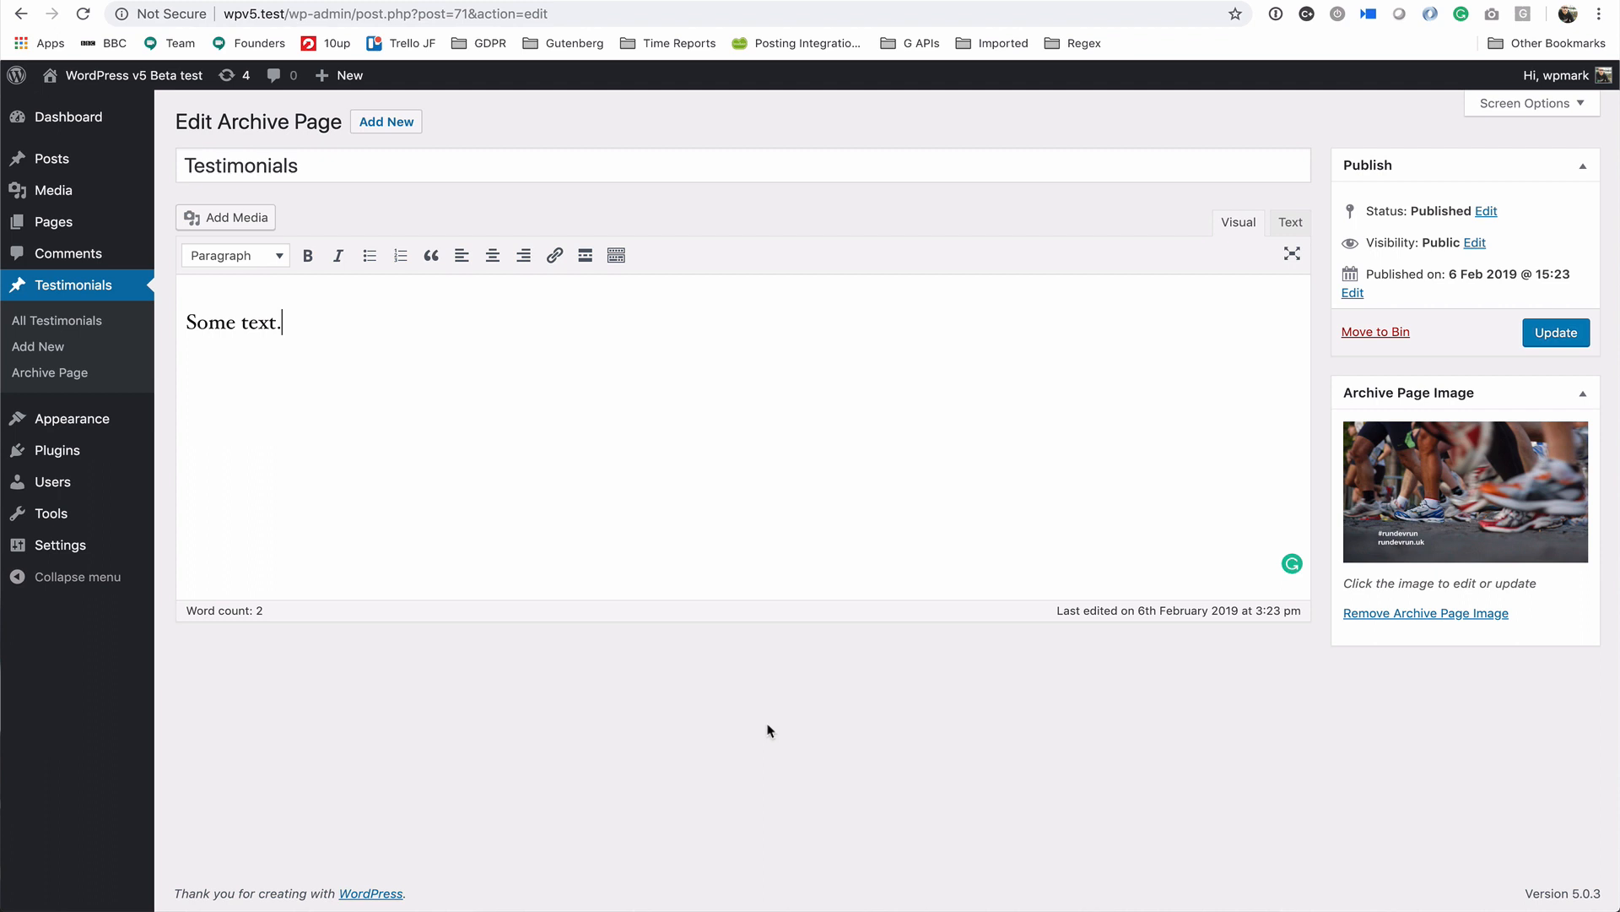
{"action": "mouse_move", "coordinate": [388, 794]}
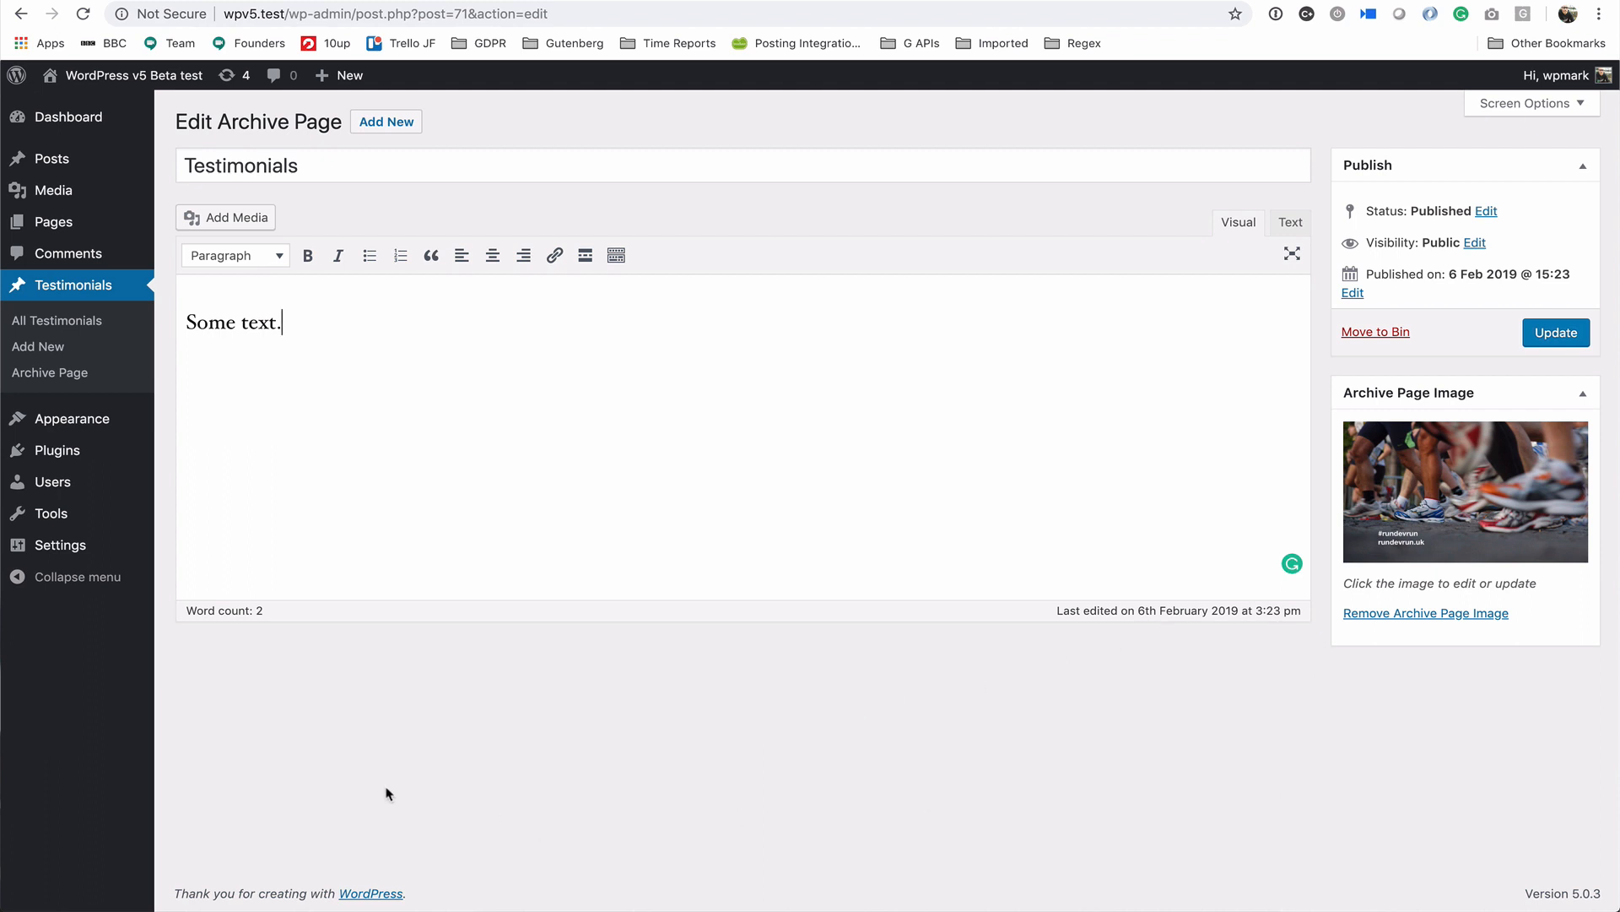
{"action": "left_click", "coordinate": [1555, 333]}
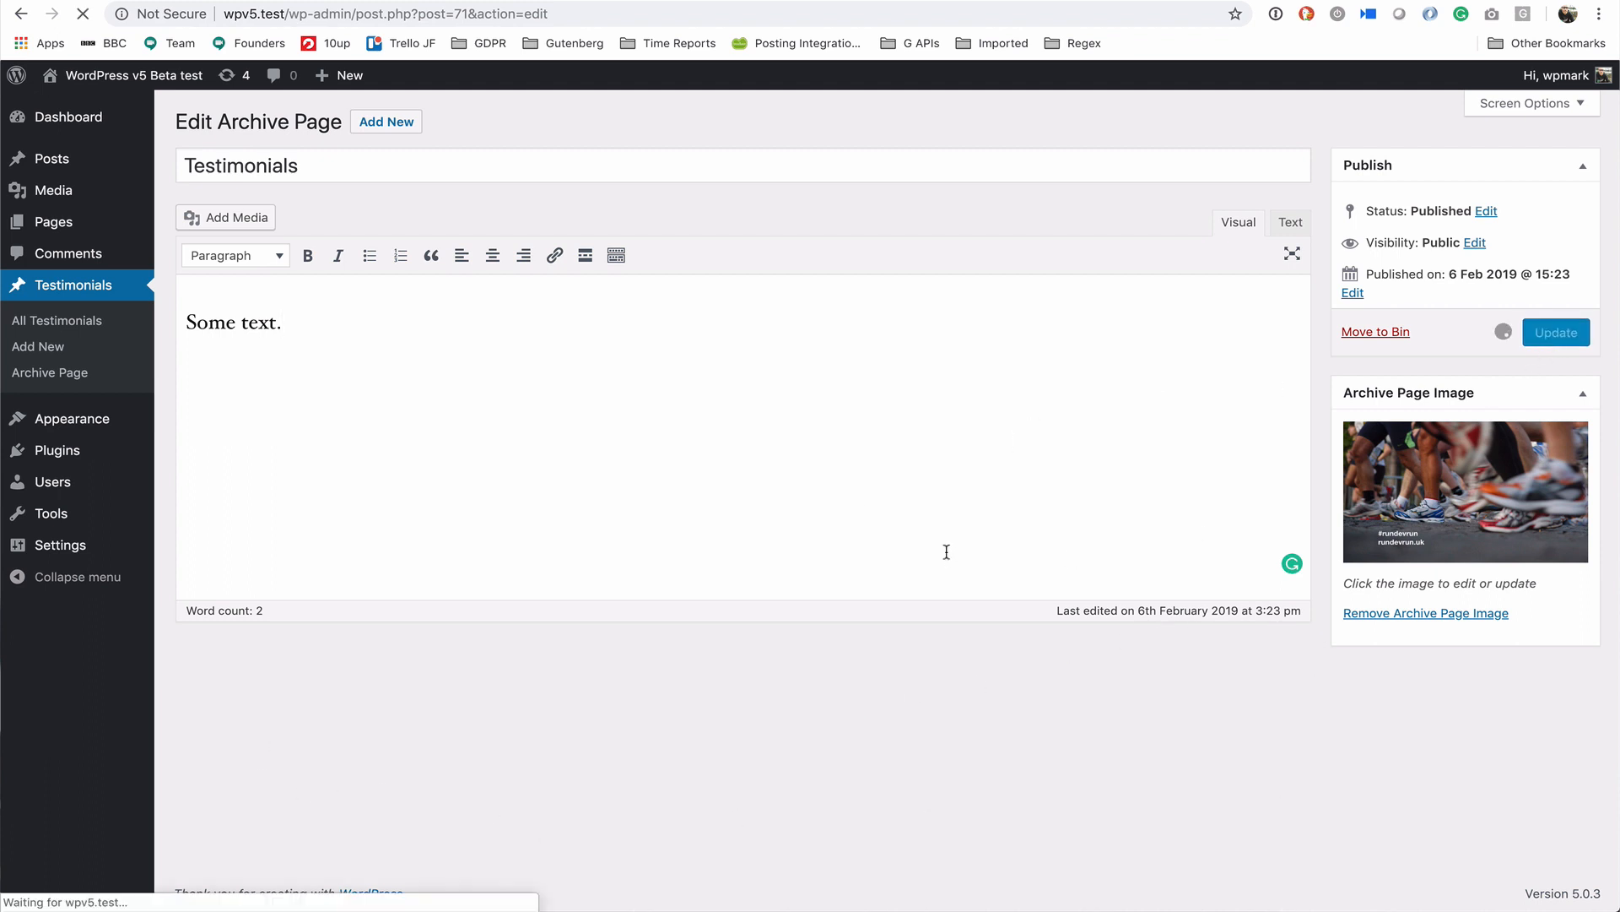
{"action": "mouse_move", "coordinate": [927, 537]}
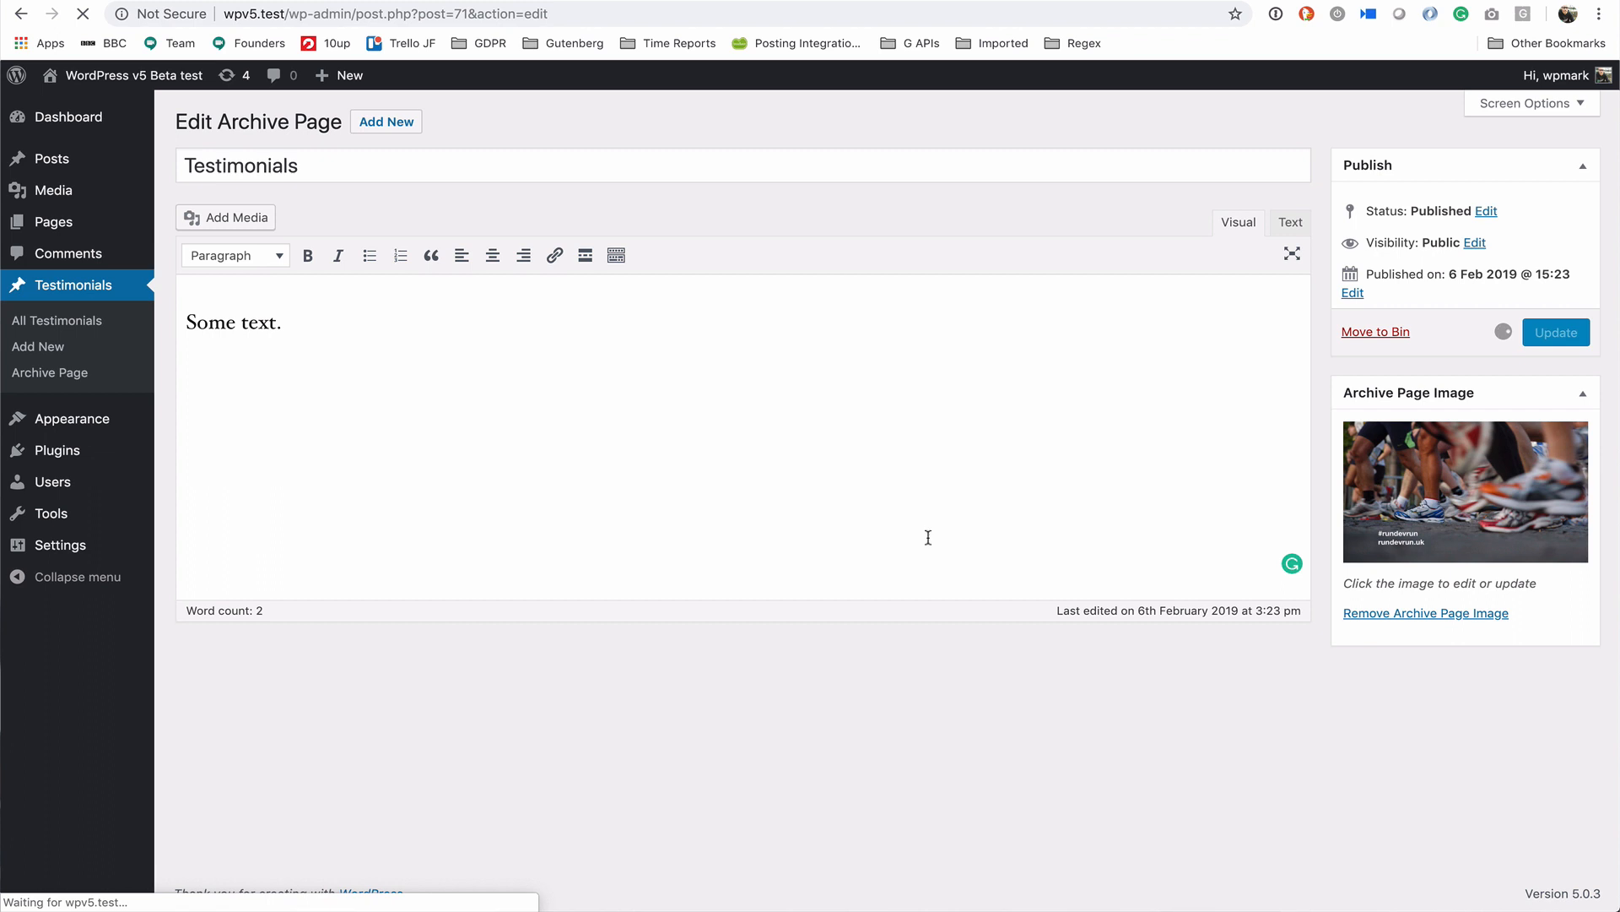
{"action": "left_click", "coordinate": [1555, 333]}
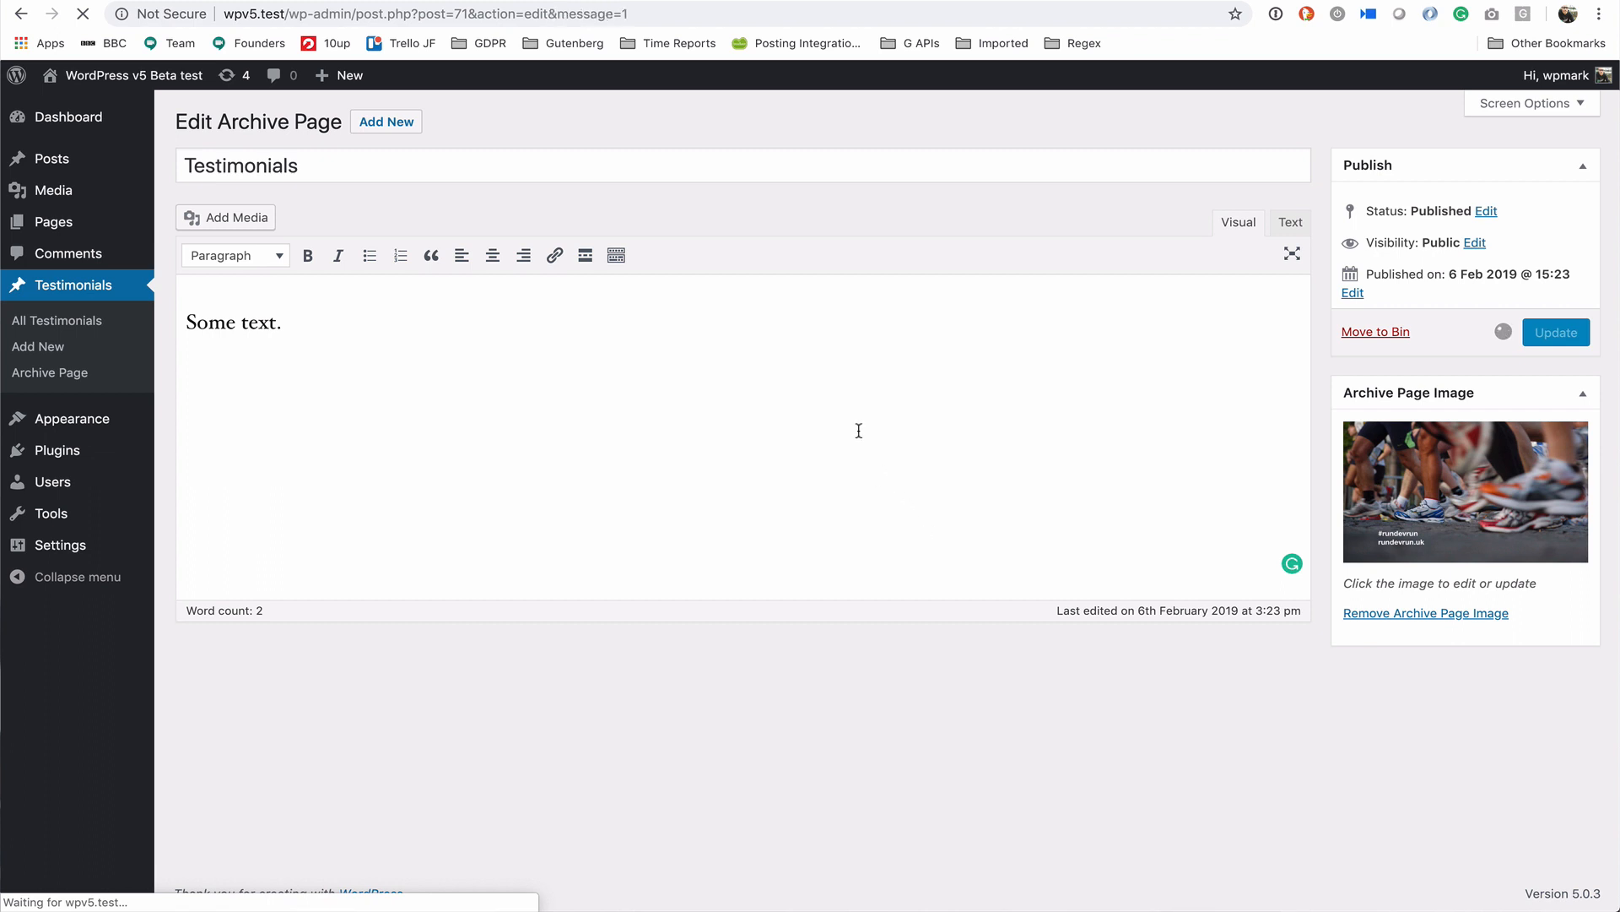
{"action": "left_click", "coordinate": [1555, 332]}
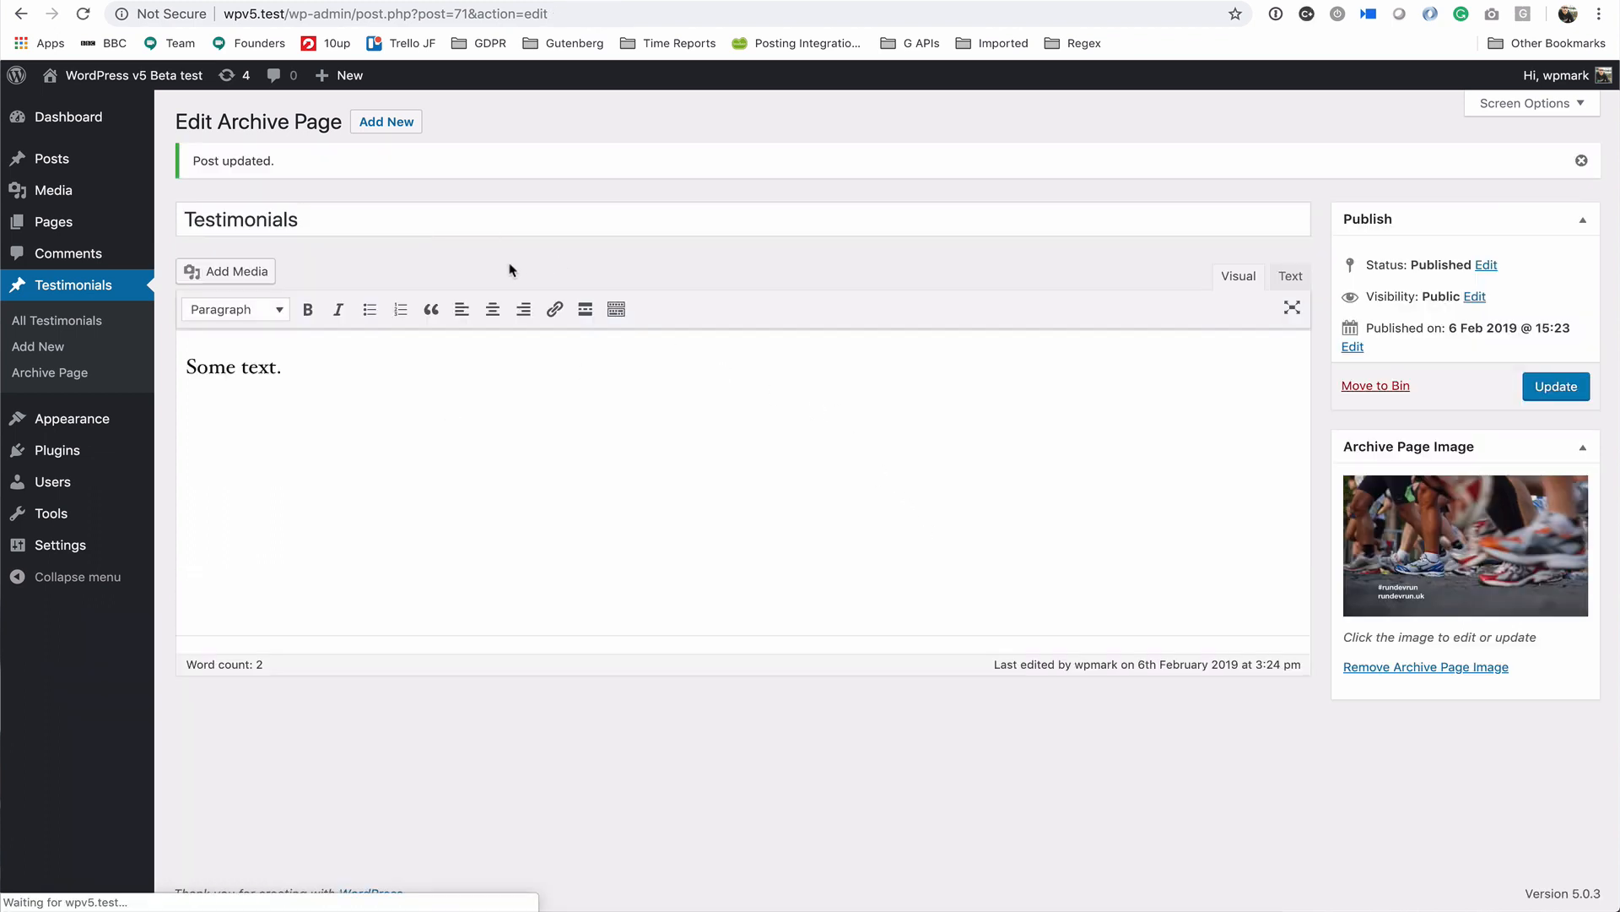
{"action": "mouse_move", "coordinate": [589, 877]}
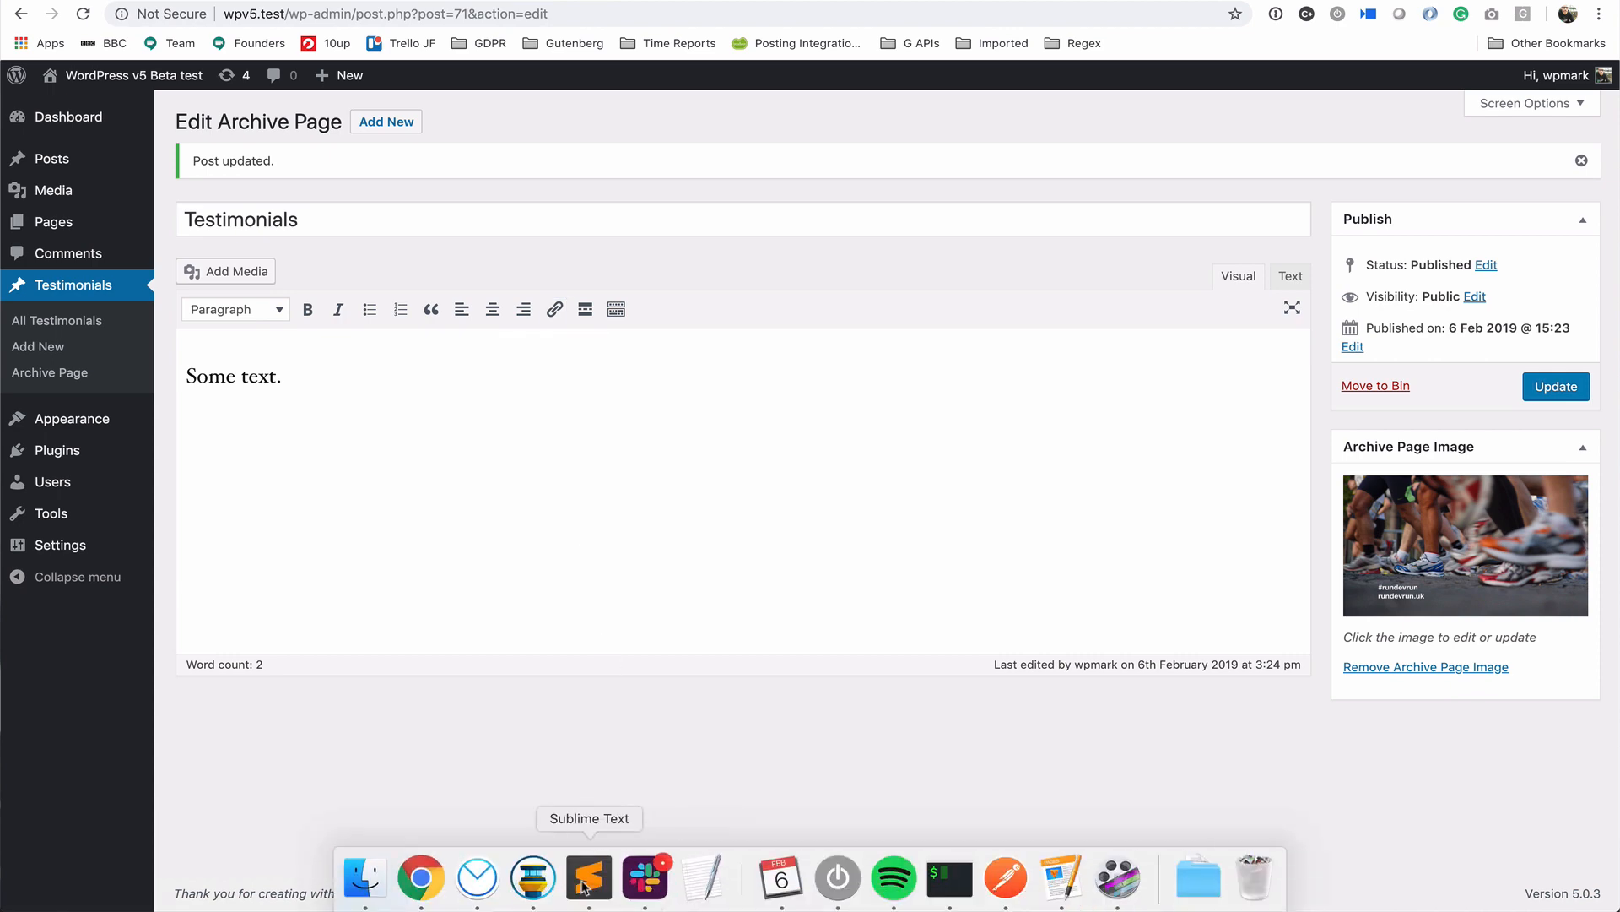
- Comment out the default archive title line in archive-wpmark_testimonials.php and save
{"action": "left_click", "coordinate": [589, 878]}
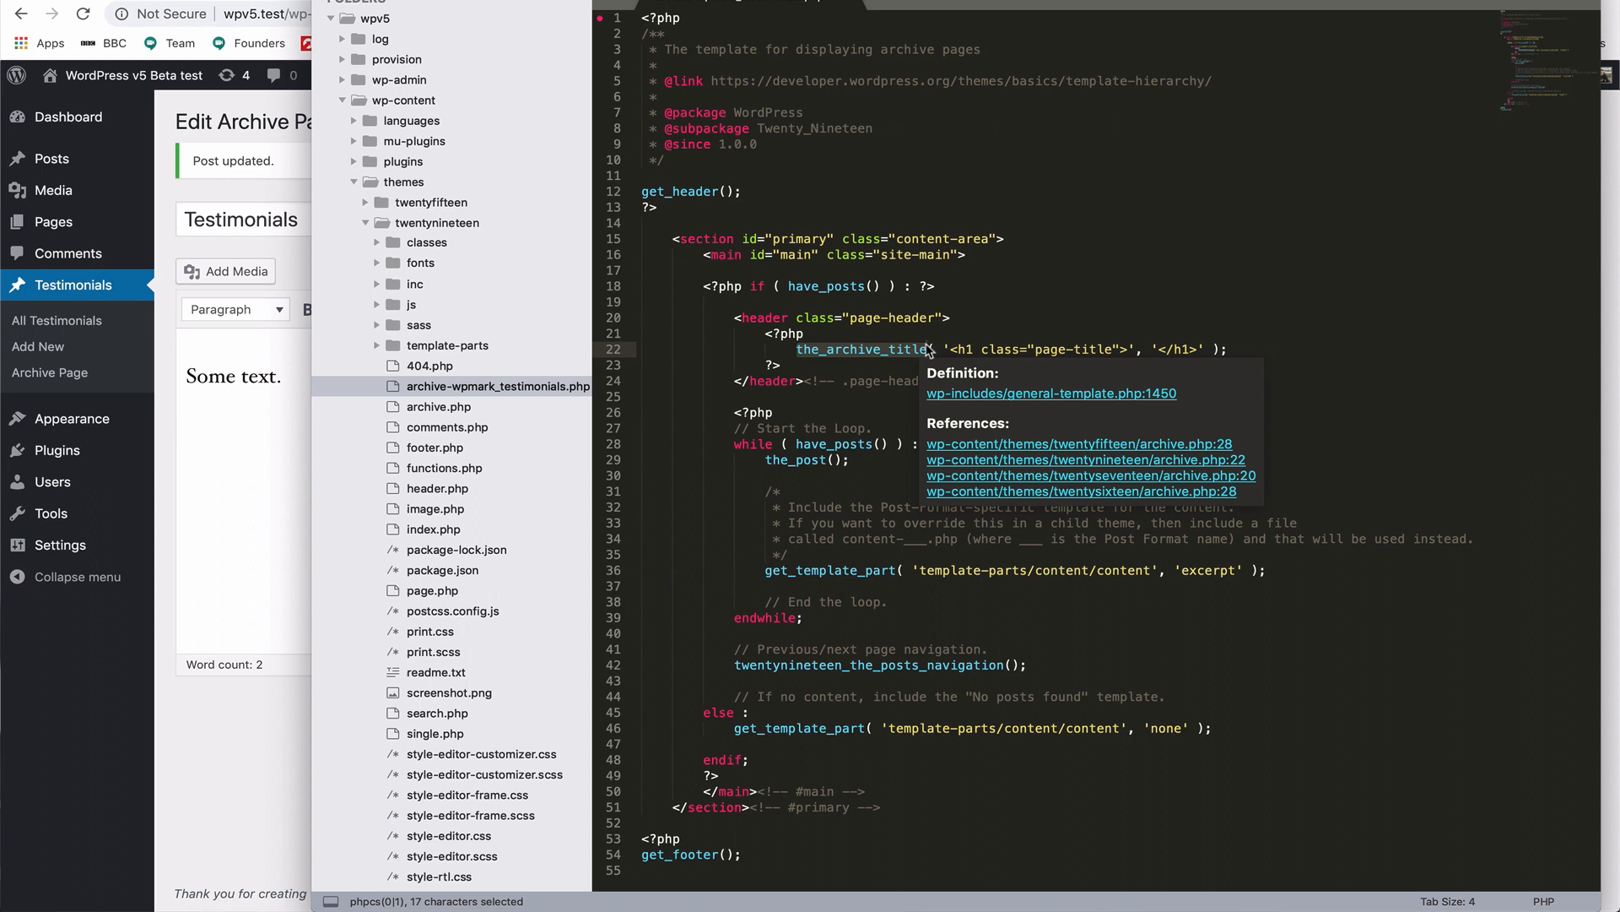
{"action": "mouse_move", "coordinate": [930, 347]}
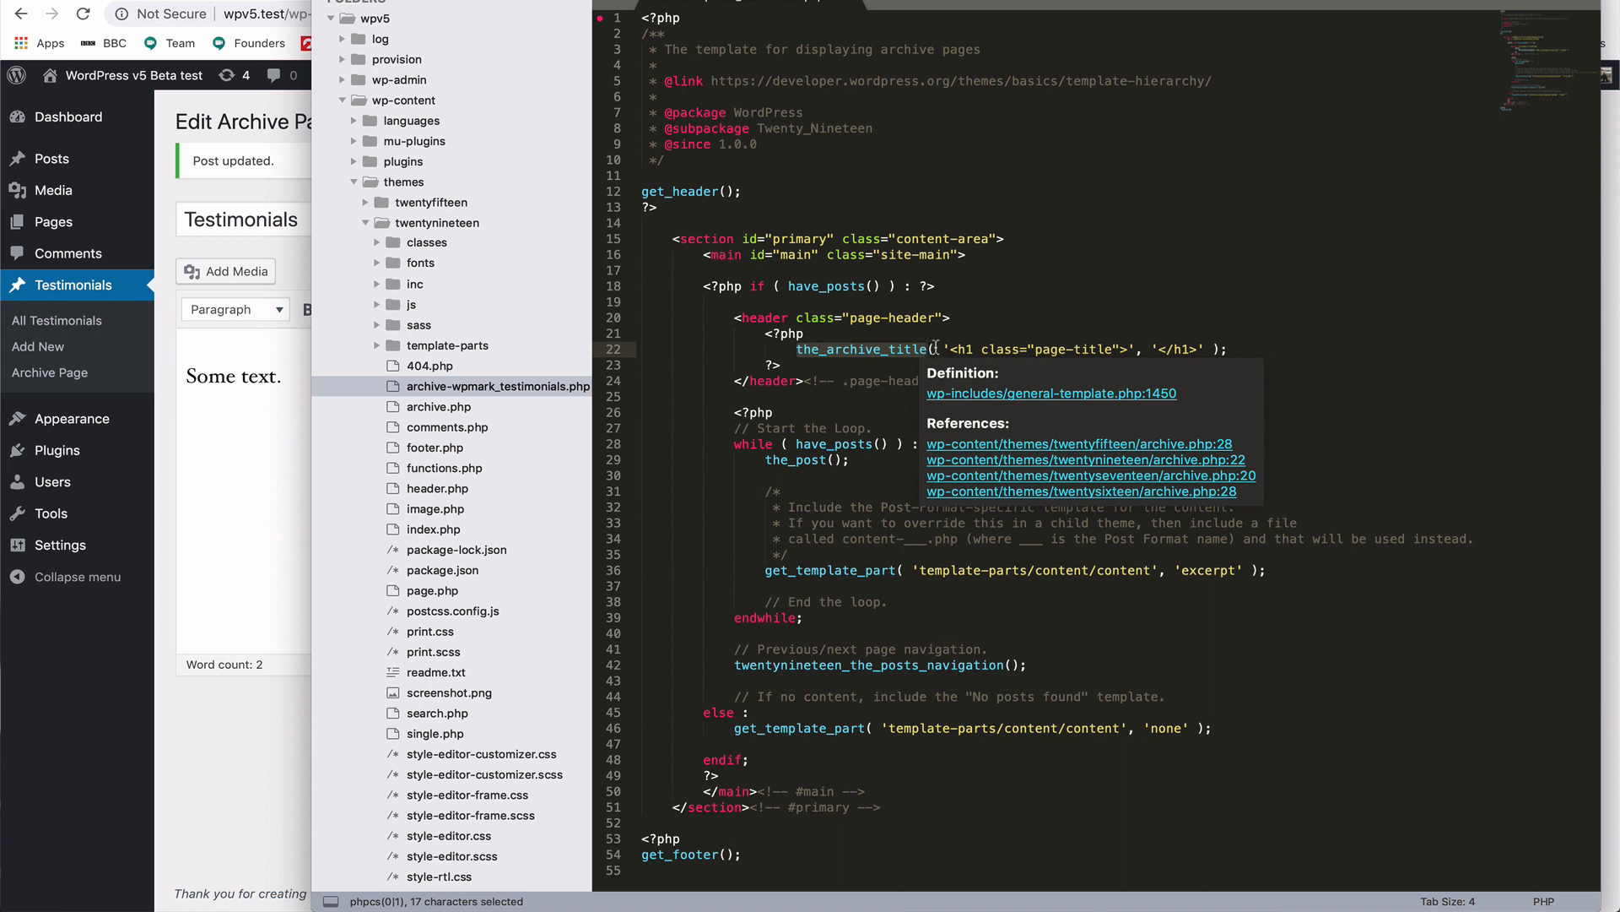
{"action": "mouse_move", "coordinate": [842, 359]}
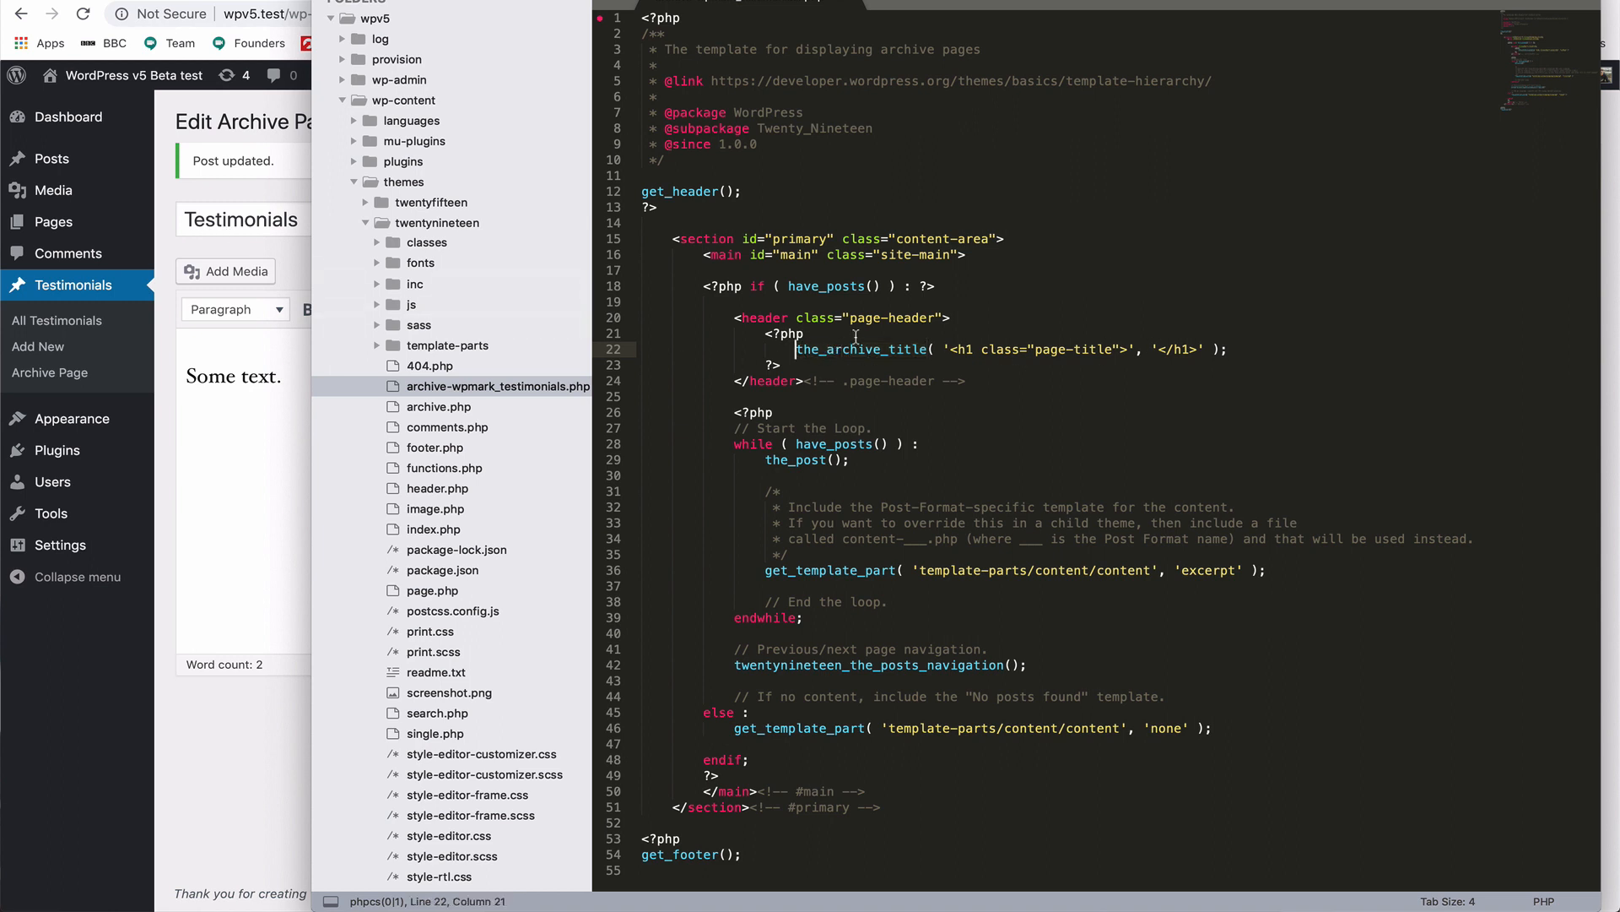
{"action": "type", "text": "//"}
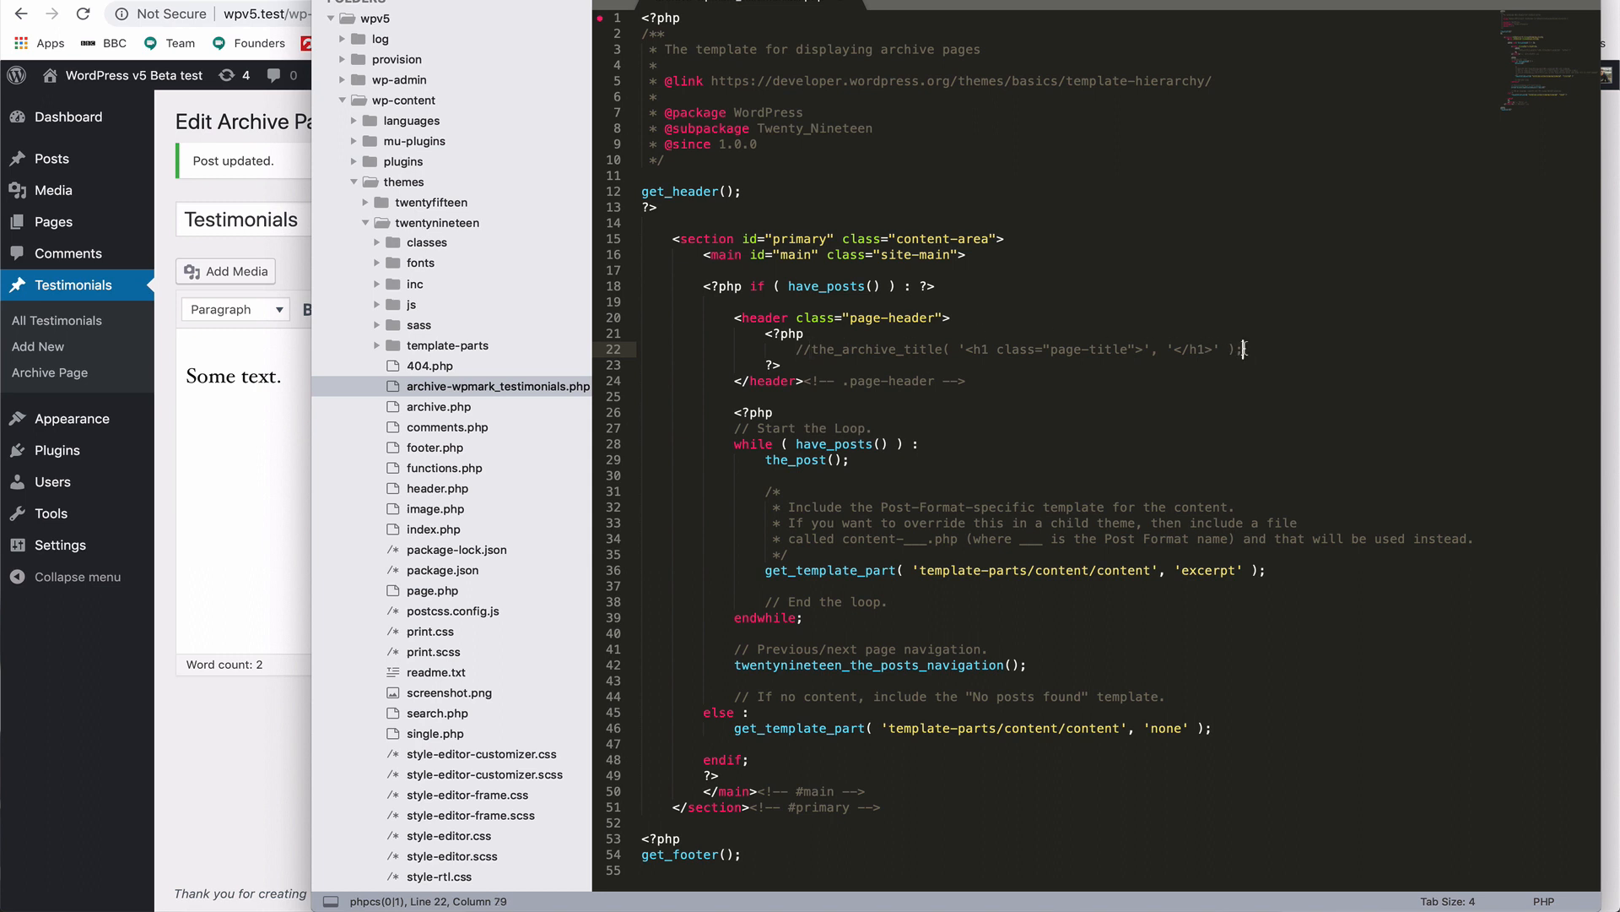
{"action": "key", "text": "enter"}
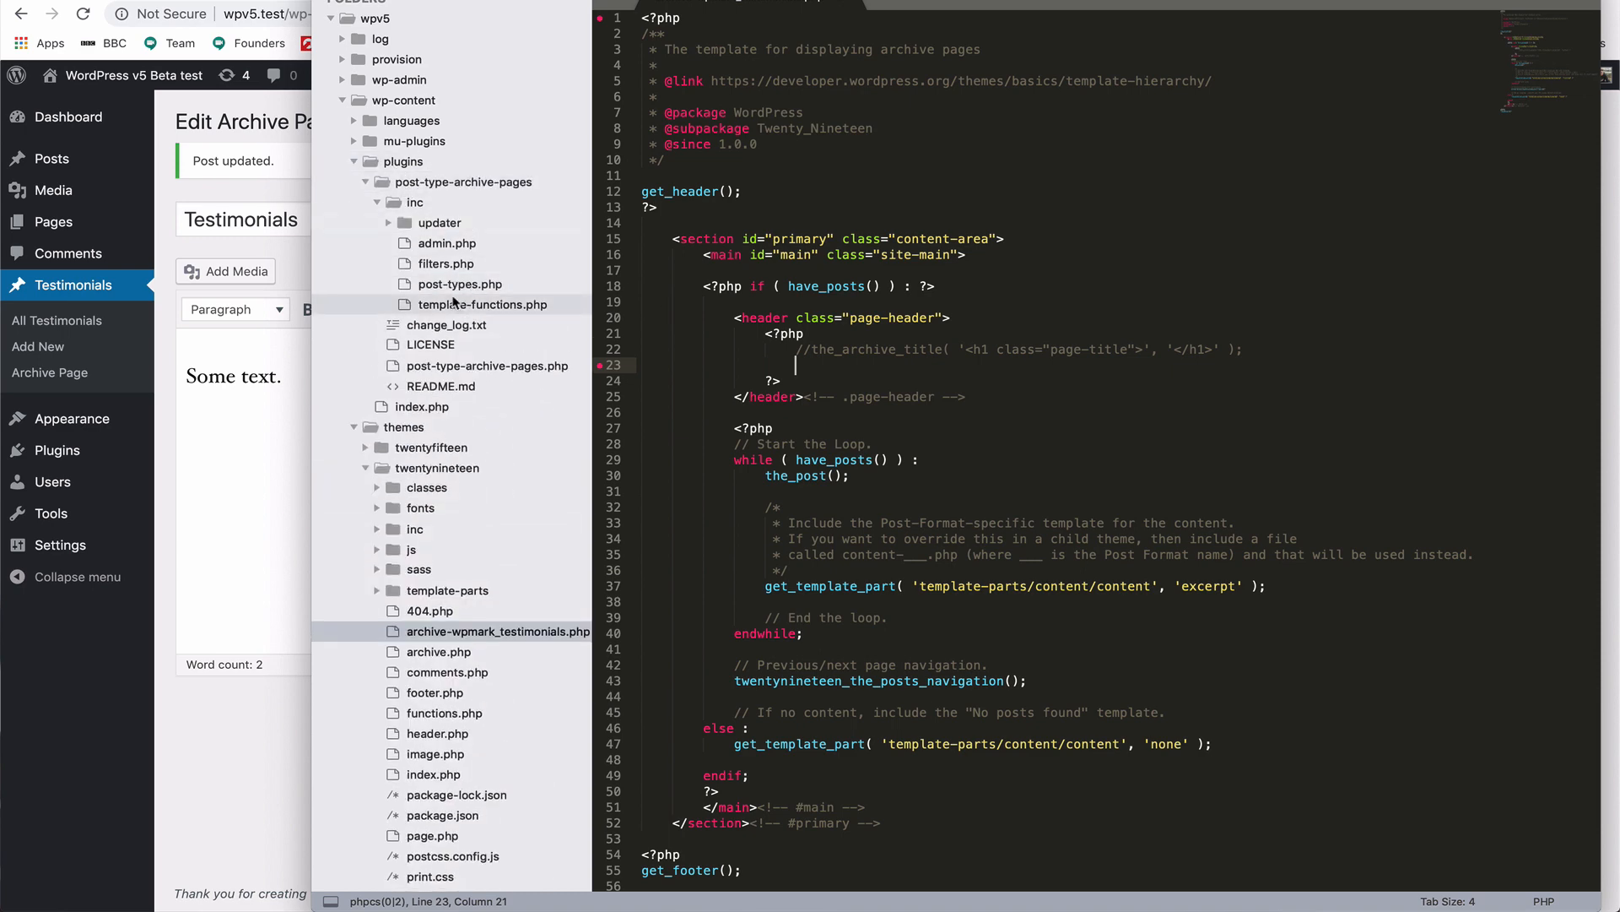
- Copy hdptap_get_post_type_archive_title from template-functions.php and echo it with 'wpmark_testimonials'
{"action": "left_click", "coordinate": [483, 304]}
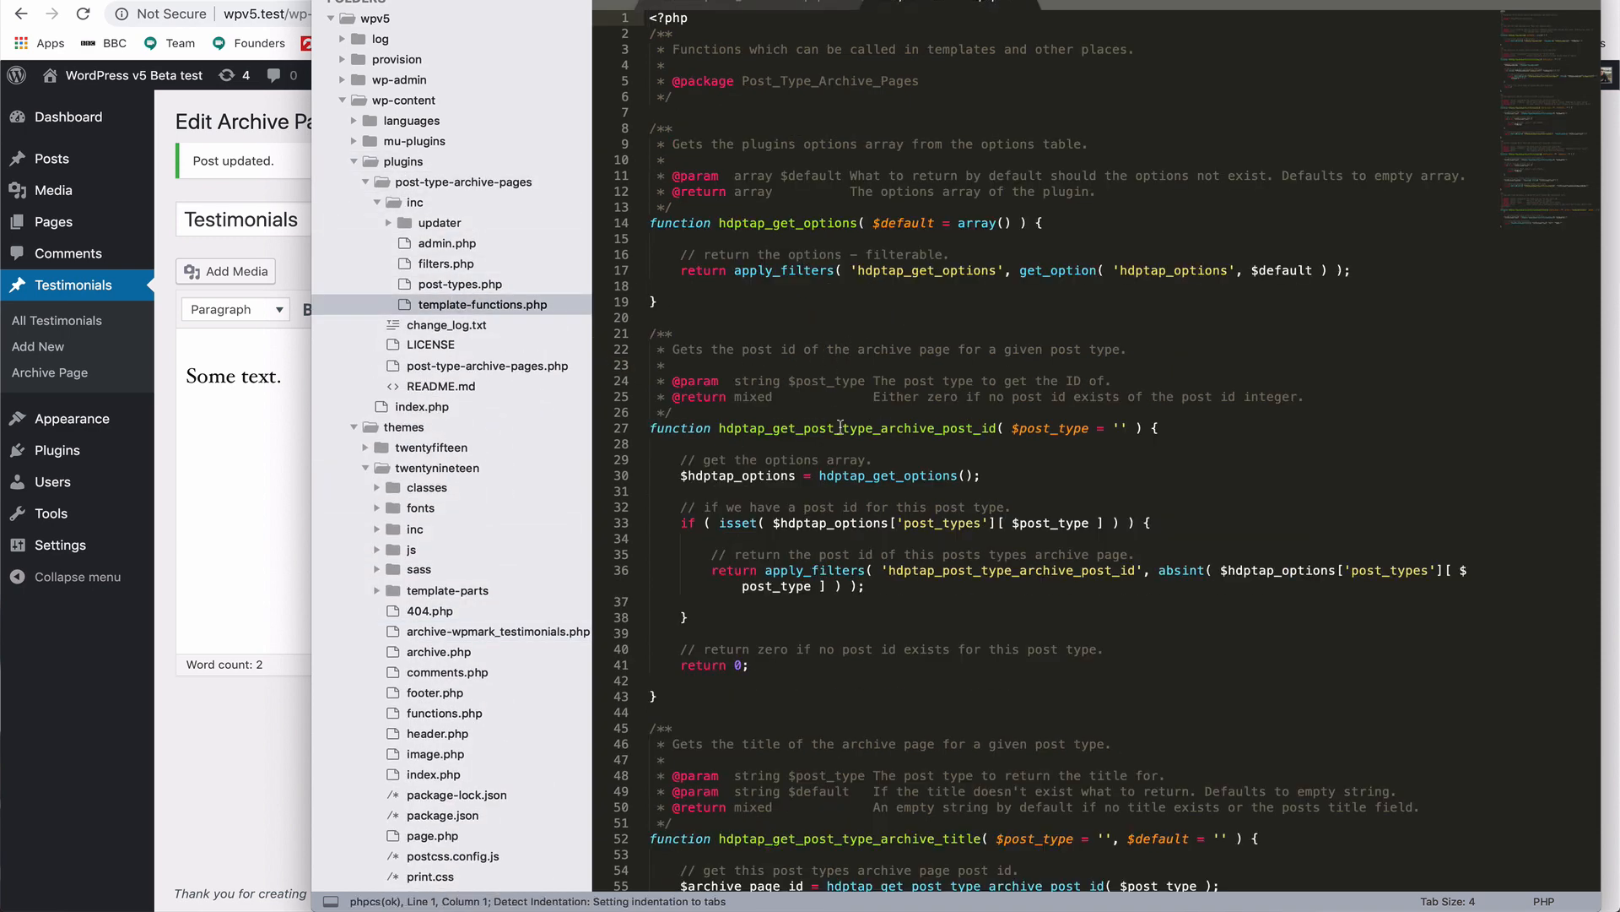
{"action": "scroll", "scroll_direction": "down", "scroll_amount": 3}
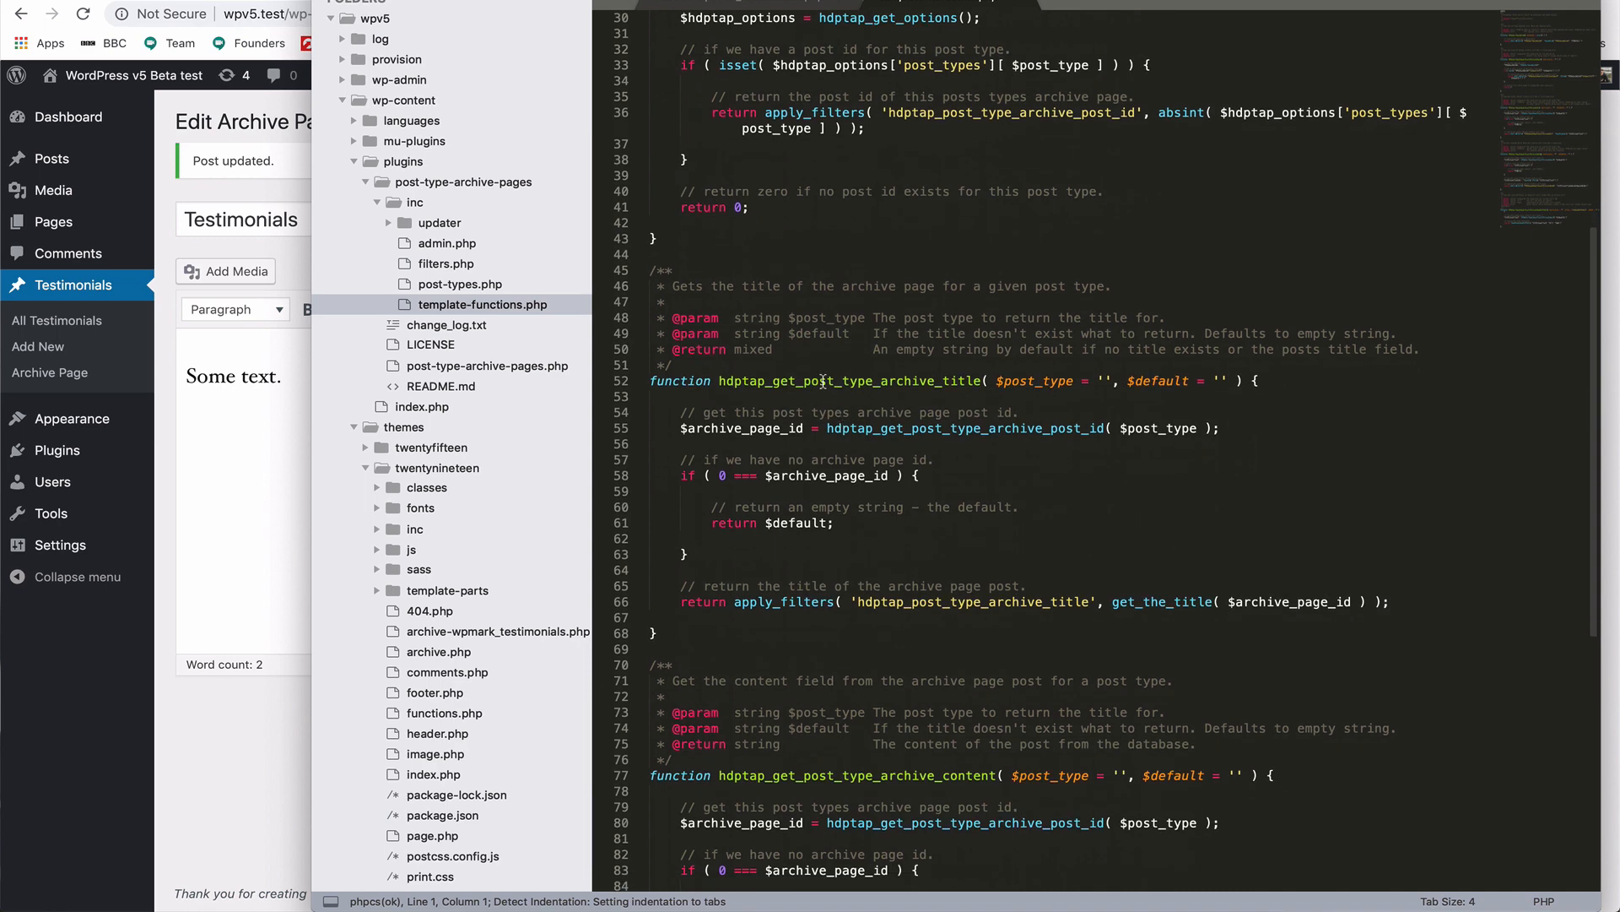
{"action": "double_click", "coordinate": [824, 380]}
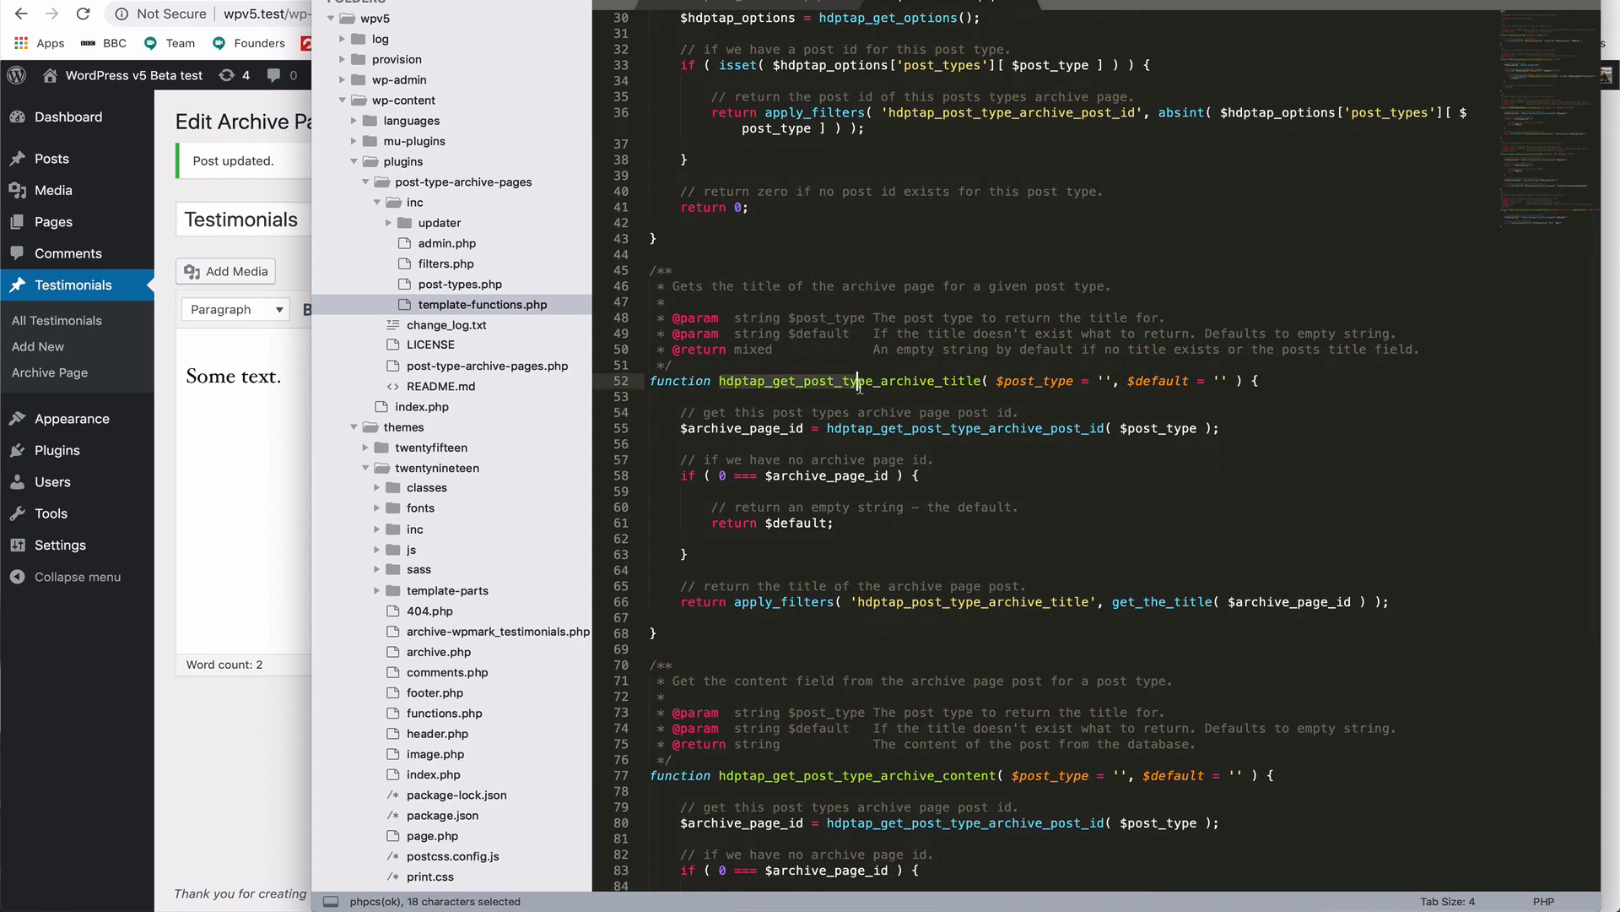
{"action": "left_click_drag", "start_coordinate": [856, 379], "coordinate": [984, 380]}
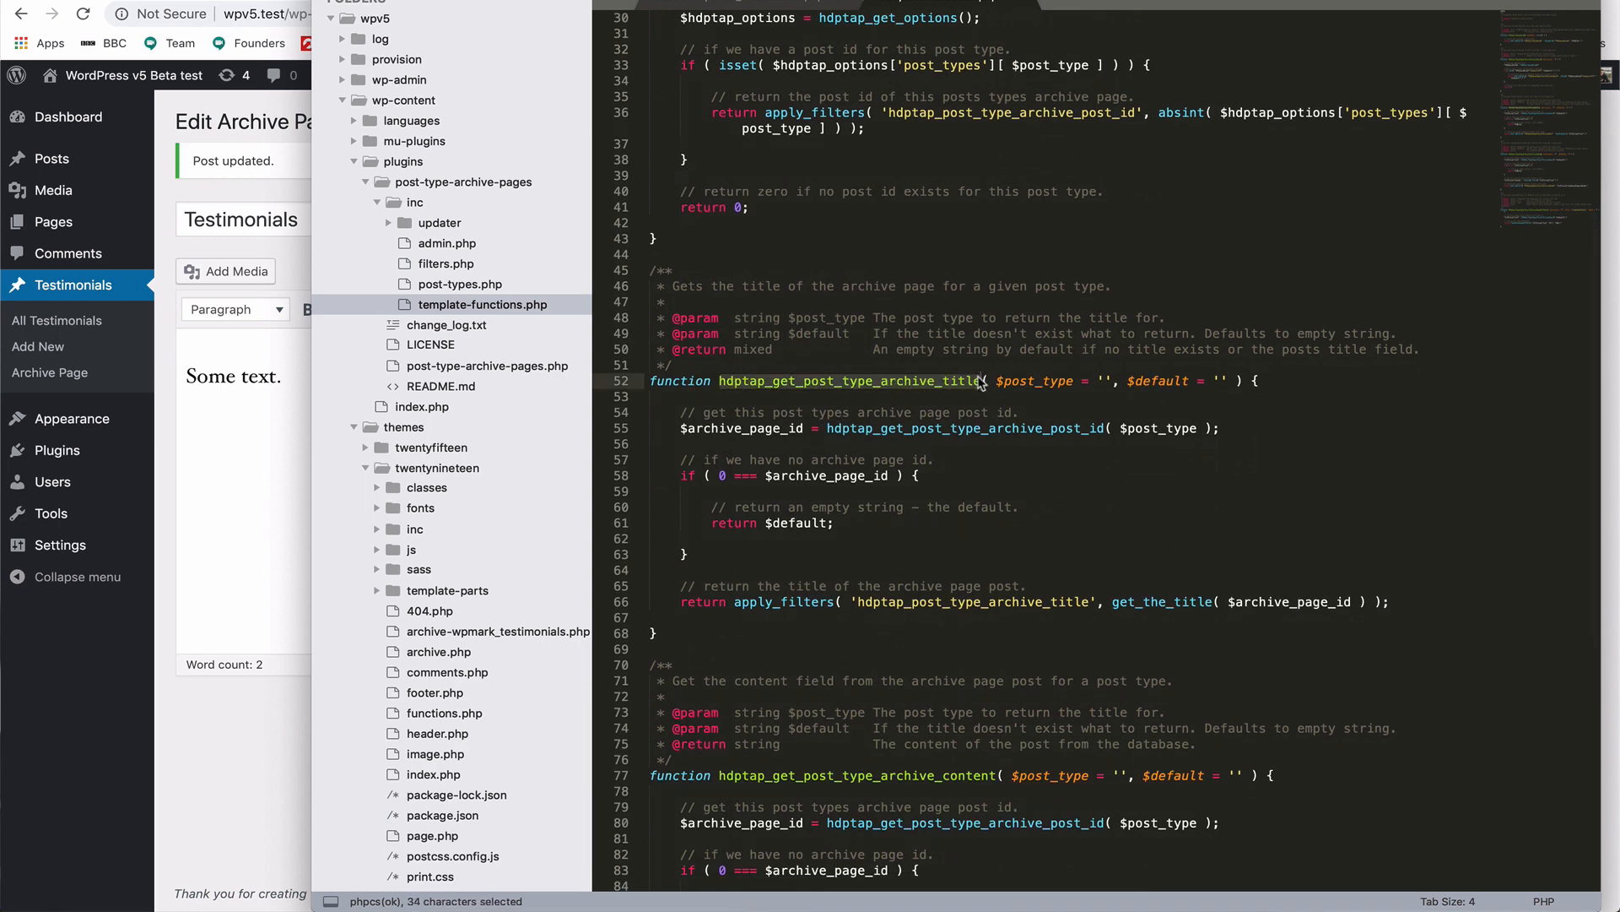
{"action": "left_click", "coordinate": [496, 632]}
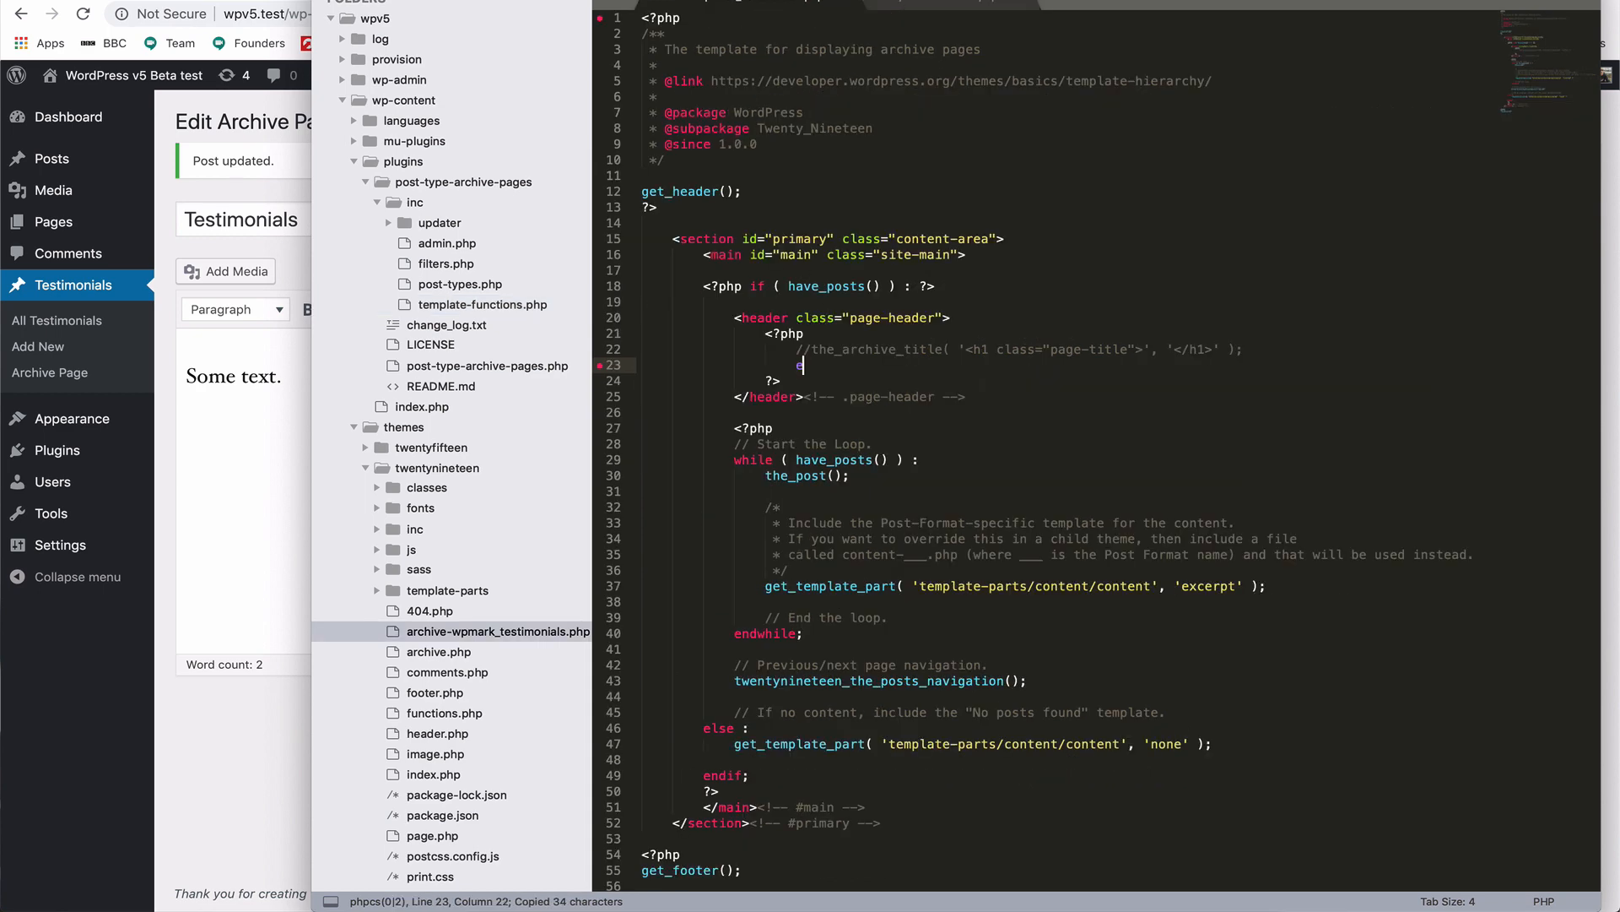
{"action": "type", "text": "echo hdptap_get_post_type_archive_title()"}
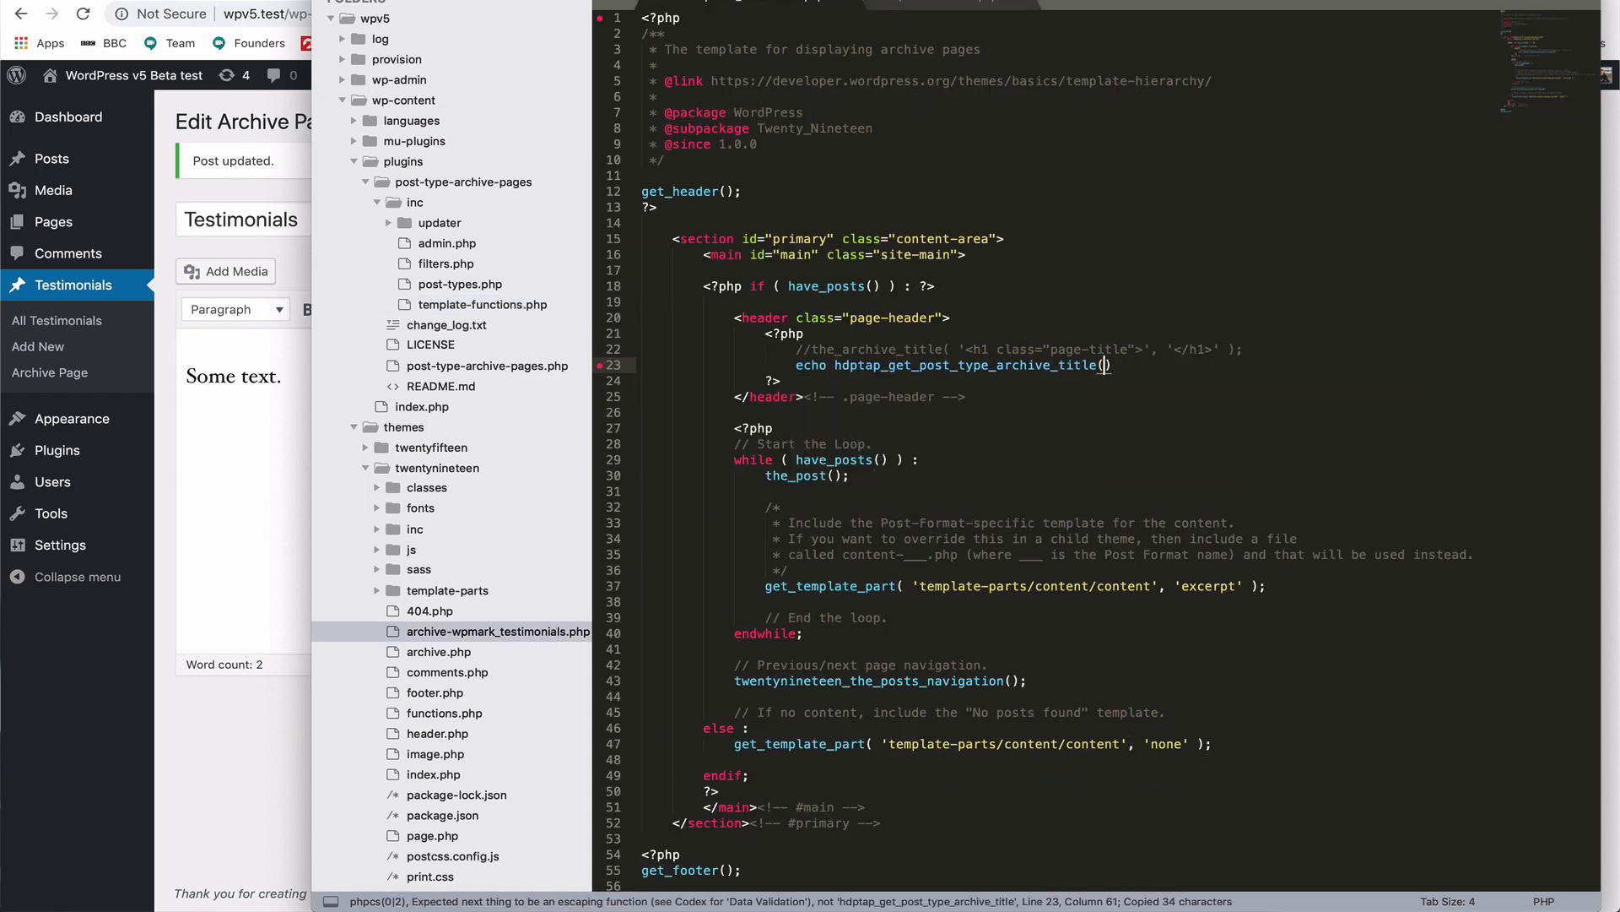
{"action": "type", "text": "' '"}
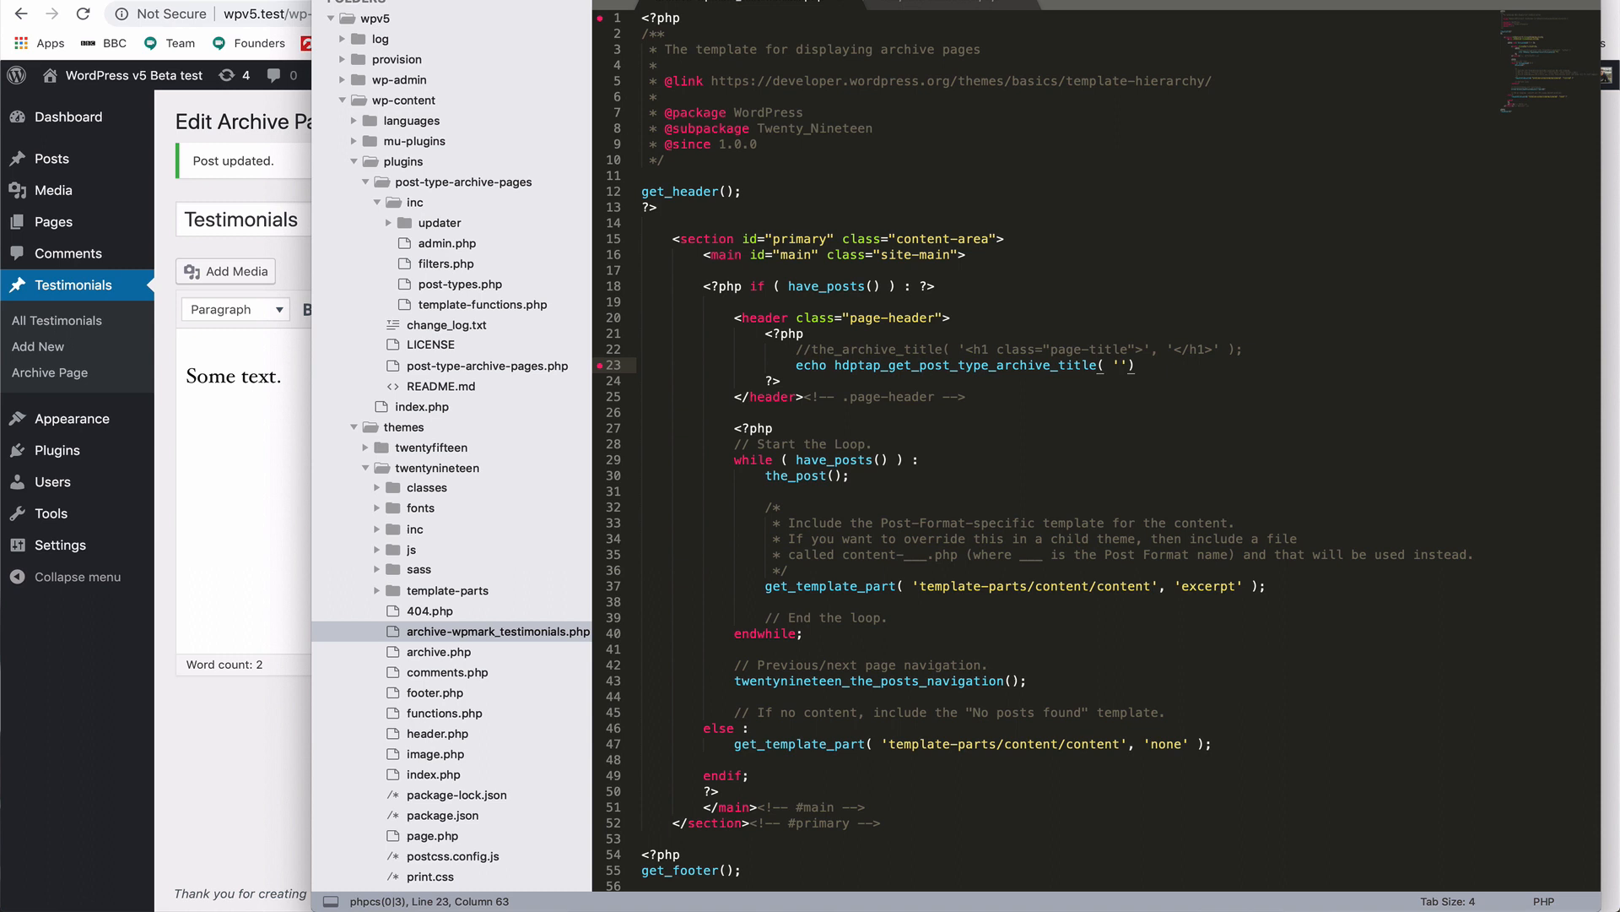
{"action": "type", "text": "wpmark_"}
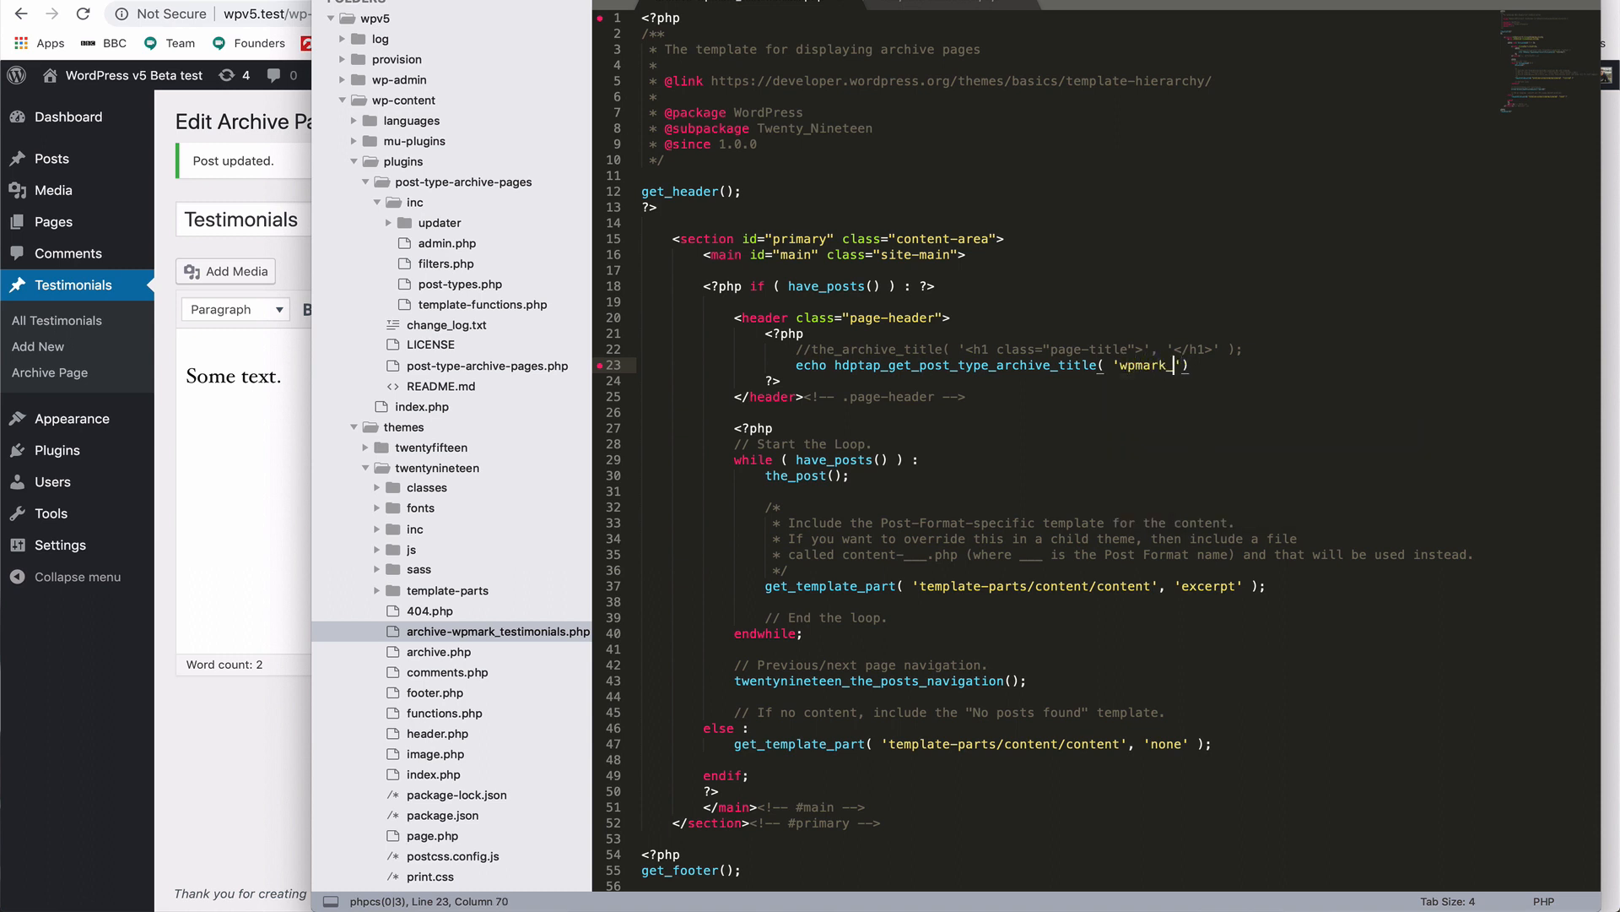
{"action": "type", "text": "testimonial"}
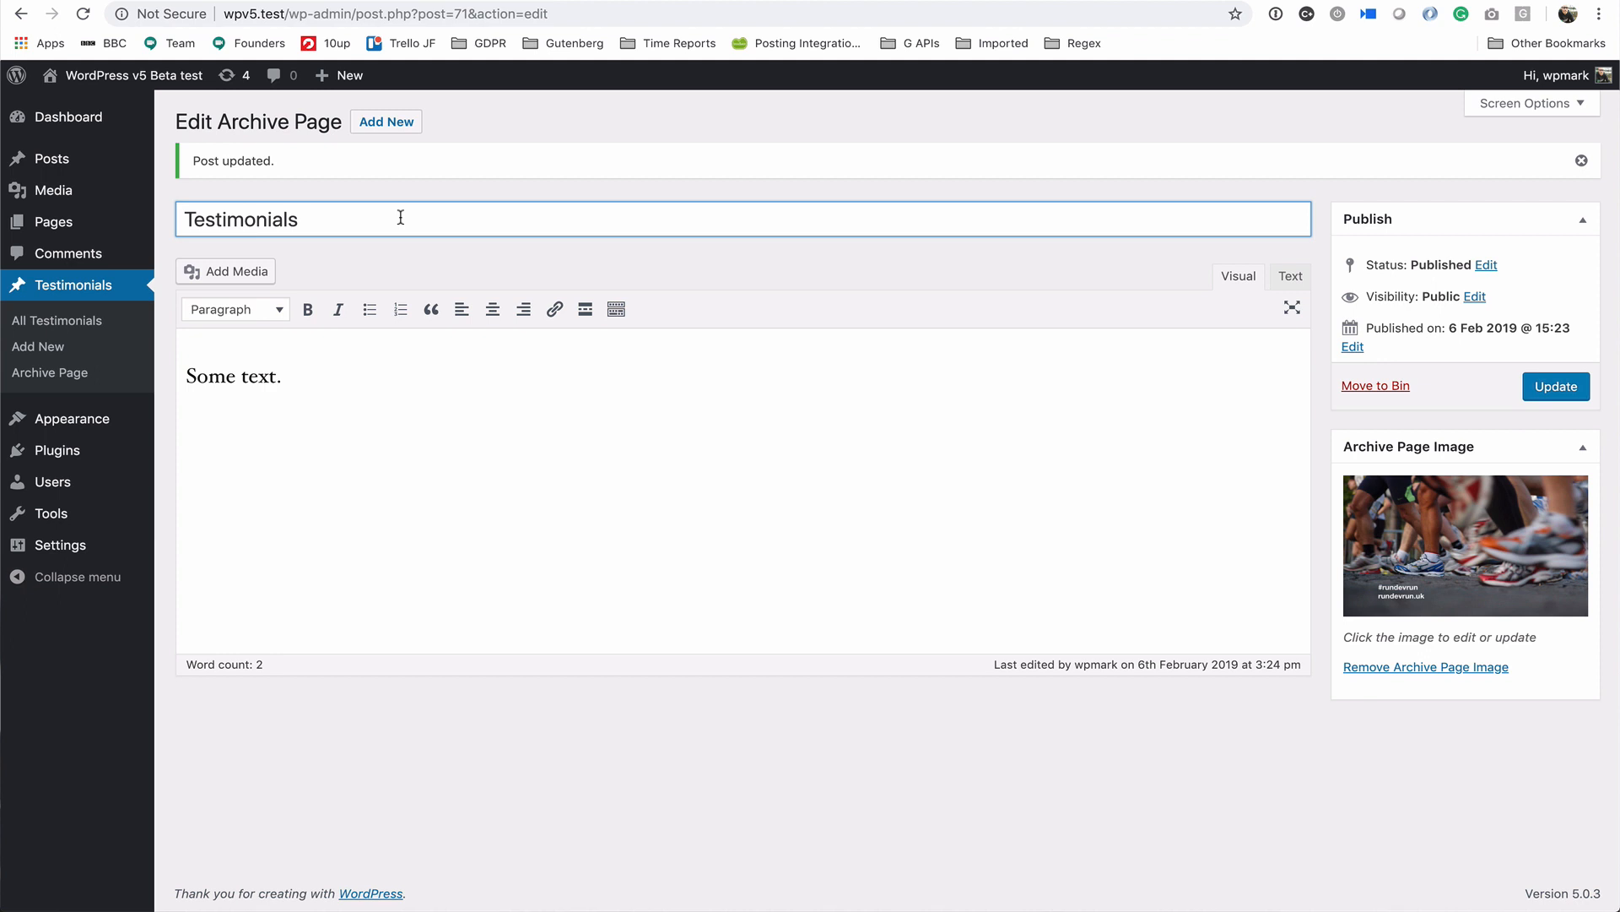
- Retitle the archive page 'Testimonials this changed', update it and confirm the title on /testimonials/
{"action": "type", "text": "this changed"}
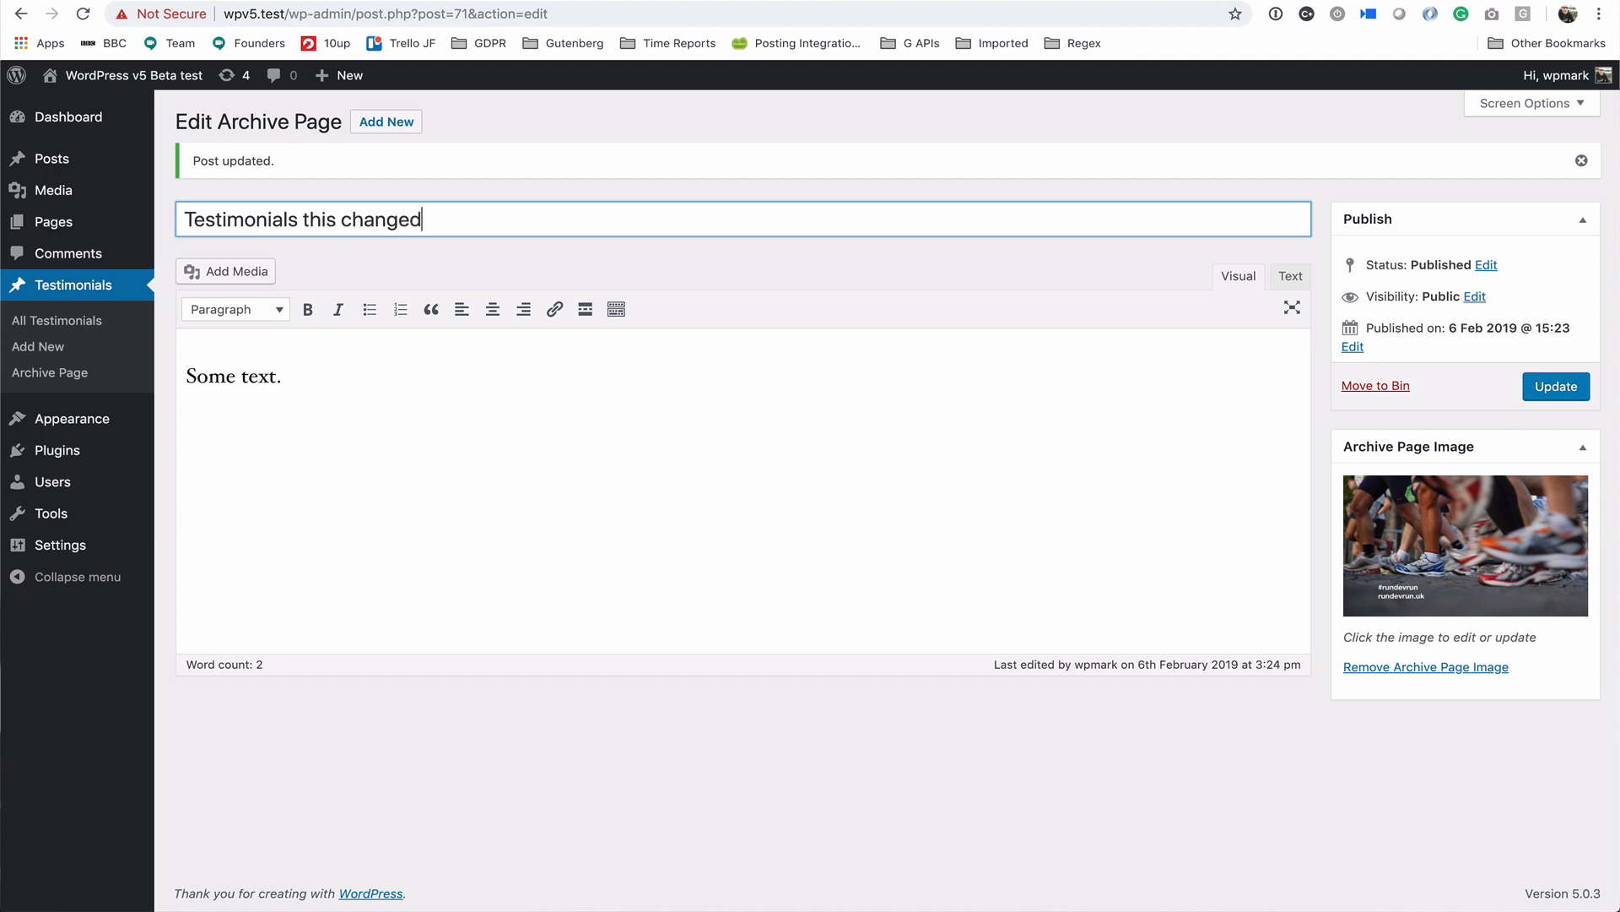
{"action": "left_click", "coordinate": [1554, 385]}
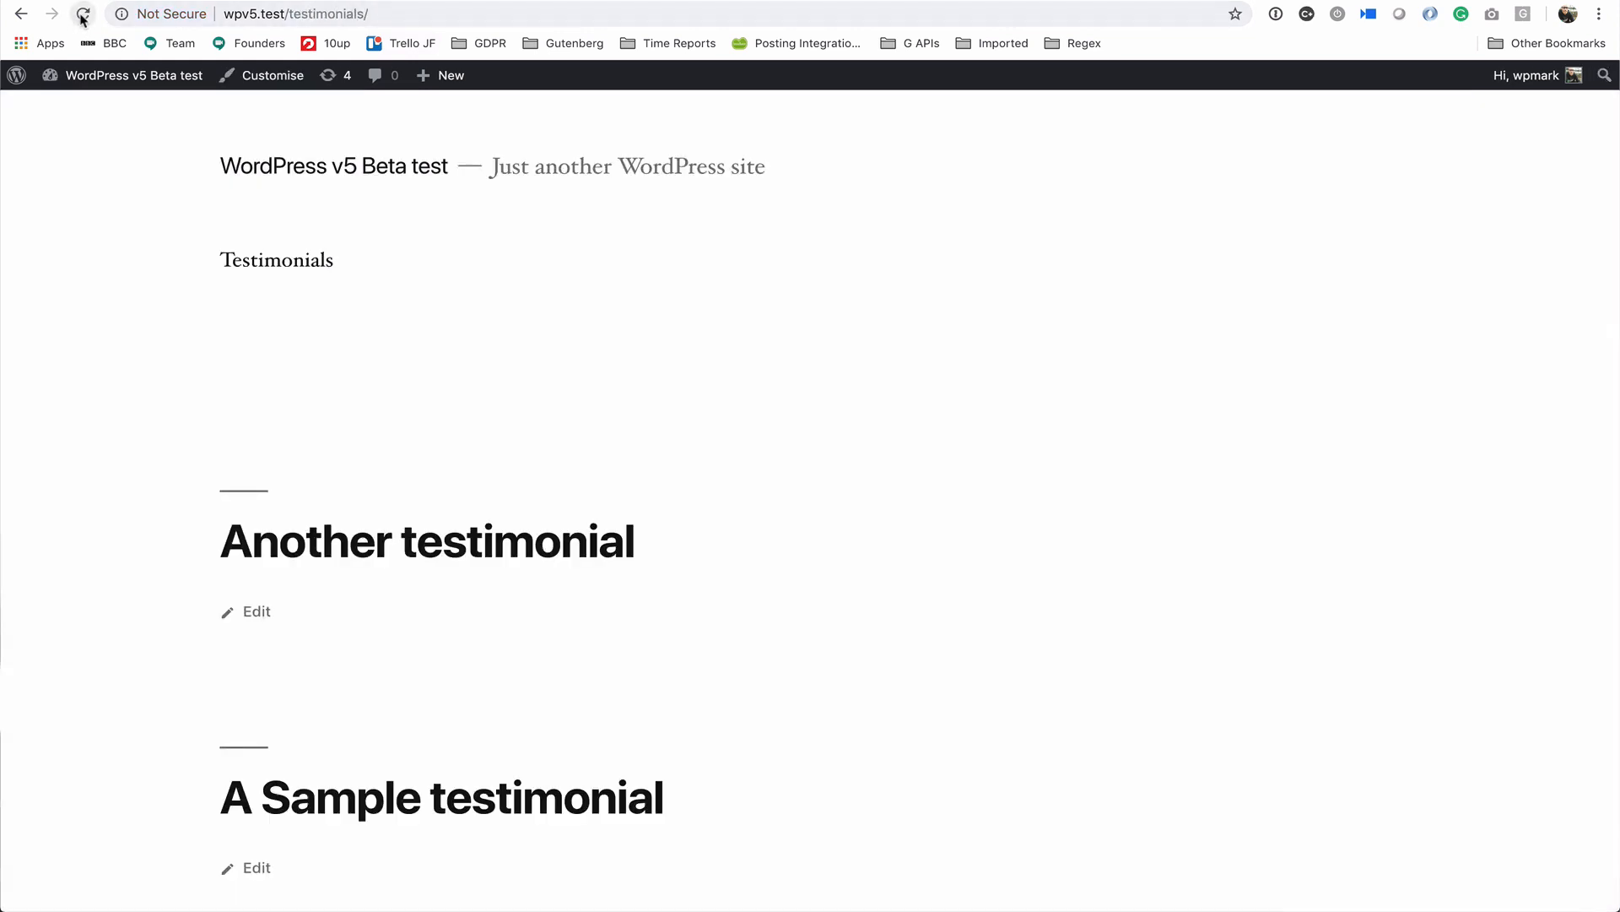
{"action": "left_click", "coordinate": [83, 13]}
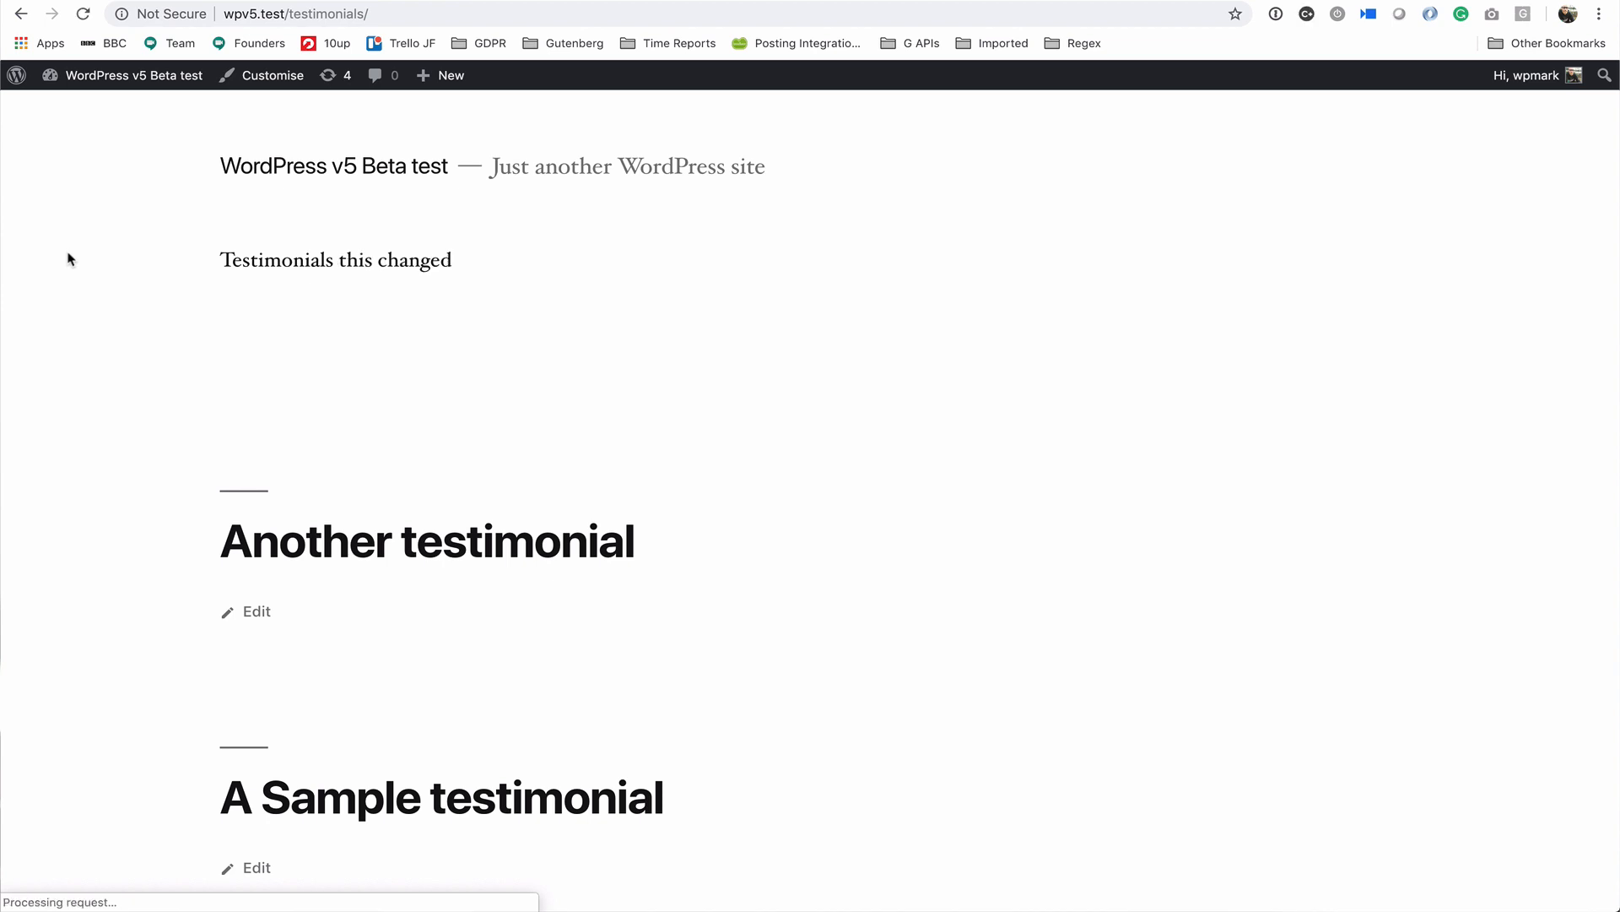
{"action": "triple_click", "coordinate": [335, 260]}
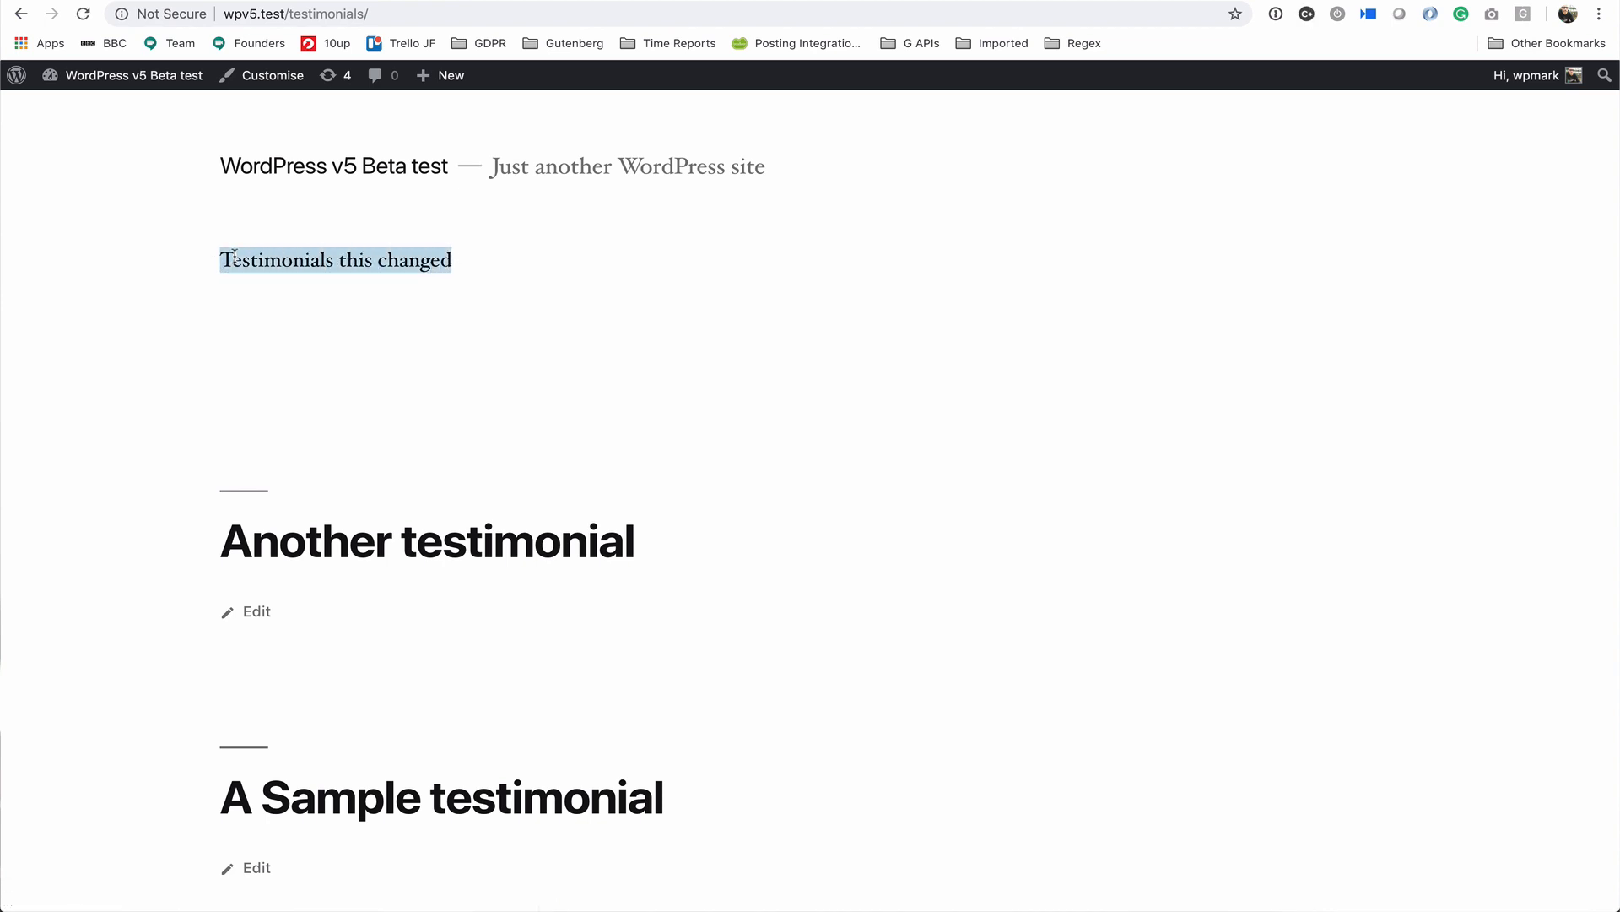
{"action": "left_click", "coordinate": [724, 414]}
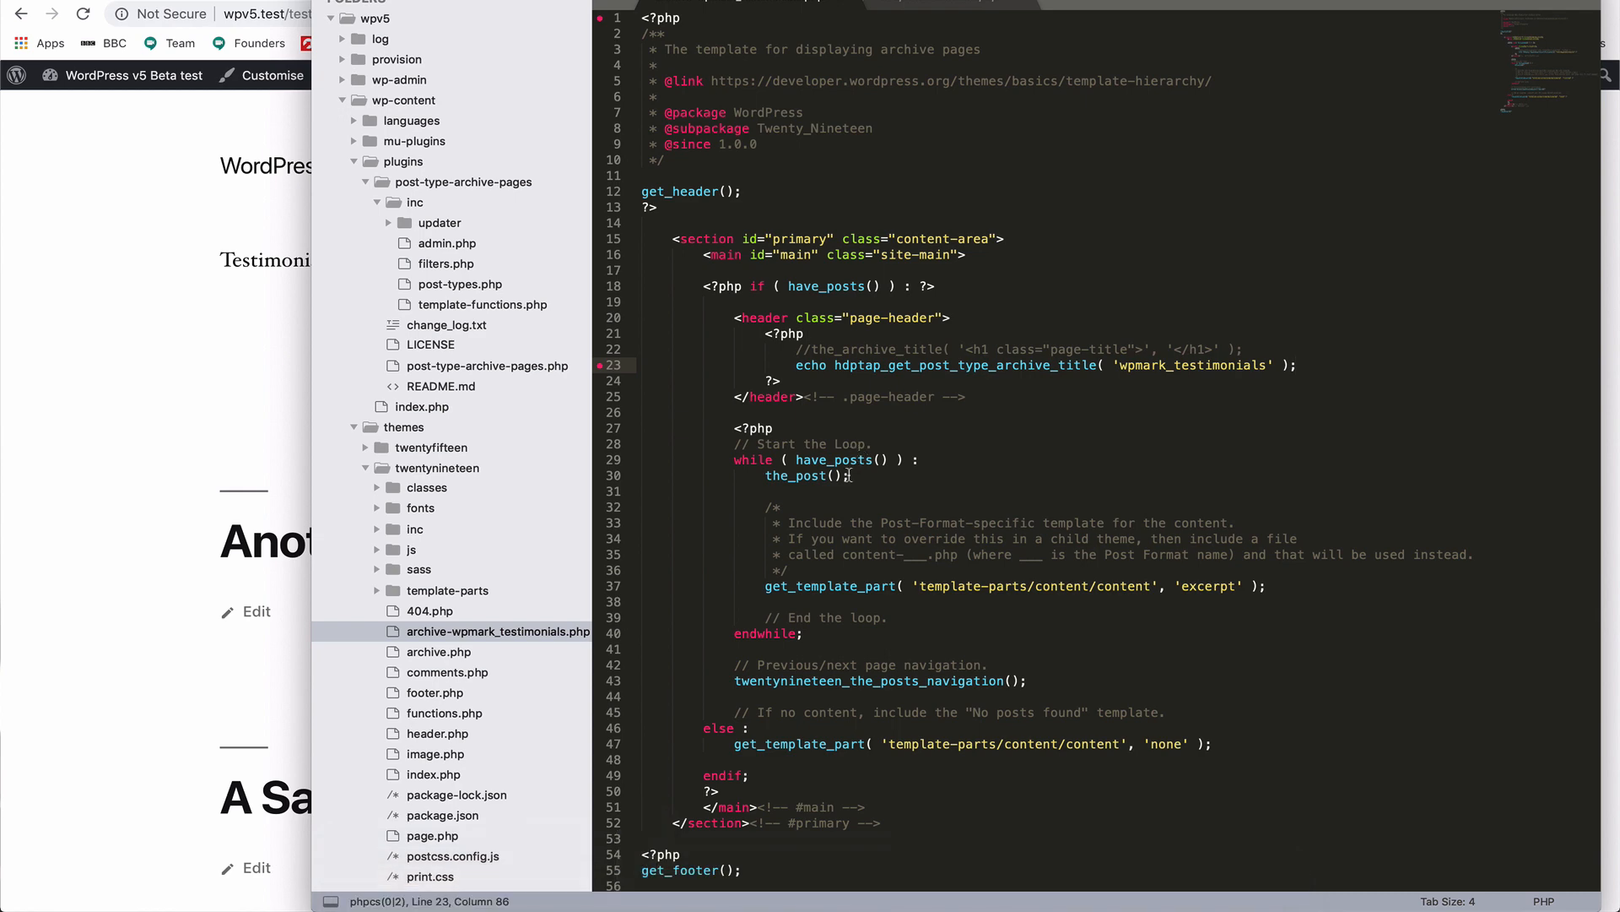
- Echo hdptap_get_post_type_archive_content('wpmark_testimonials') in a PHP block below the header
{"action": "left_click", "coordinate": [482, 304]}
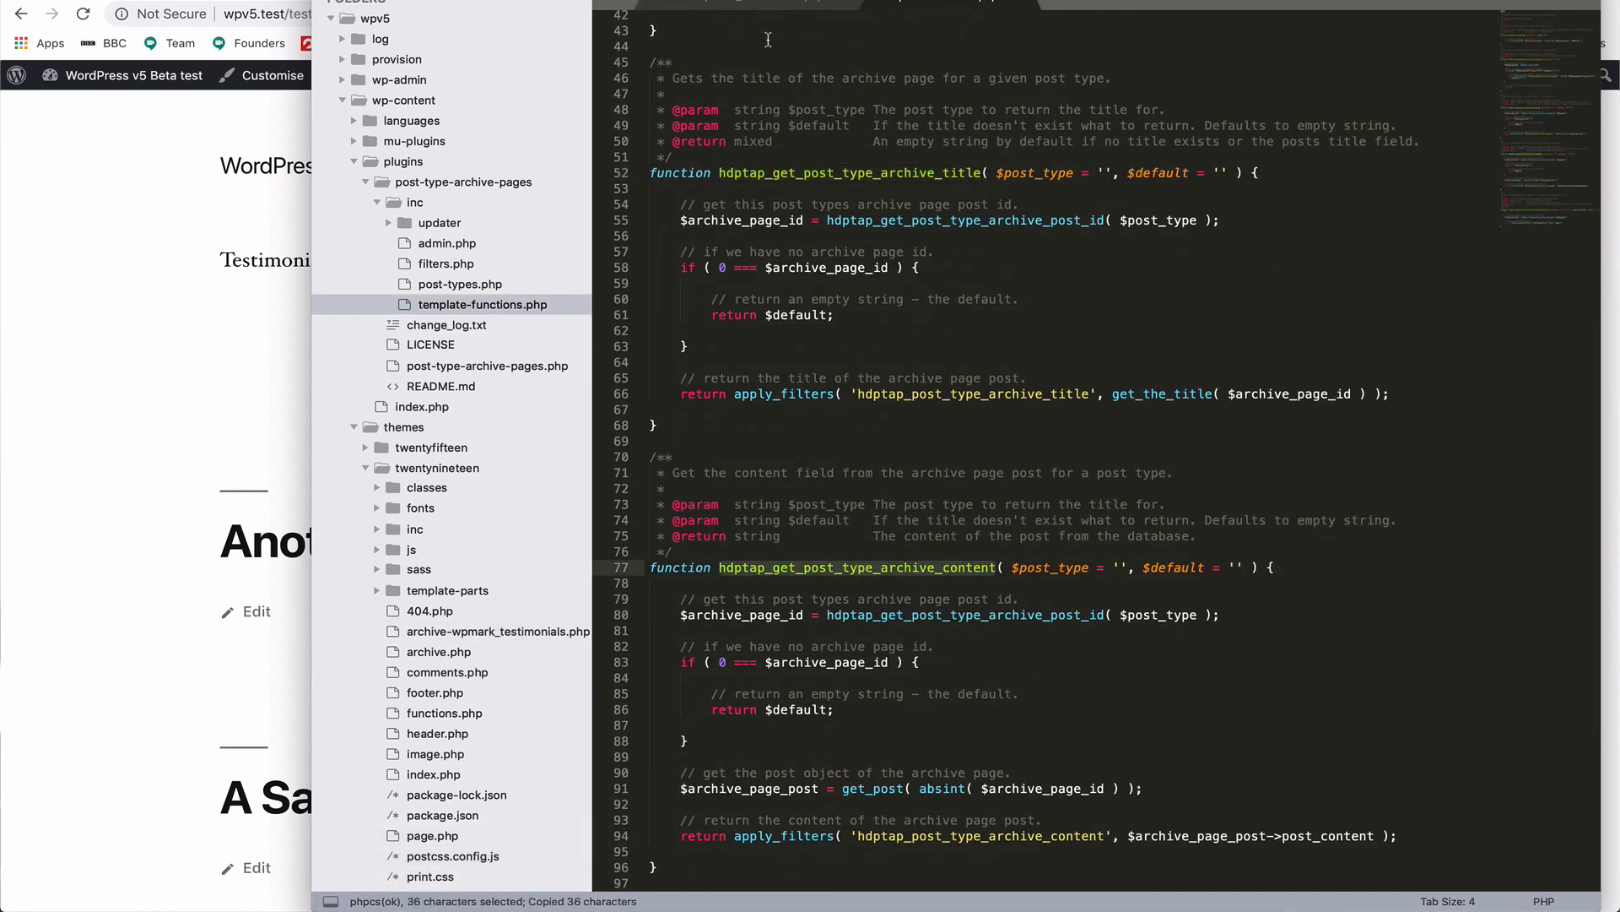
{"action": "left_click", "coordinate": [496, 631]}
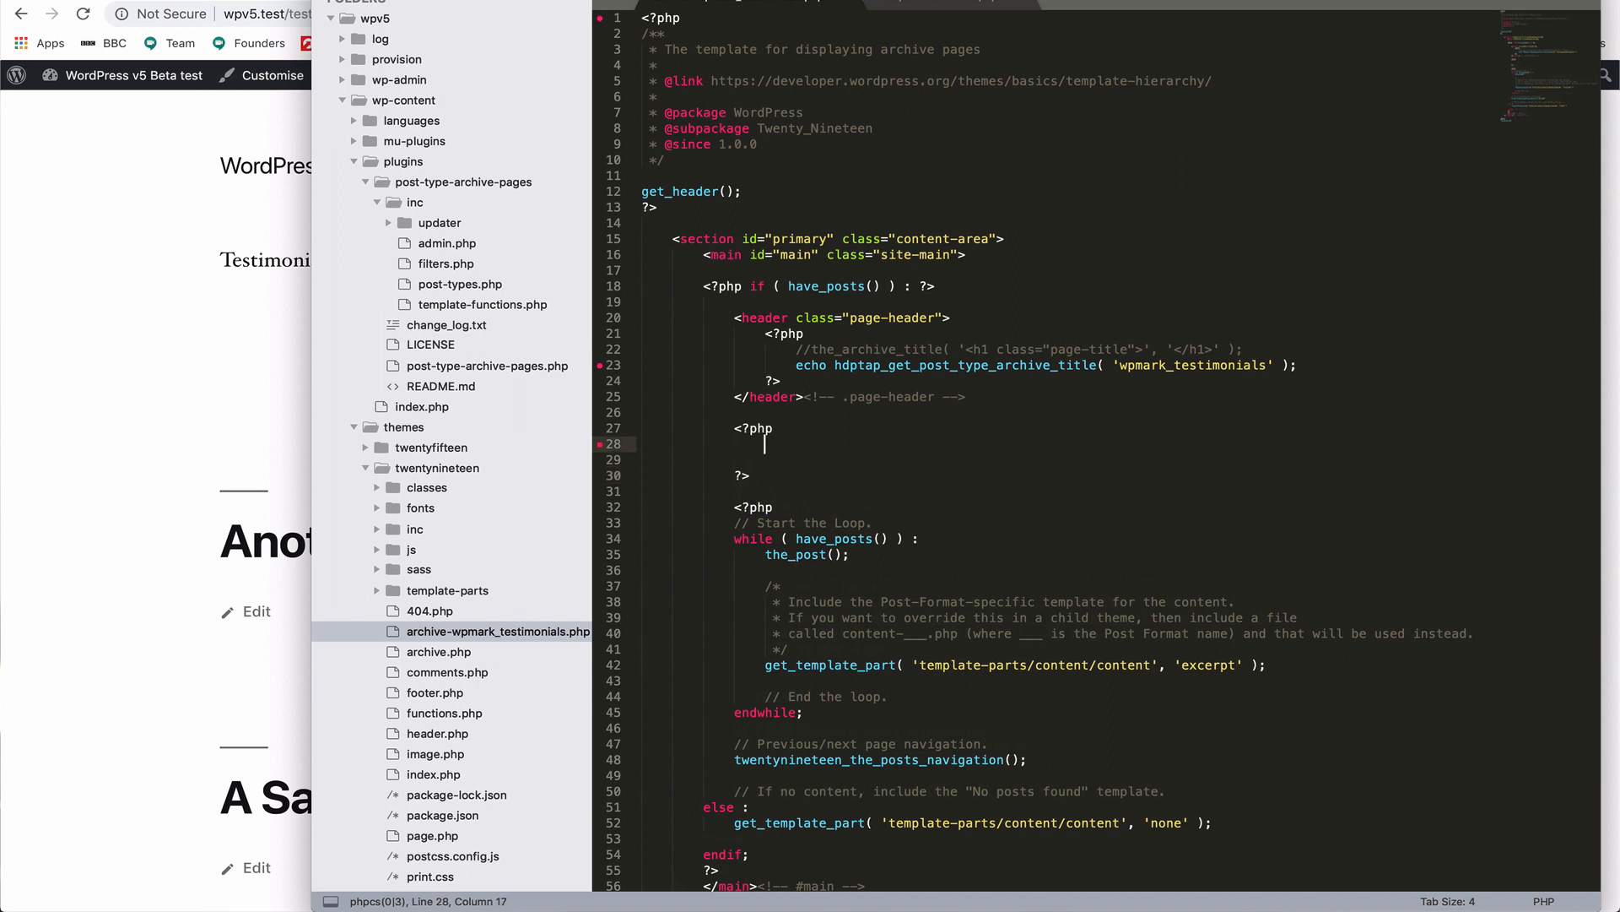
{"action": "type", "text": "echo"}
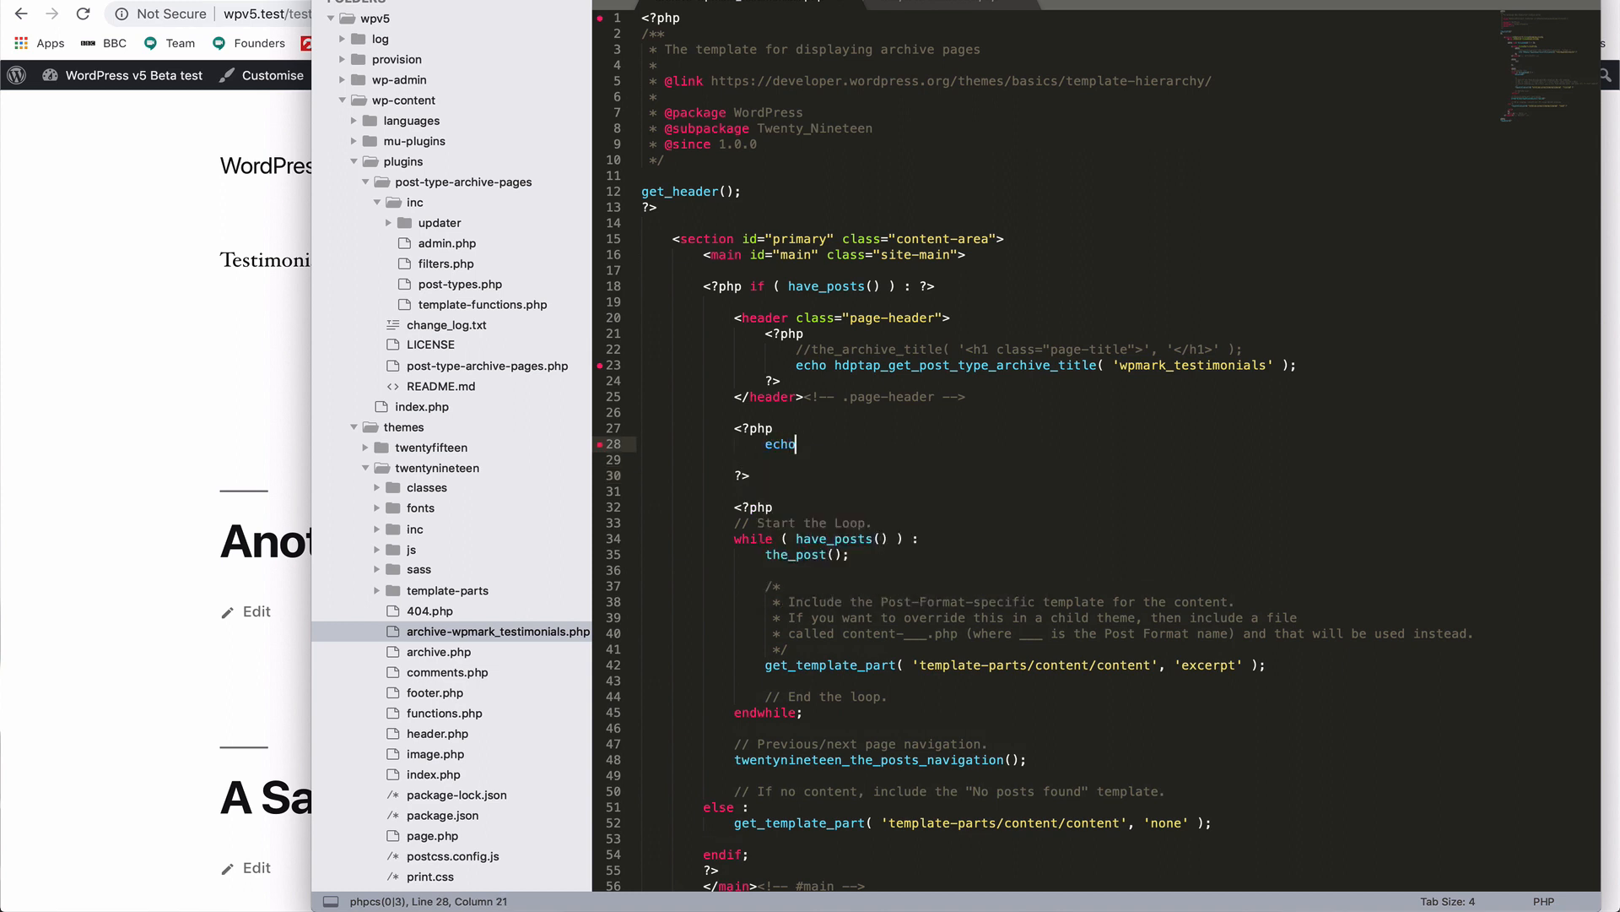
{"action": "type", "text": "hdptap_get_post_type_archive_content"}
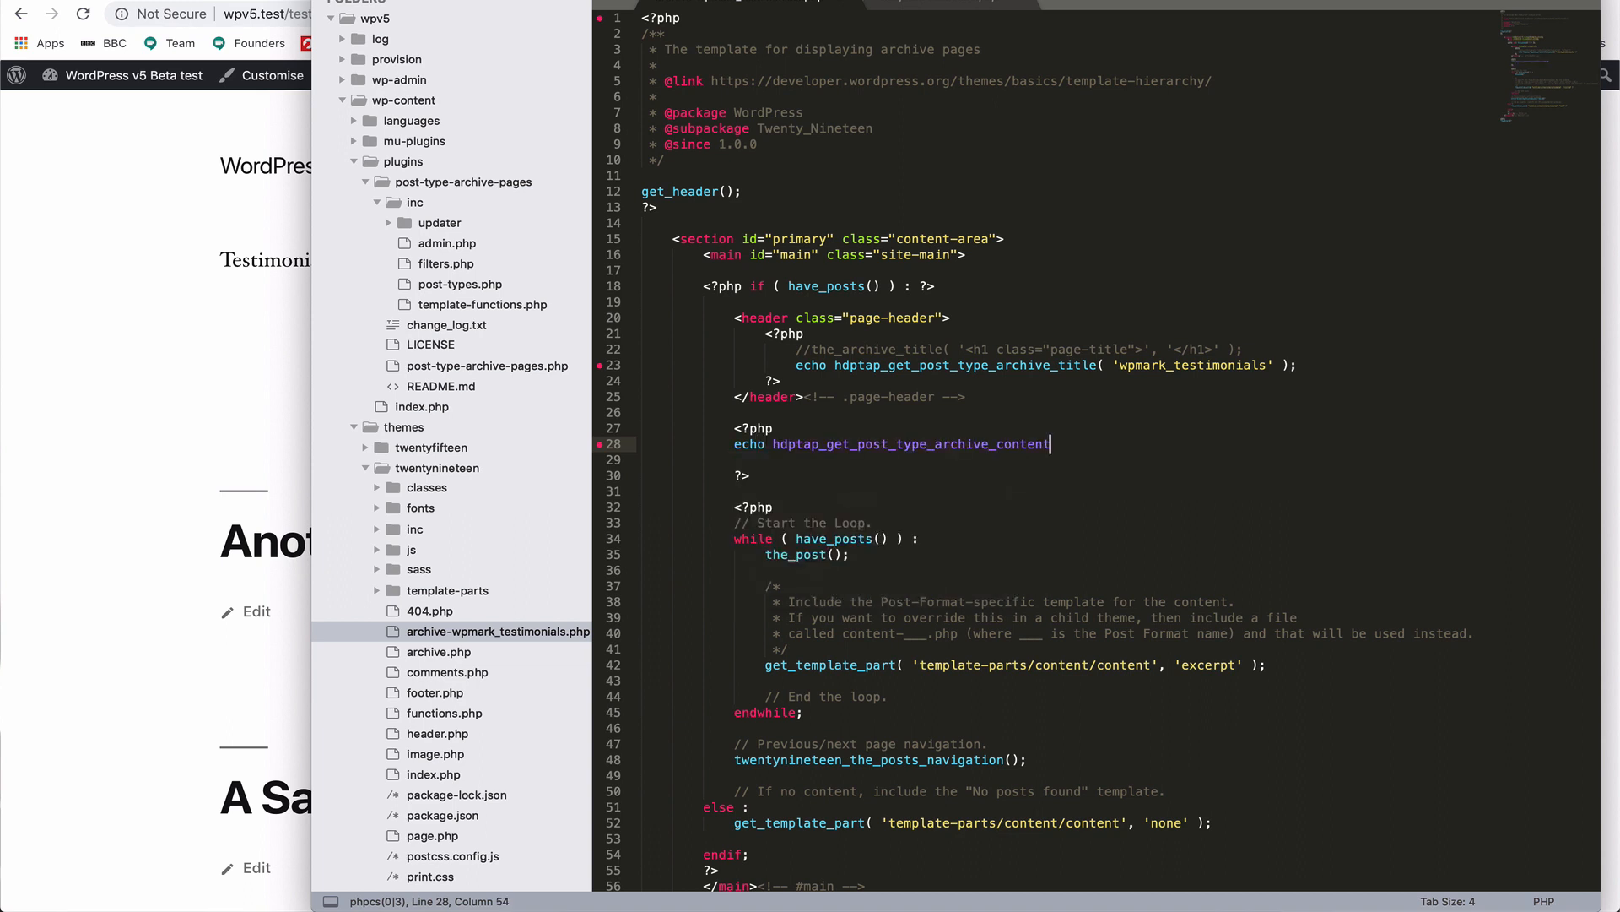
{"action": "type", "text": "( 'wpmark"}
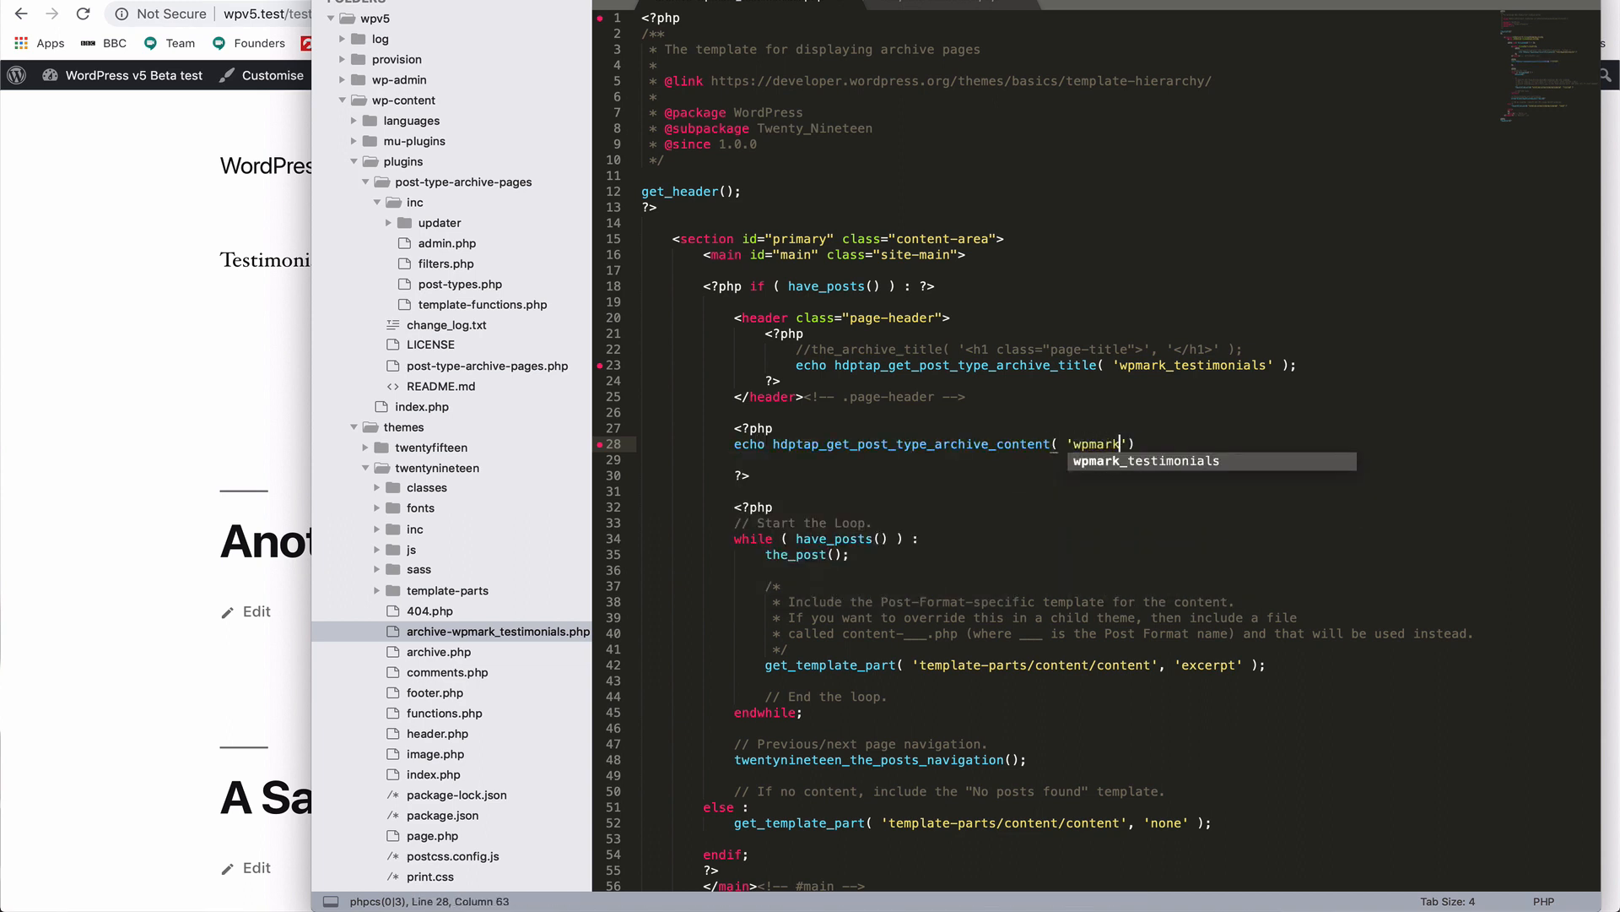
{"action": "type", "text": "_testimonials"}
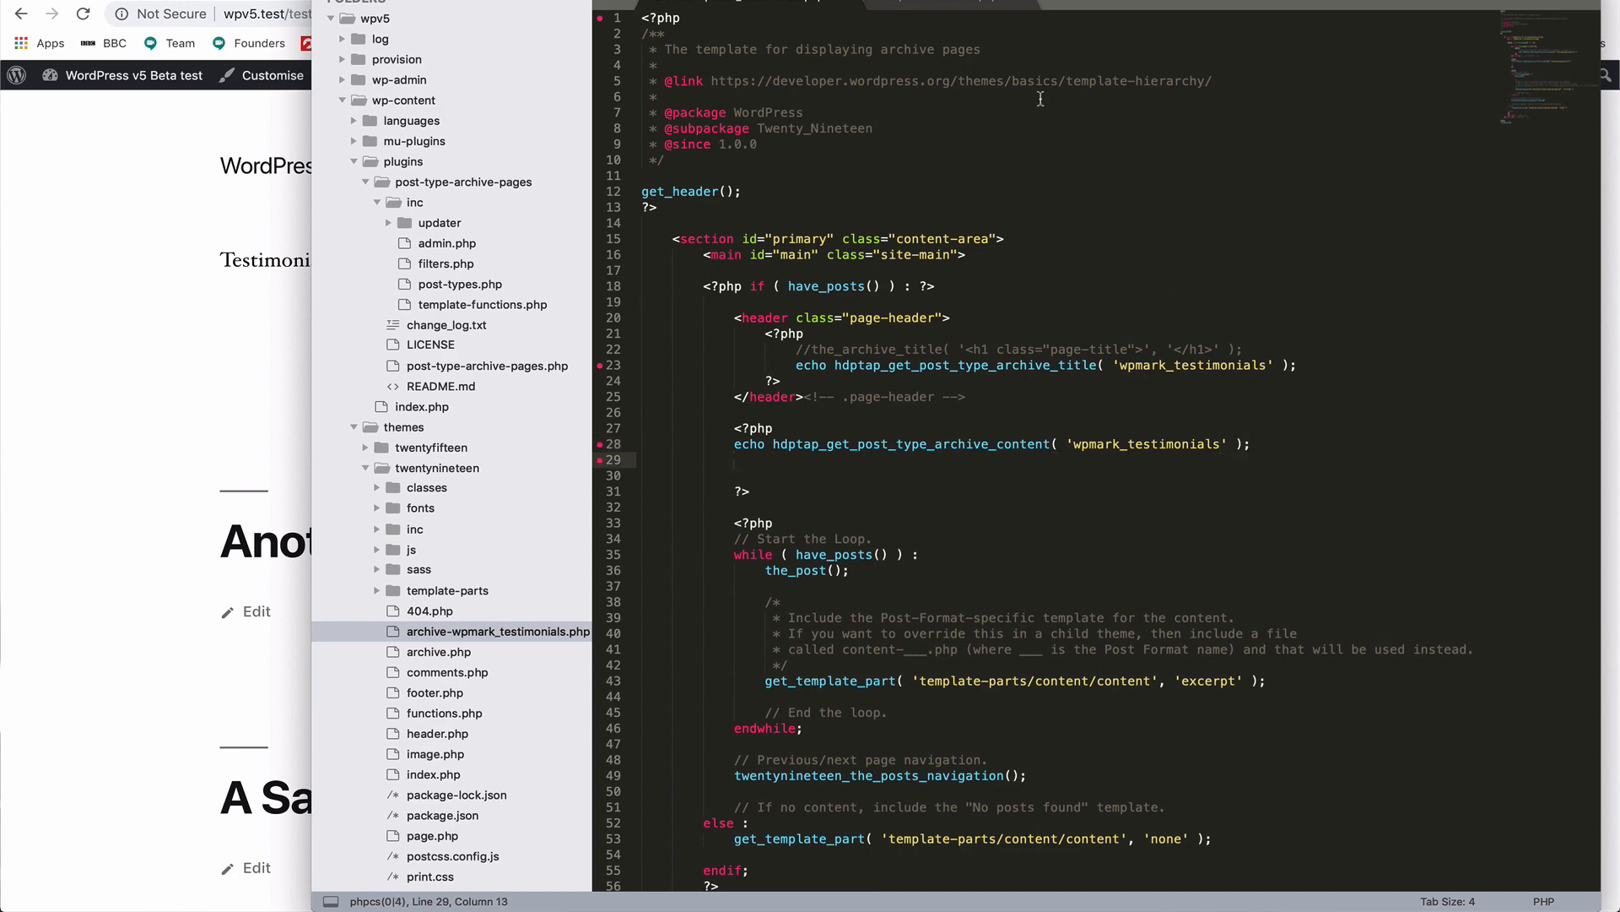
- Echo hdptap_get_post_type_archive_post_thumbnail in the template's new PHP block
{"action": "left_click", "coordinate": [483, 303]}
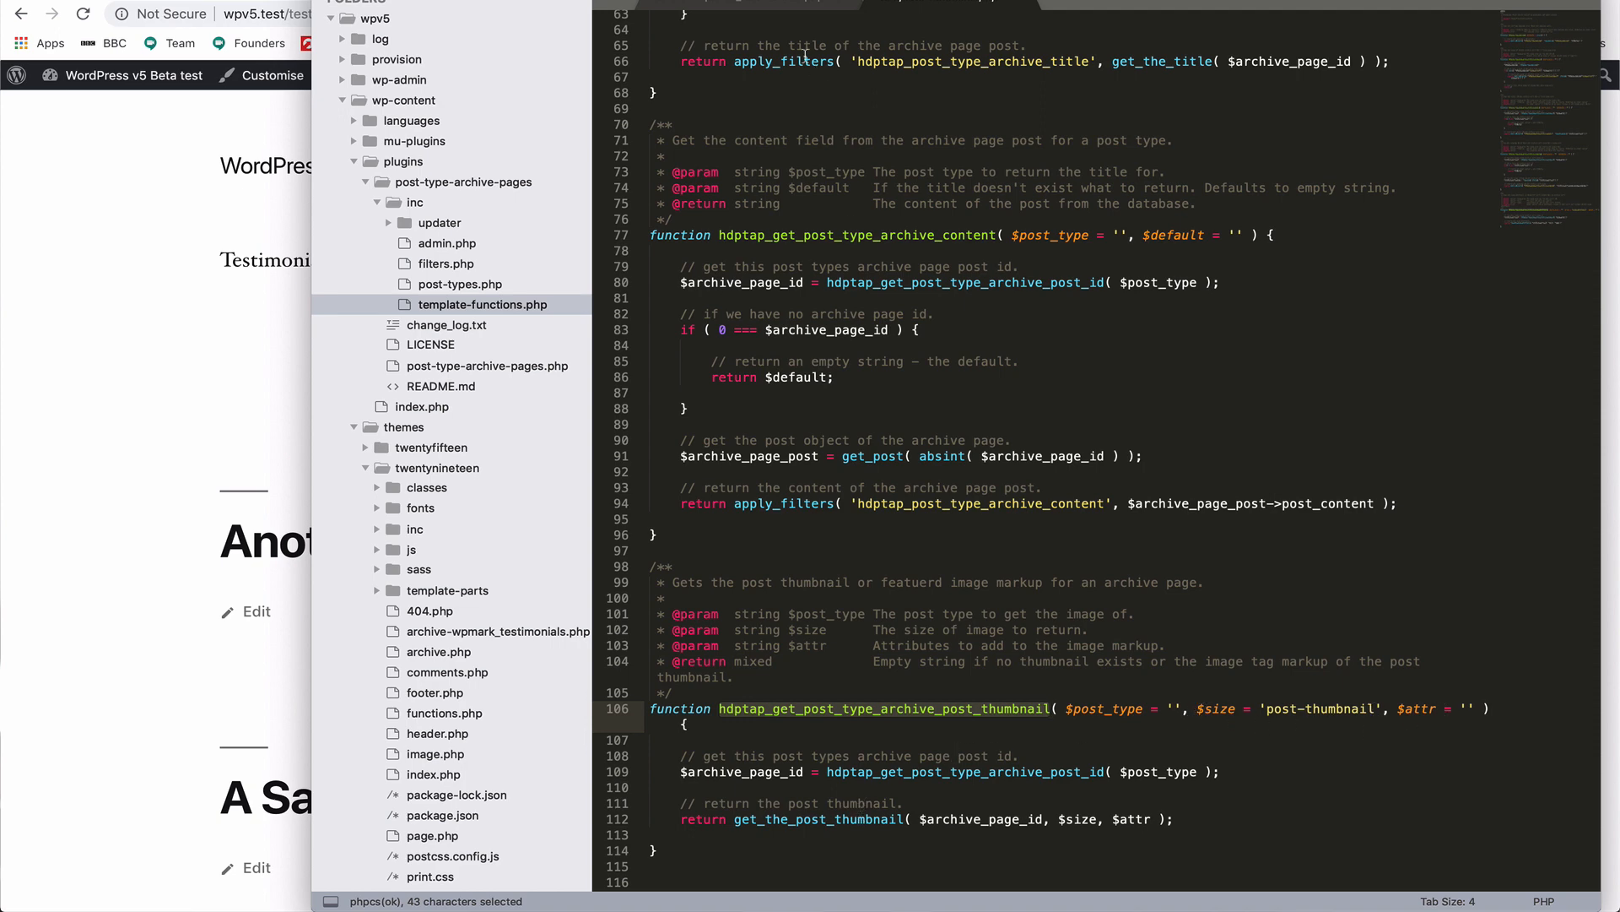
{"action": "left_click", "coordinate": [496, 631]}
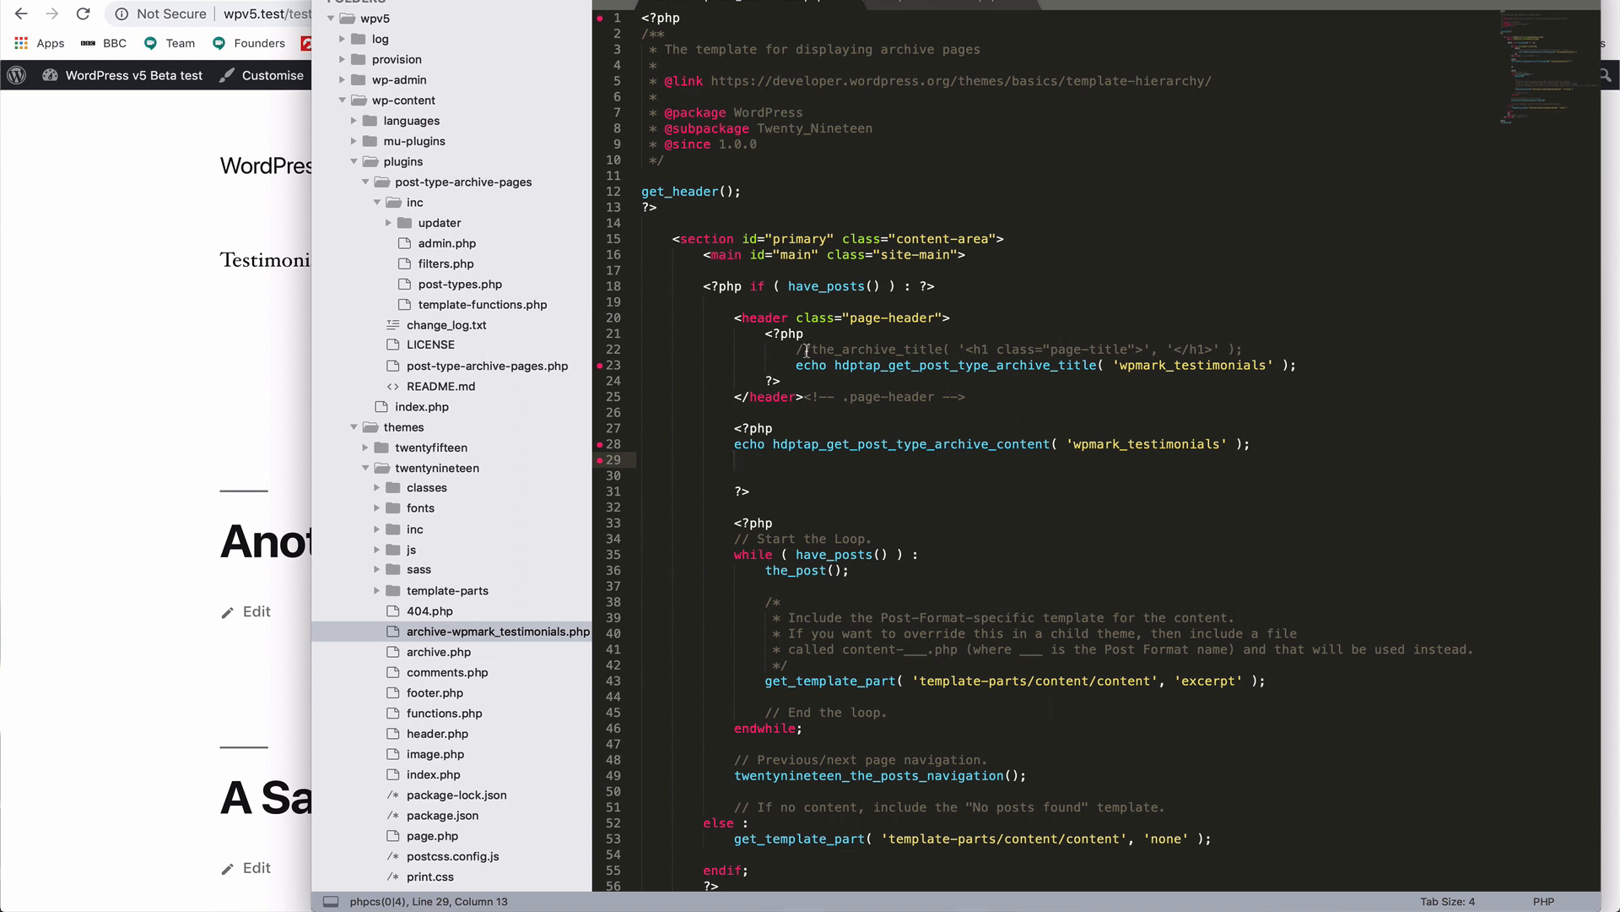
{"action": "type", "text": "echo hdptap_get_post_type_archive_post_thumbnail"}
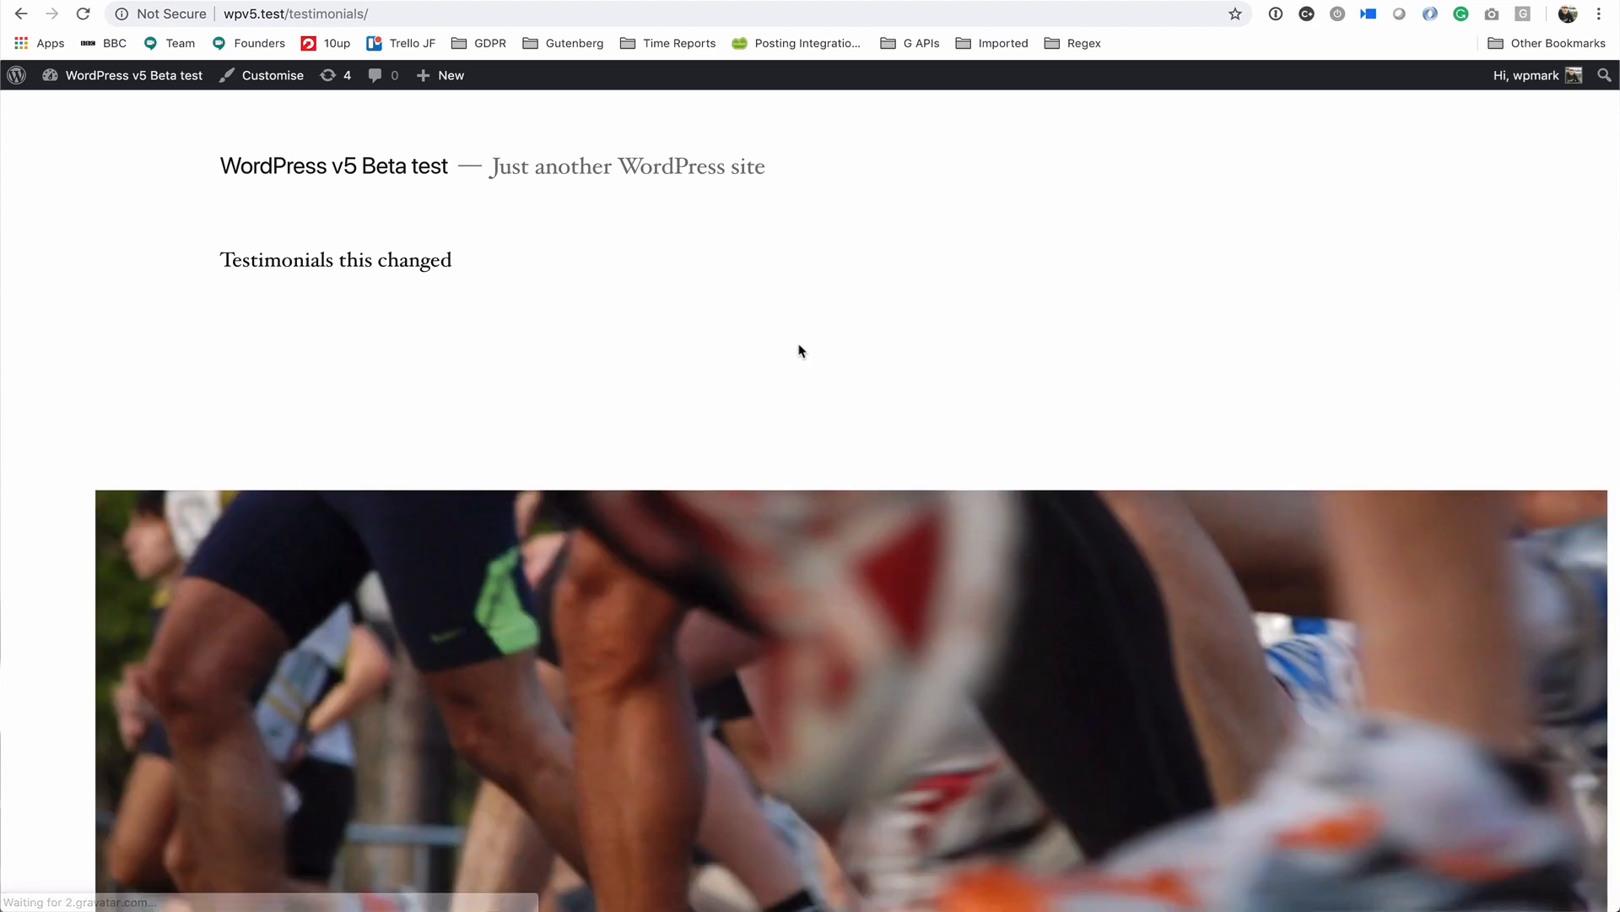
{"action": "mouse_move", "coordinate": [529, 580]}
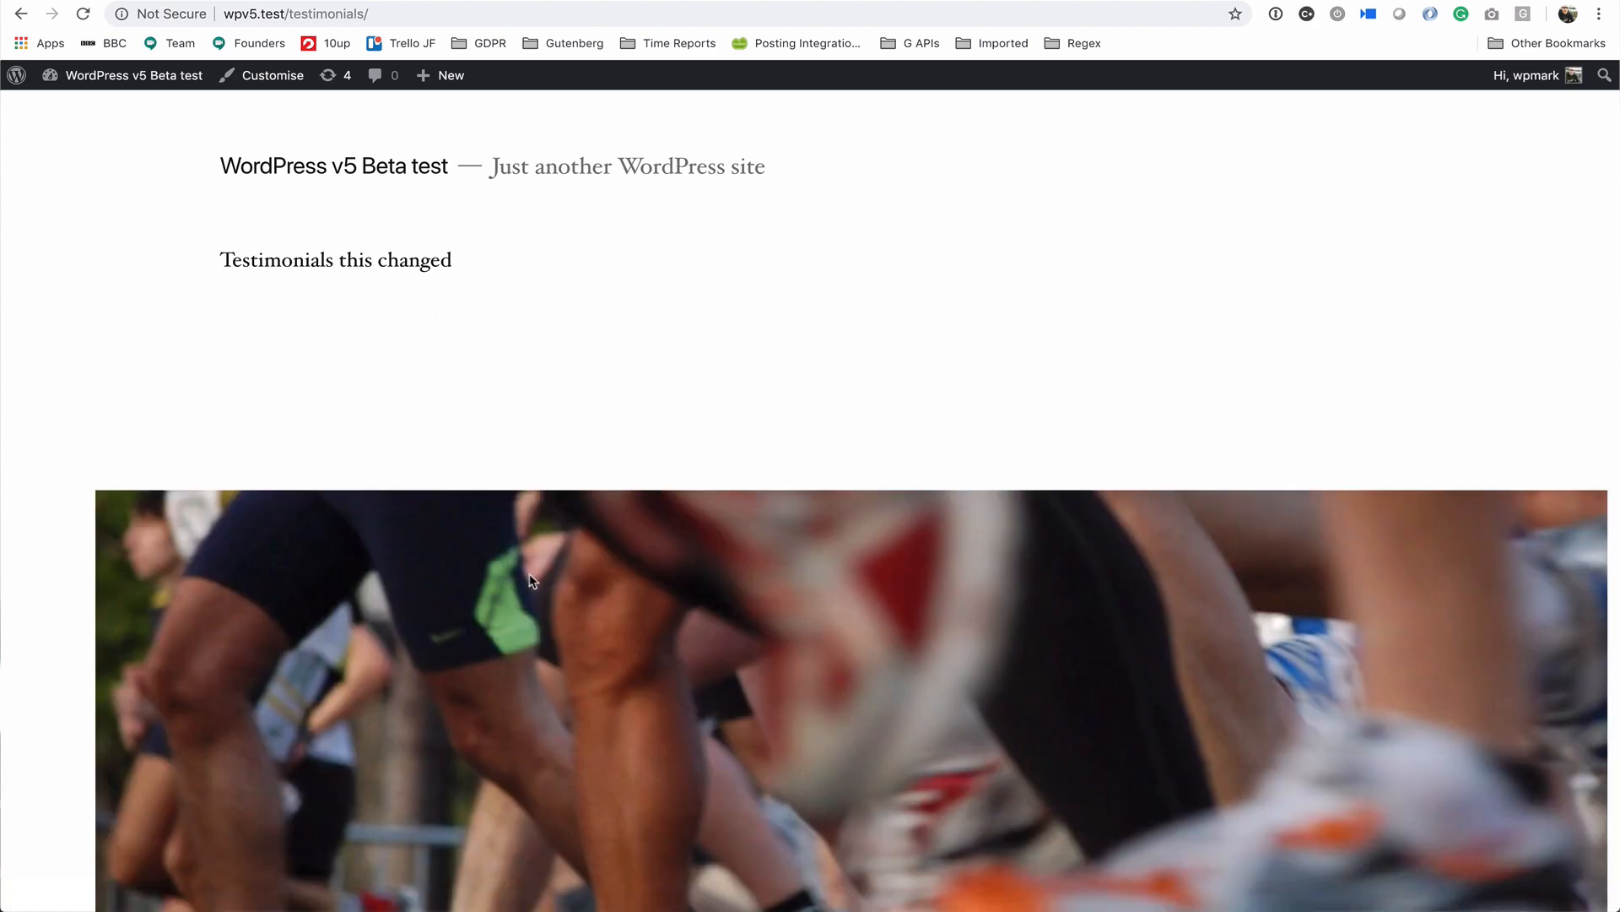
- Scroll the reloaded /testimonials/ page to the large runners featured image
{"action": "scroll", "scroll_direction": "down", "scroll_amount": 3}
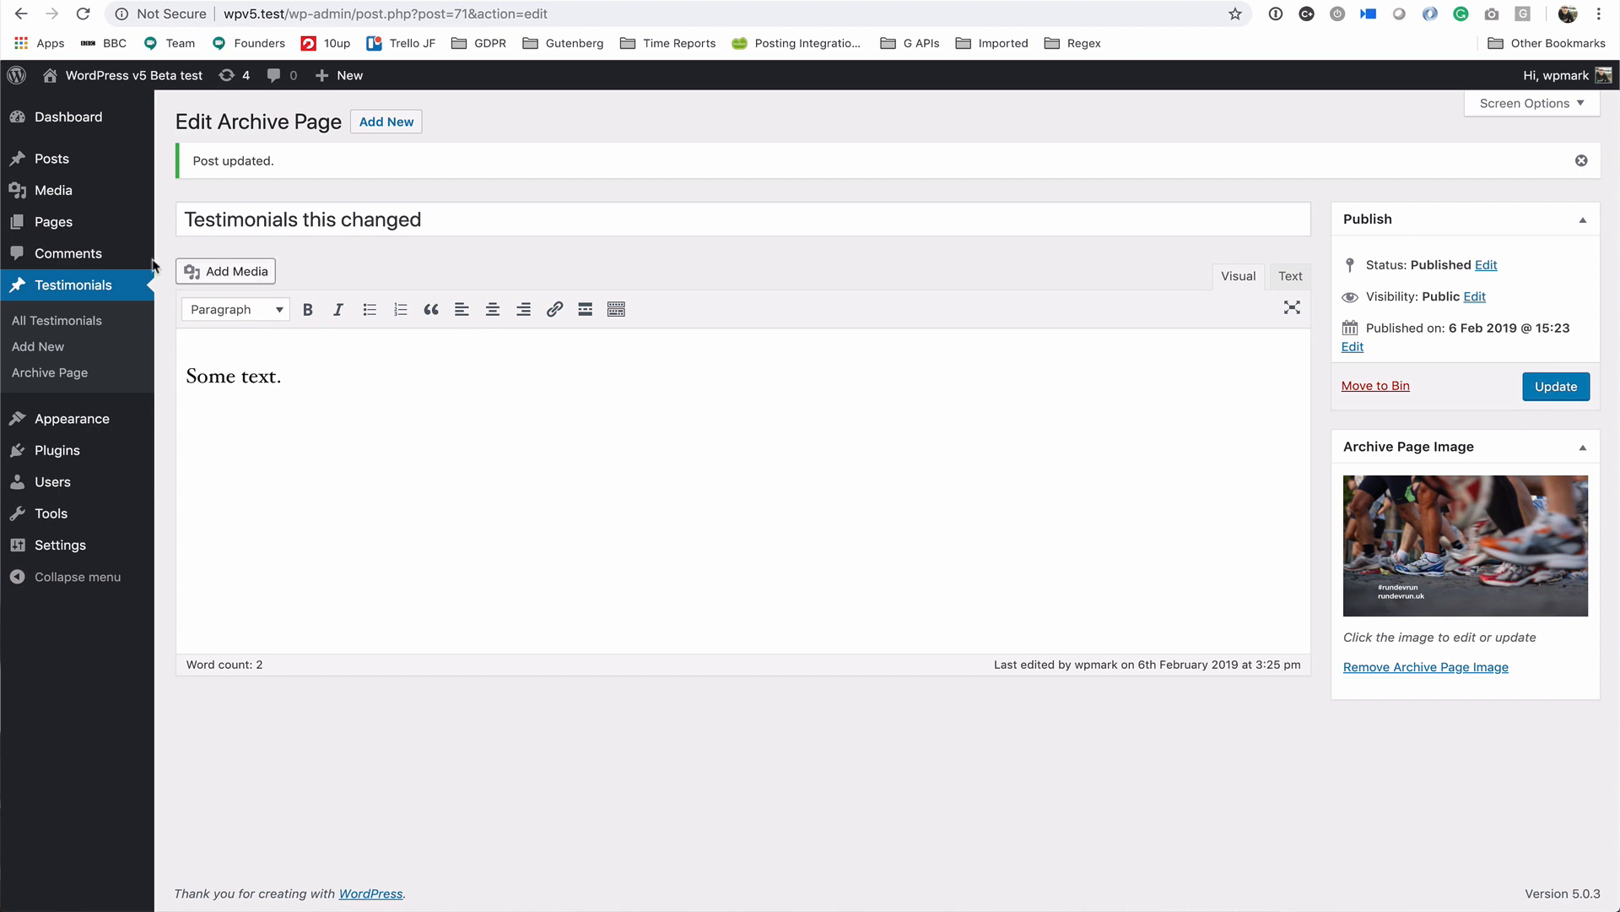
{"action": "mouse_move", "coordinate": [49, 372]}
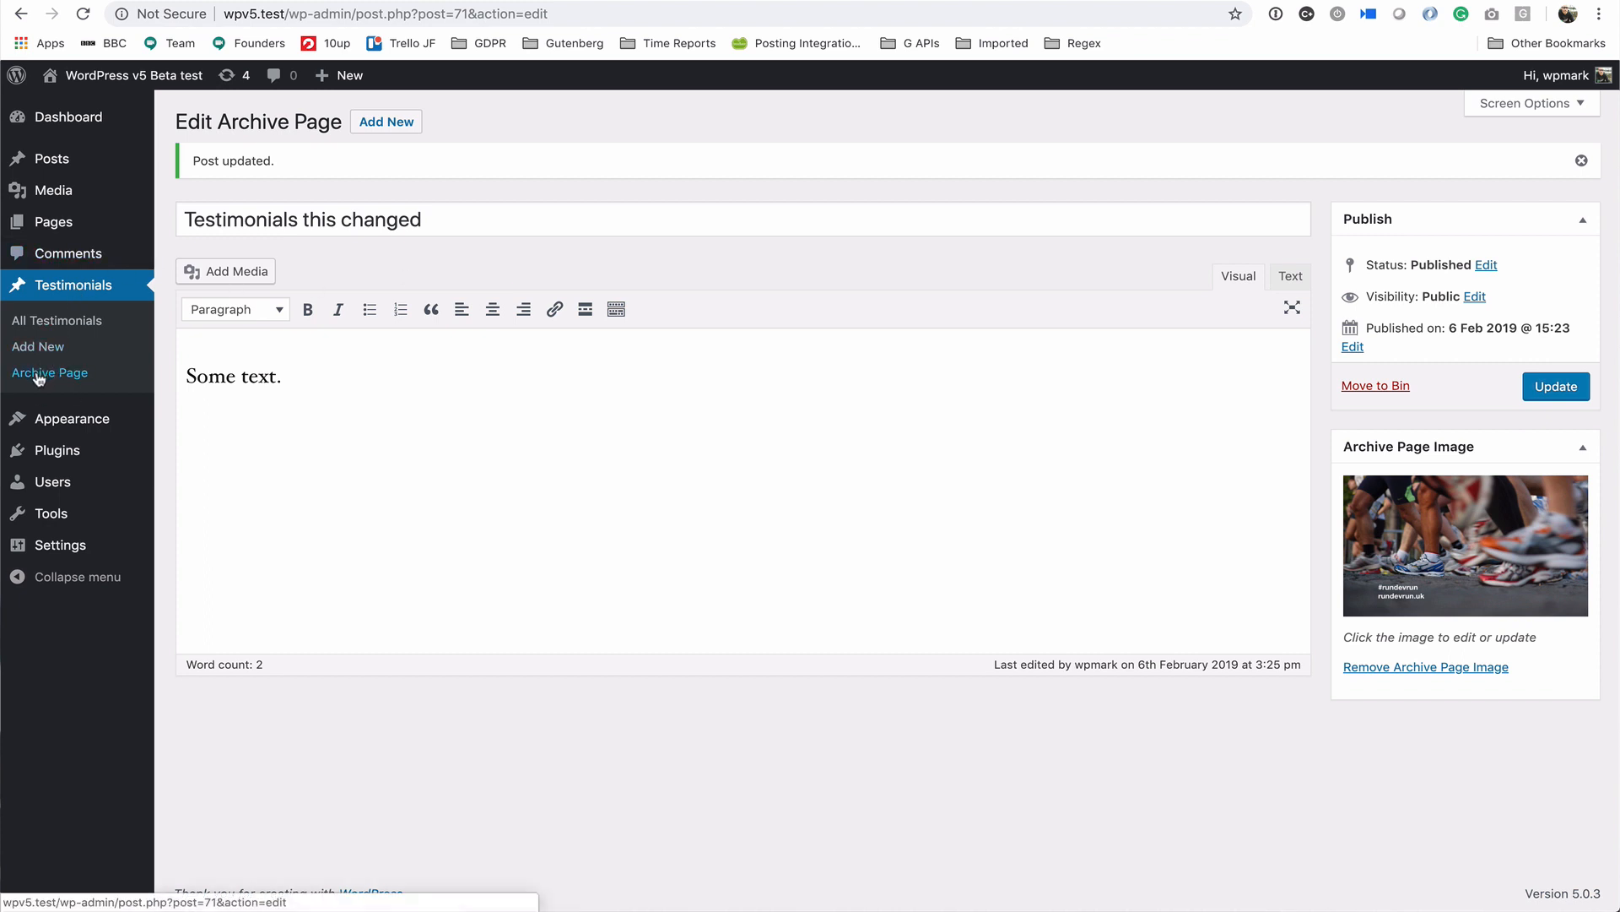
{"action": "mouse_move", "coordinate": [446, 204]}
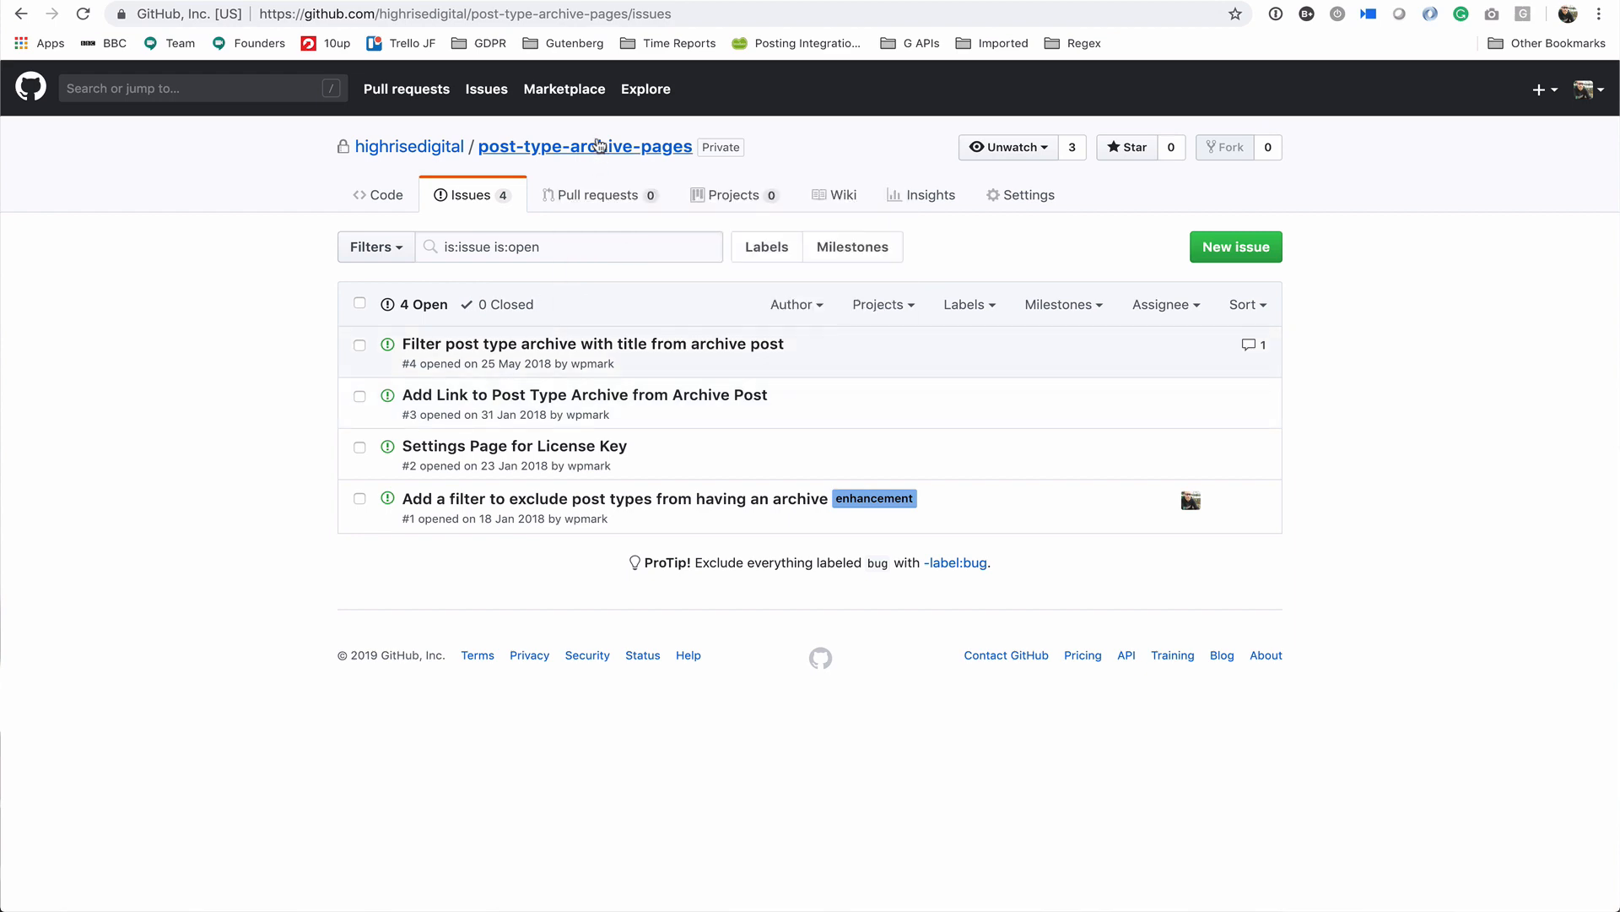
- Go from the Issues page to the post-type-archive-pages Code page with its files and README
{"action": "left_click", "coordinate": [584, 146]}
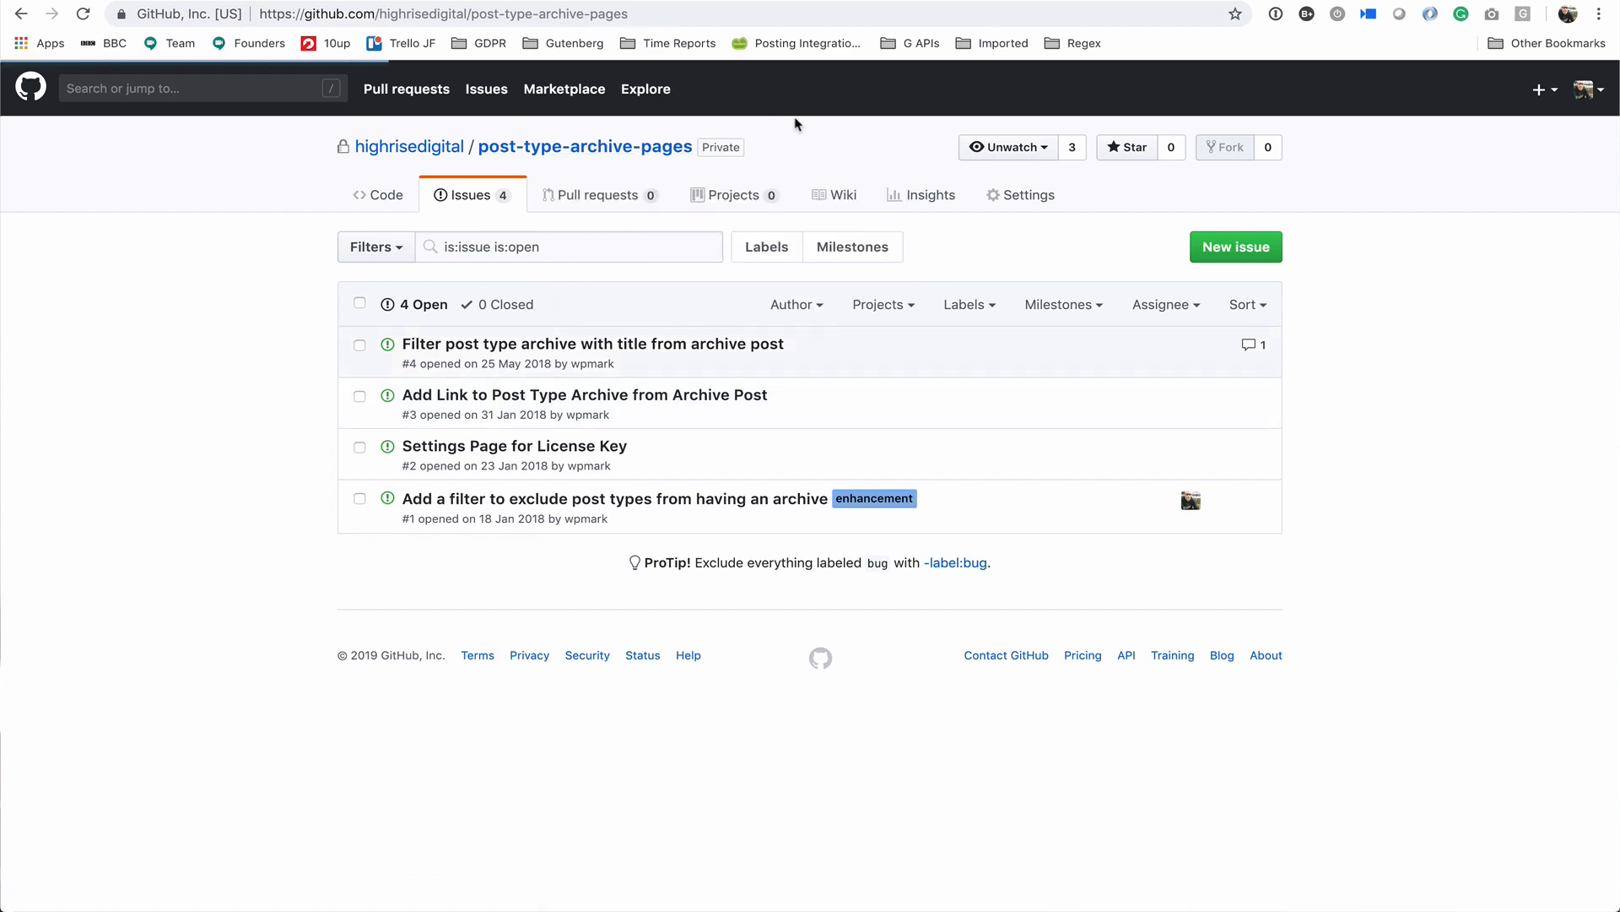
{"action": "left_click", "coordinate": [377, 194]}
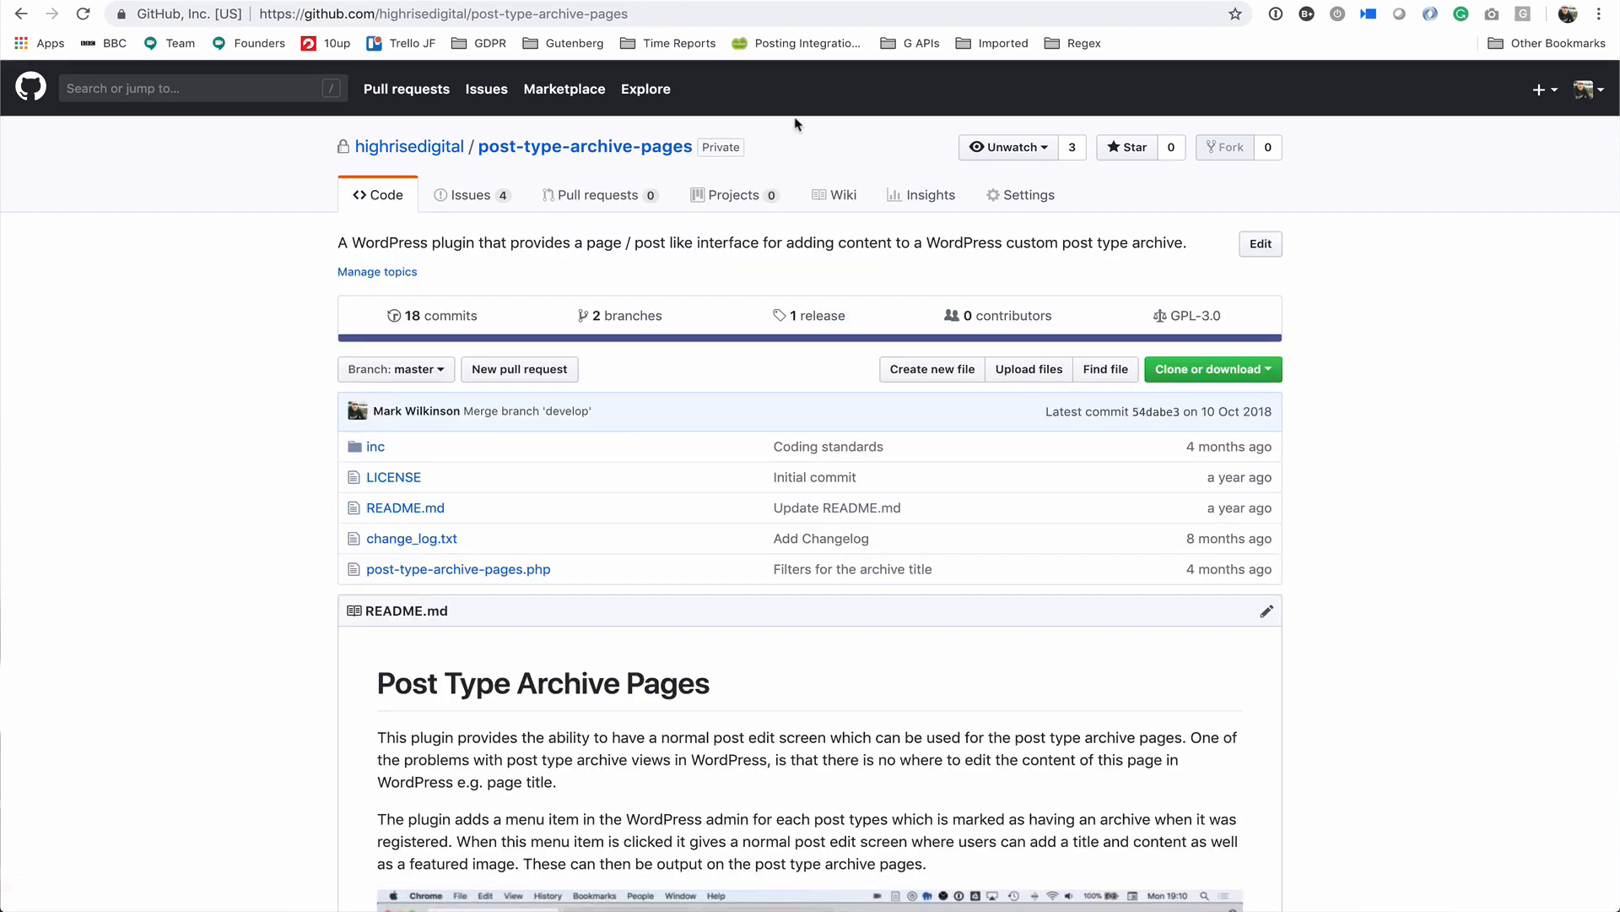